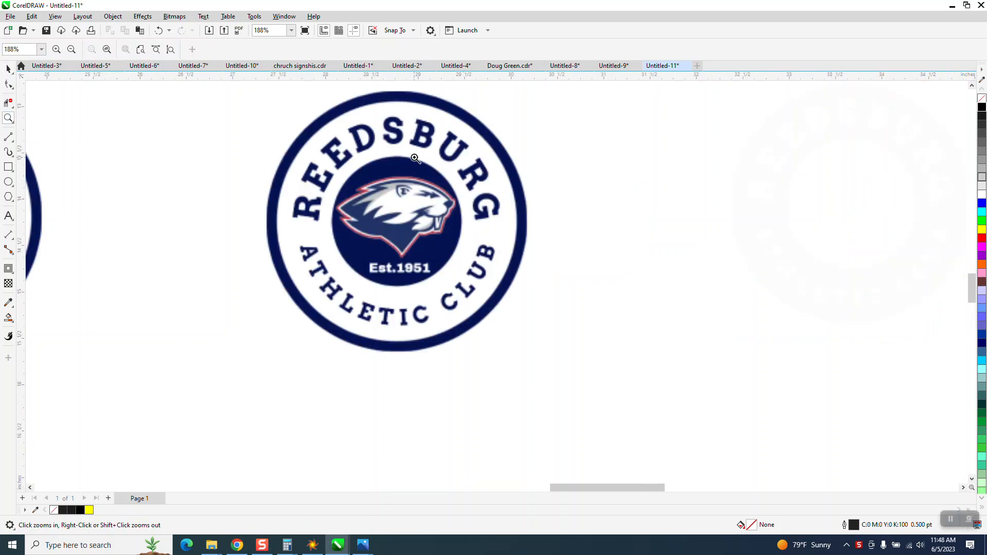
# Zoom into the logo bitmap and crop it tightly around the circular badge.
pyautogui.click(415, 157)
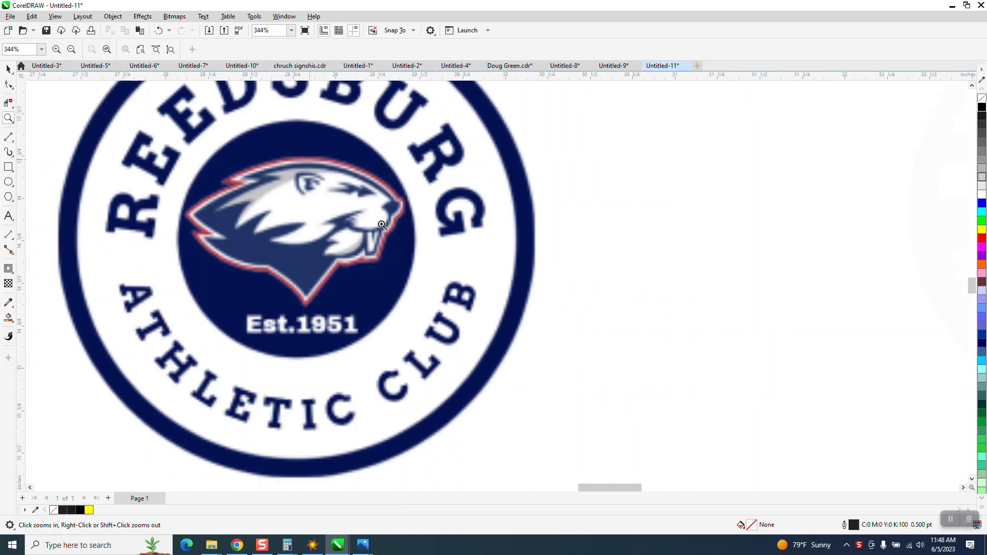
pyautogui.click(381, 224)
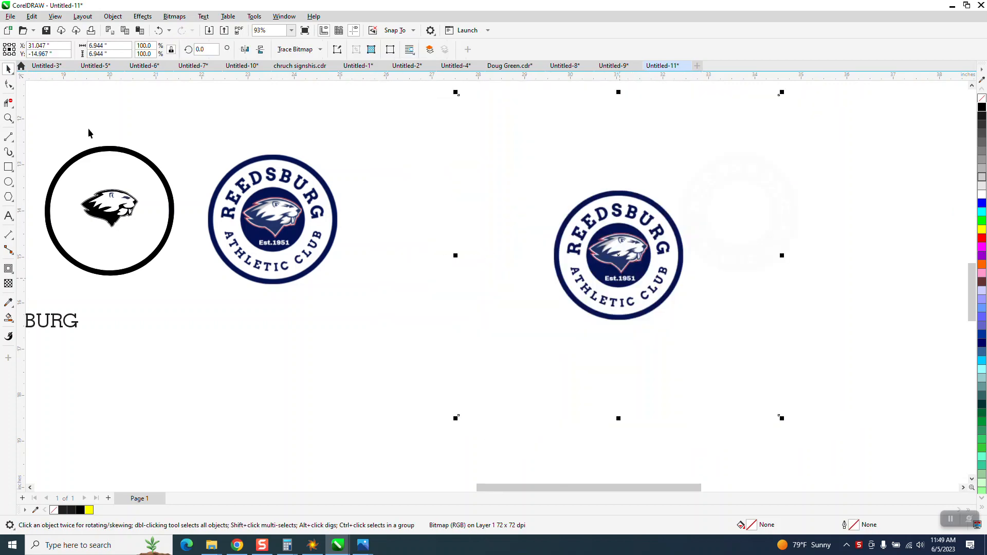
pyautogui.moveTo(8, 103)
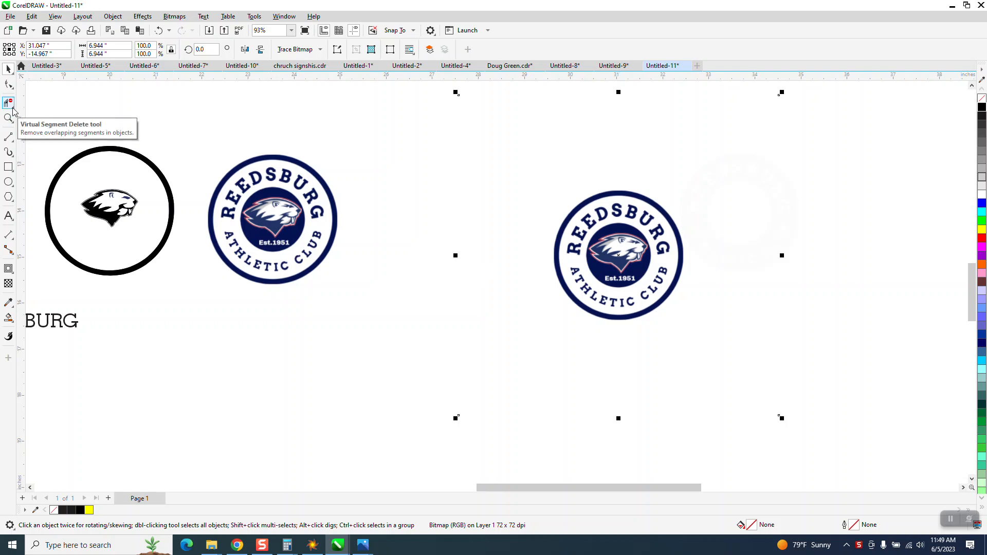
pyautogui.click(8, 102)
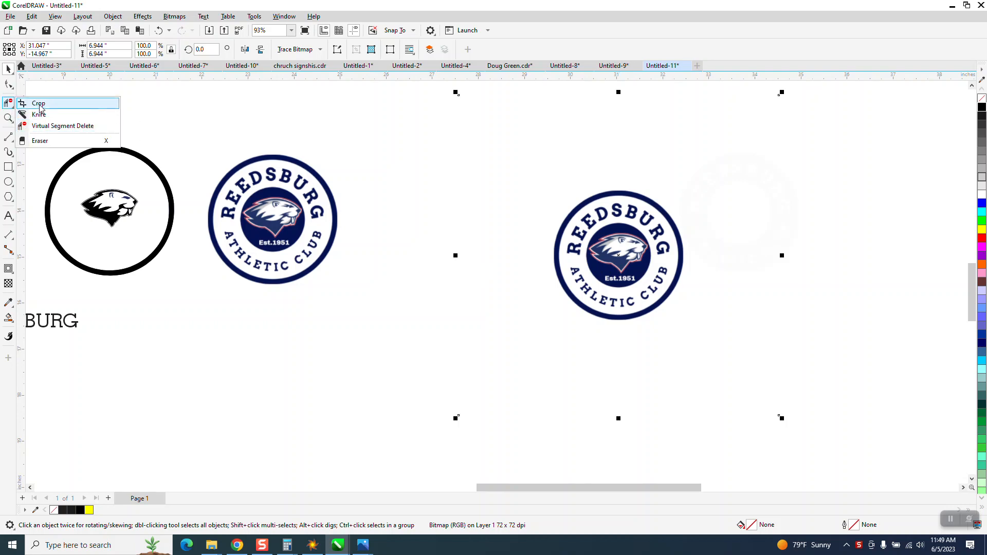
pyautogui.click(39, 104)
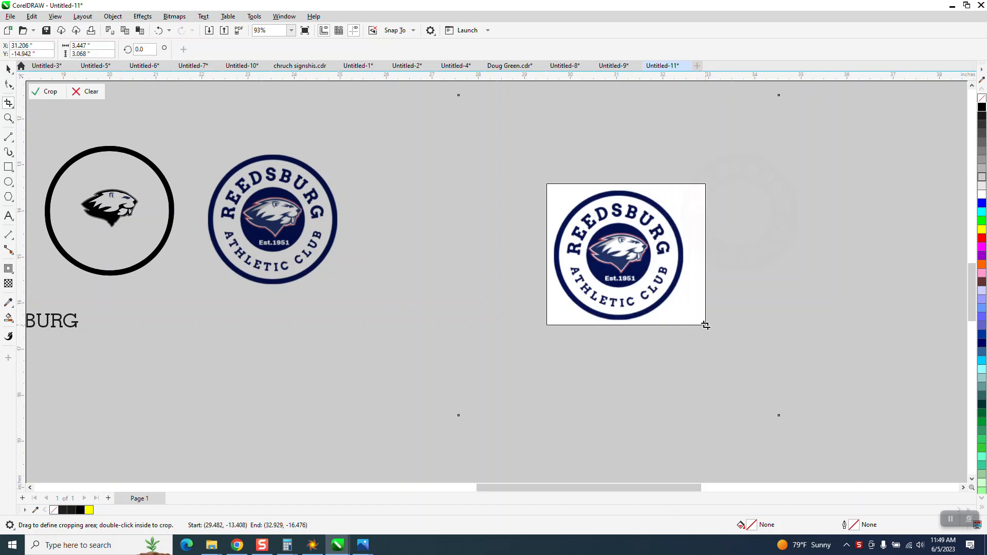
pyautogui.click(49, 91)
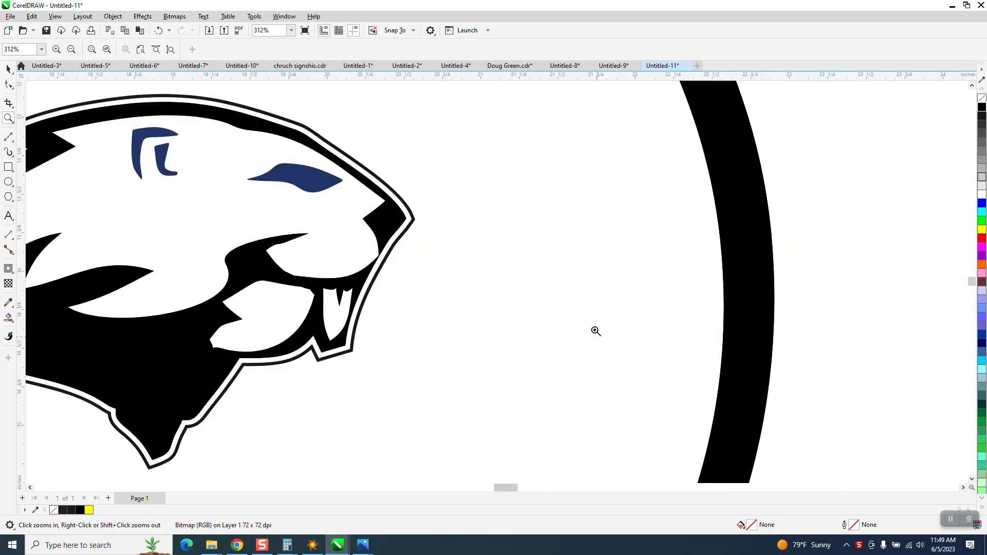
# Smart Fill the beaver's navy eye regions with black.
pyautogui.click(137, 151)
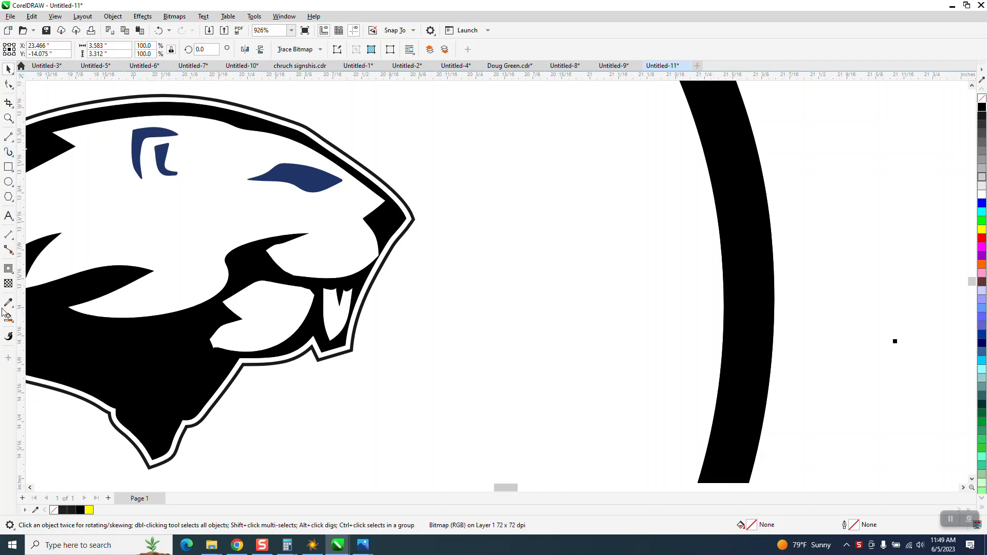
pyautogui.click(154, 155)
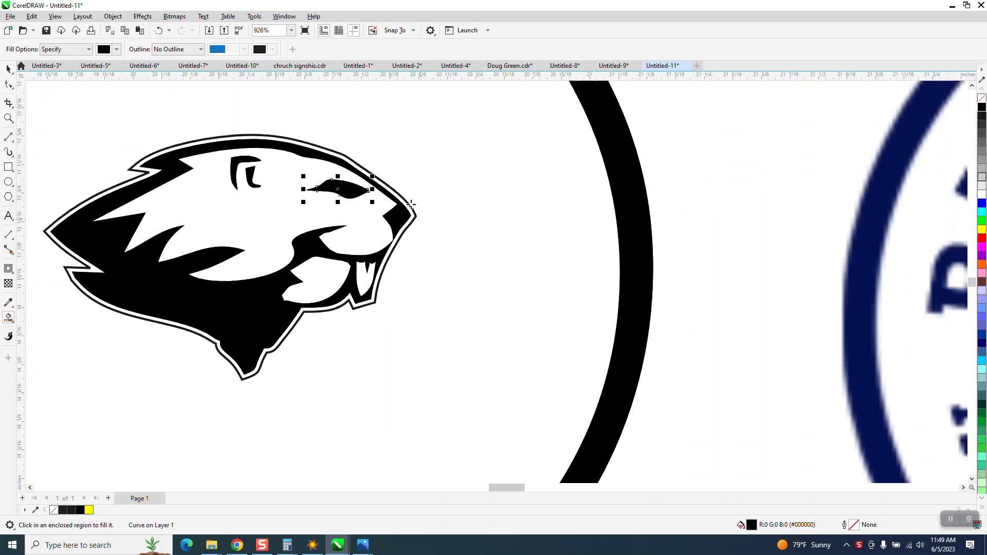
pyautogui.scroll(-3)
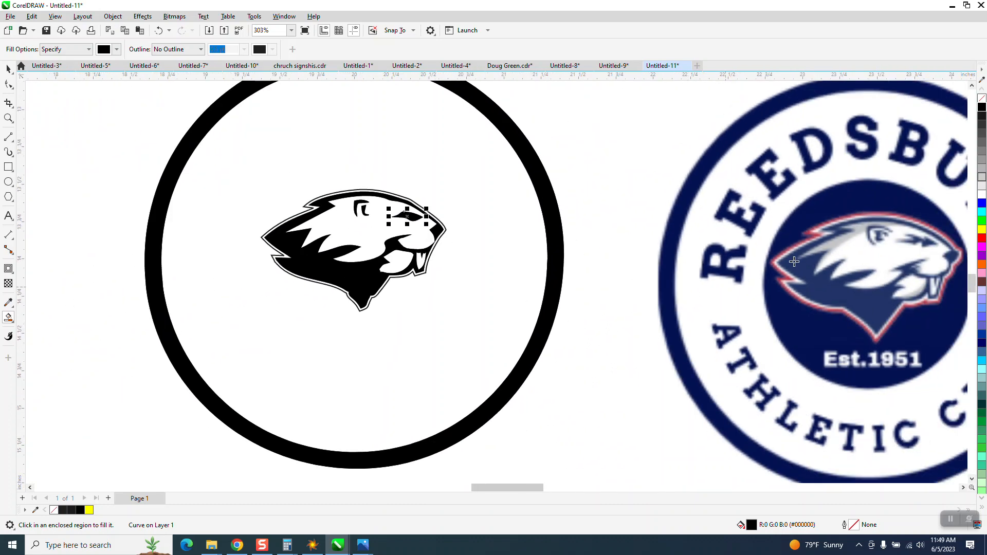
pyautogui.moveTo(847, 228)
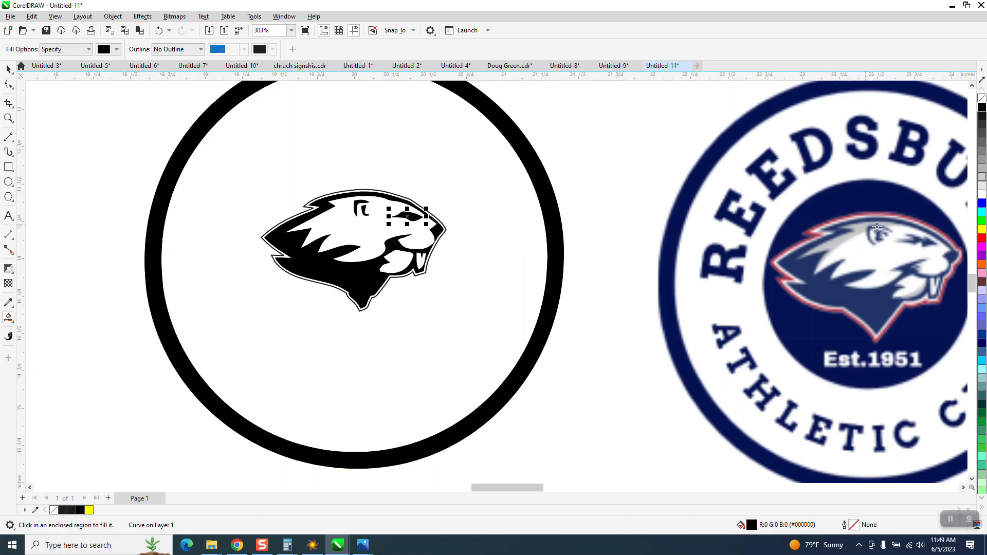
pyautogui.moveTo(915, 301)
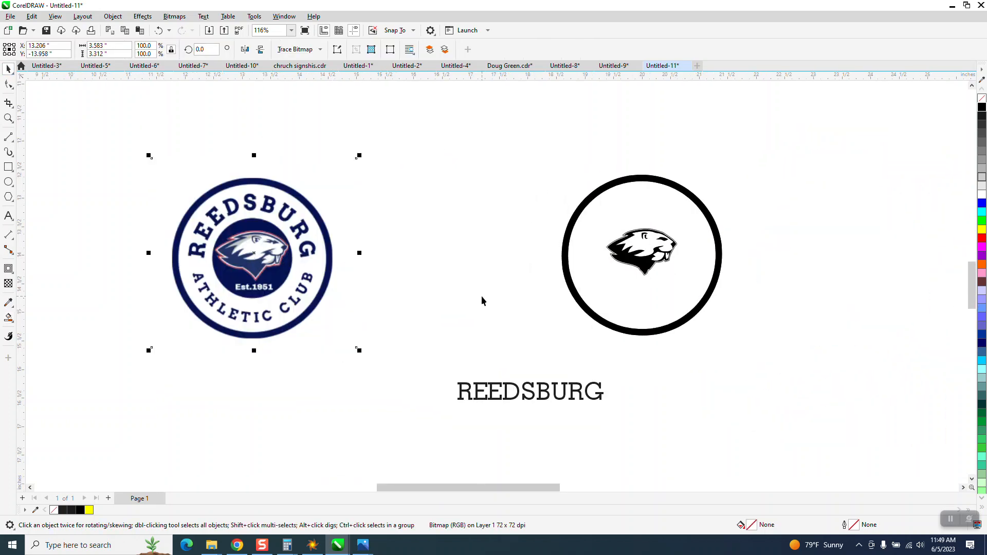
# Trace the bitmap using Outline Trace > Clipart and accept the PowerTRACE result.
pyautogui.click(321, 49)
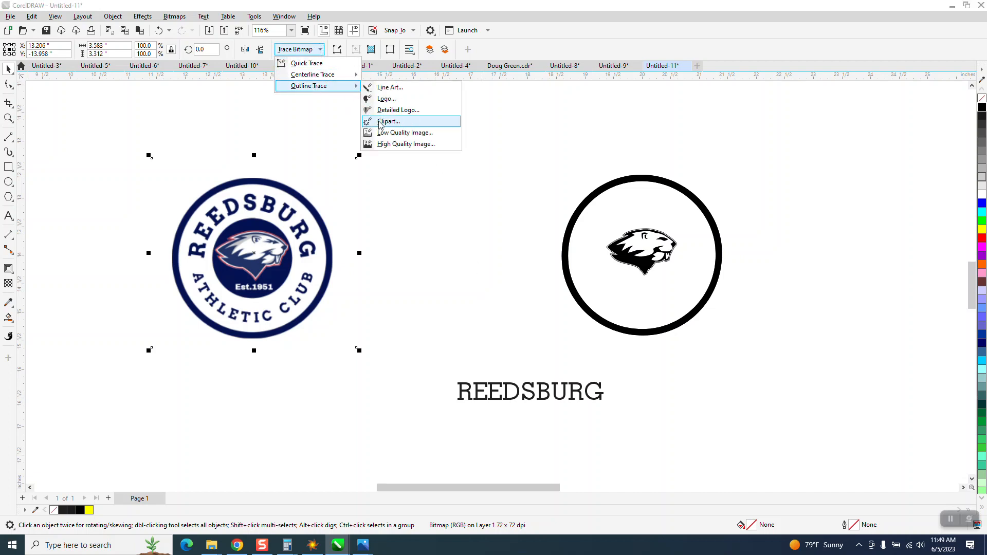
pyautogui.click(388, 121)
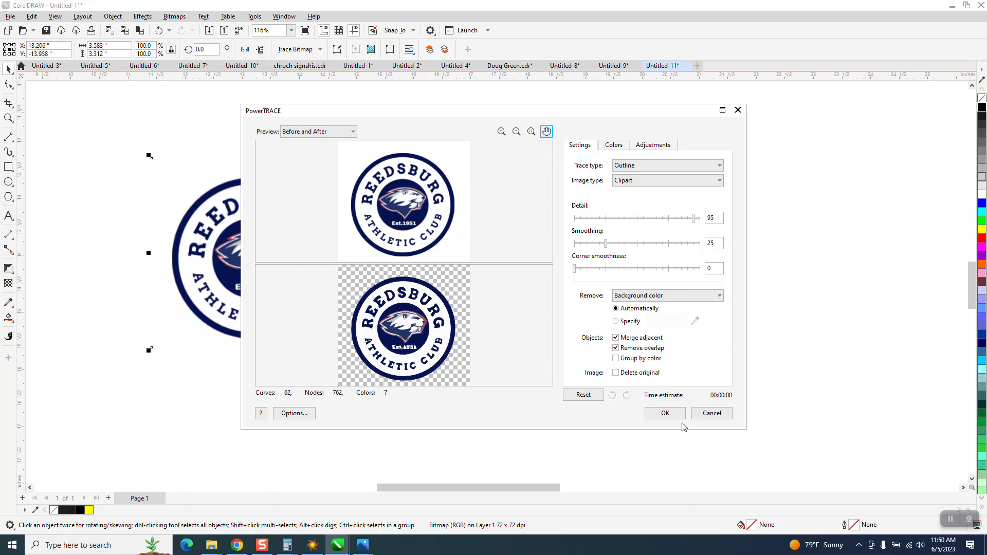
pyautogui.click(664, 412)
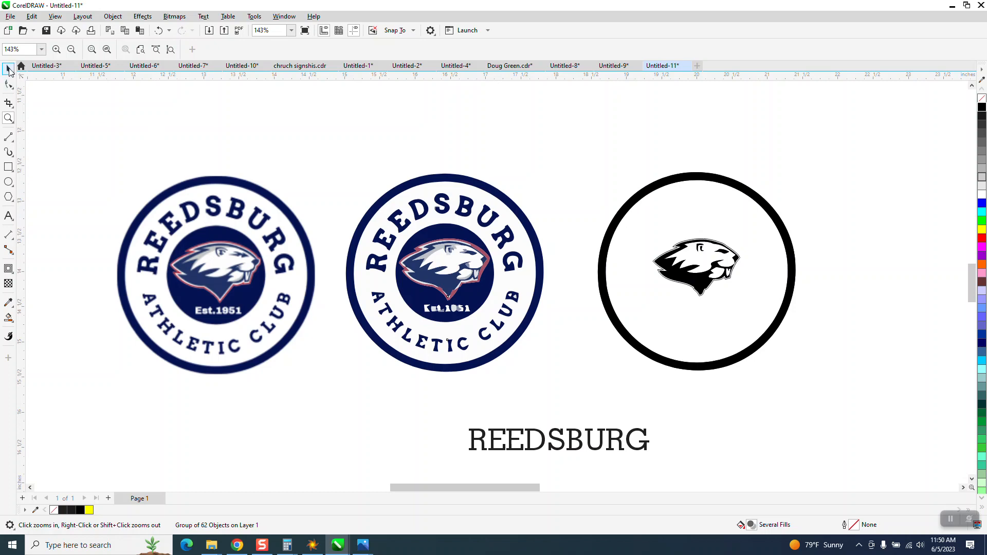
# Ungroup the traced badge into separate pieces.
pyautogui.click(694, 271)
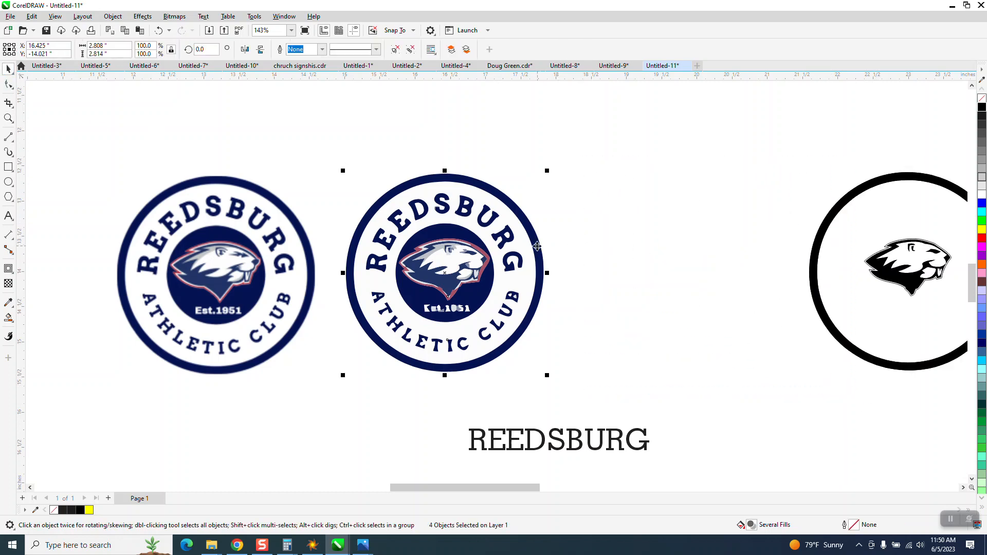
pyautogui.click(112, 16)
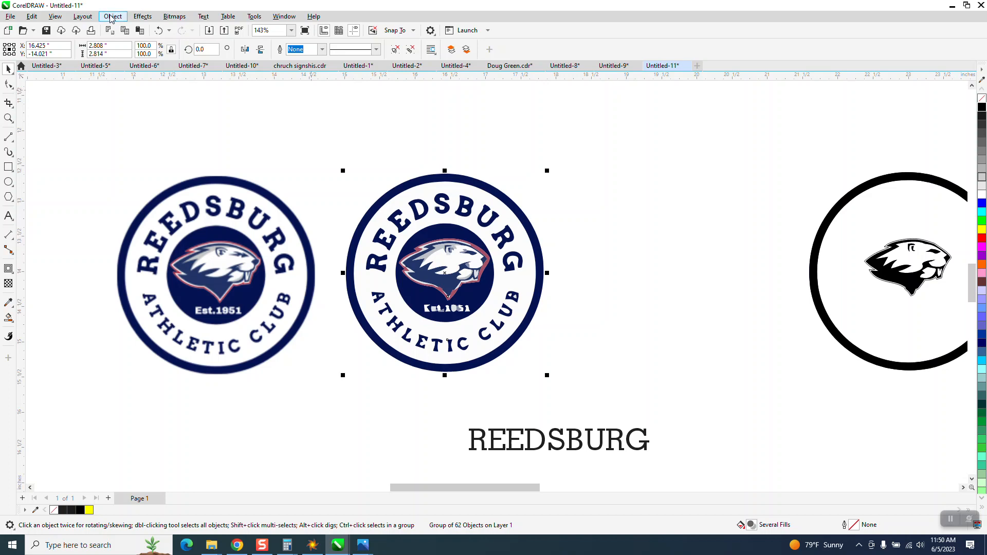
pyautogui.click(112, 16)
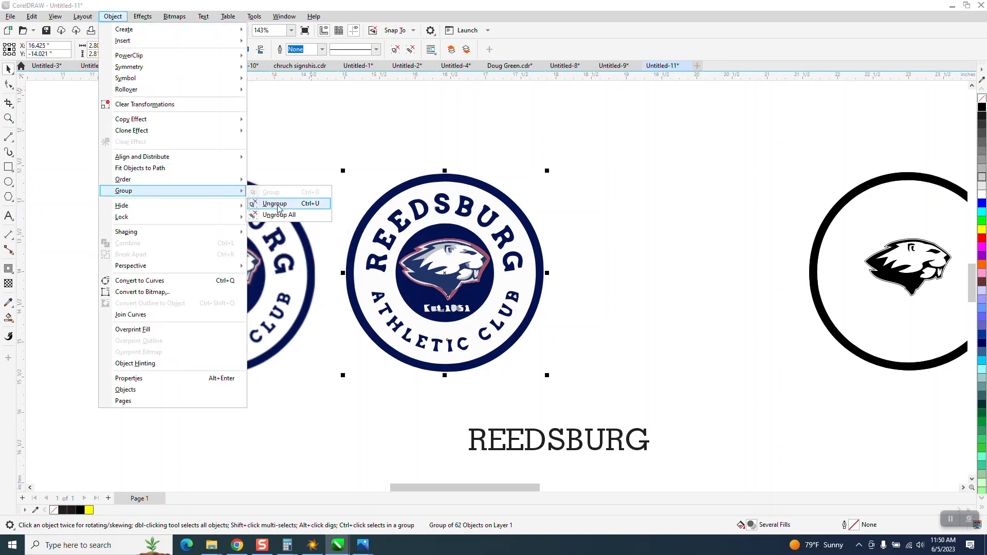
pyautogui.click(274, 202)
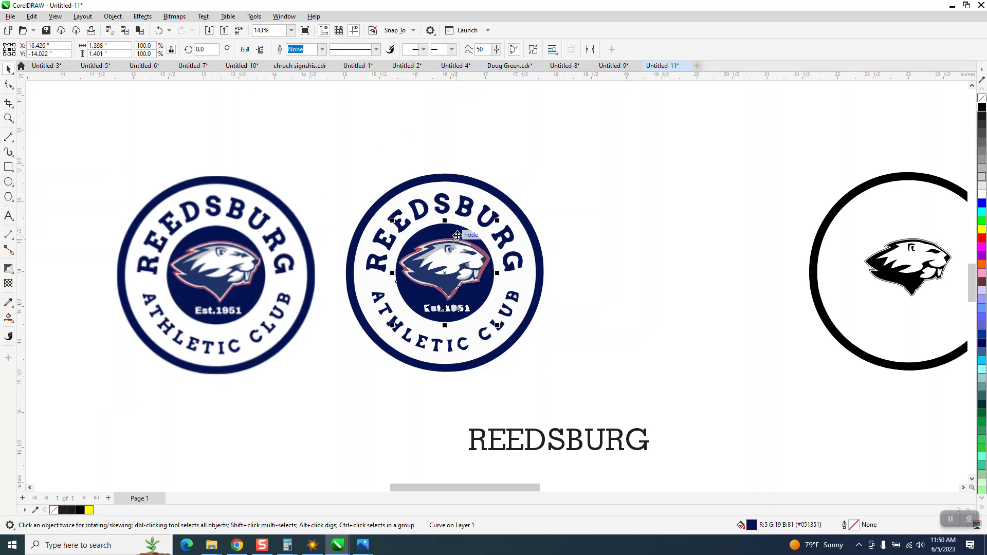
# Pull the inner navy circle out beside the badge and pick Virtual Segment Delete.
pyautogui.moveTo(444, 272); pyautogui.dragTo(656, 272)
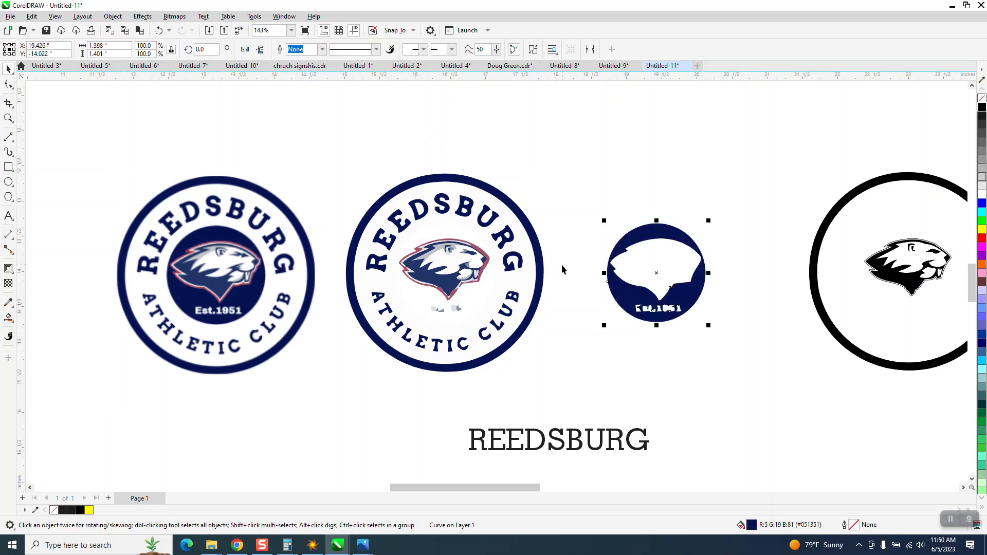
pyautogui.moveTo(566, 272)
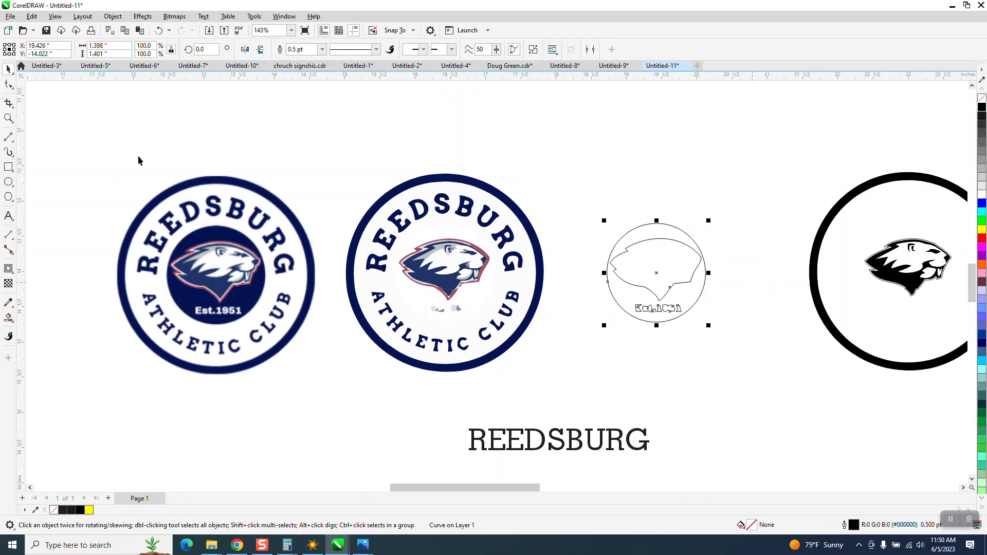
pyautogui.moveTo(9, 118)
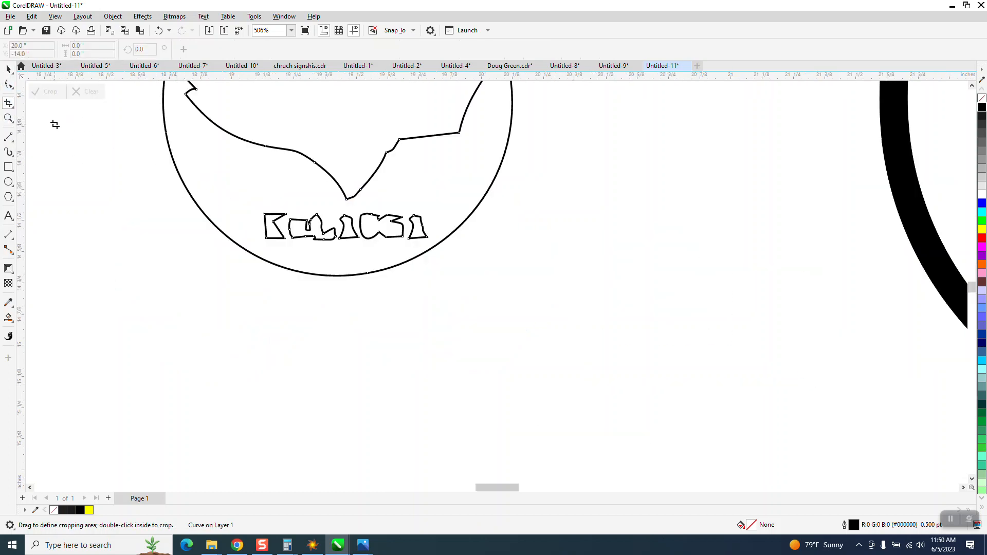
pyautogui.click(9, 103)
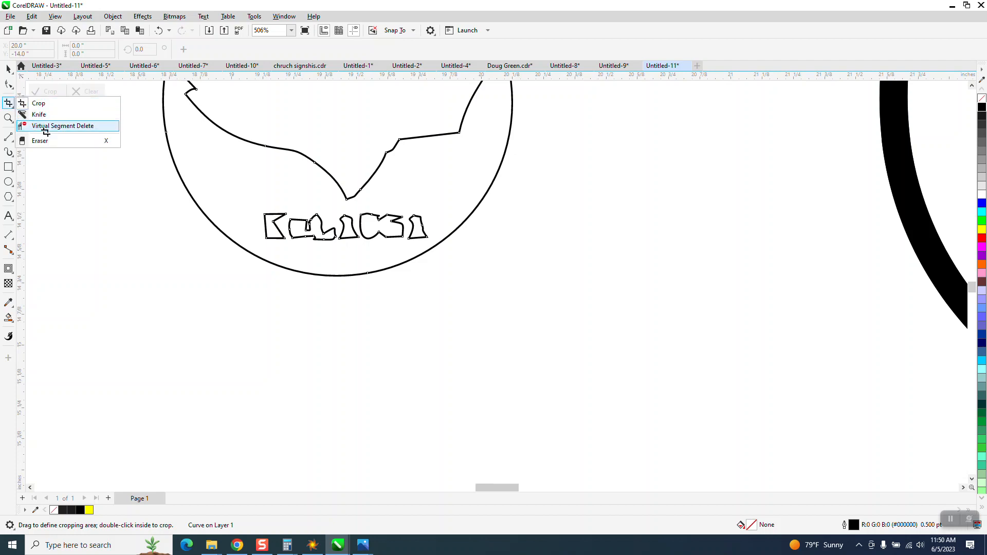
pyautogui.click(63, 125)
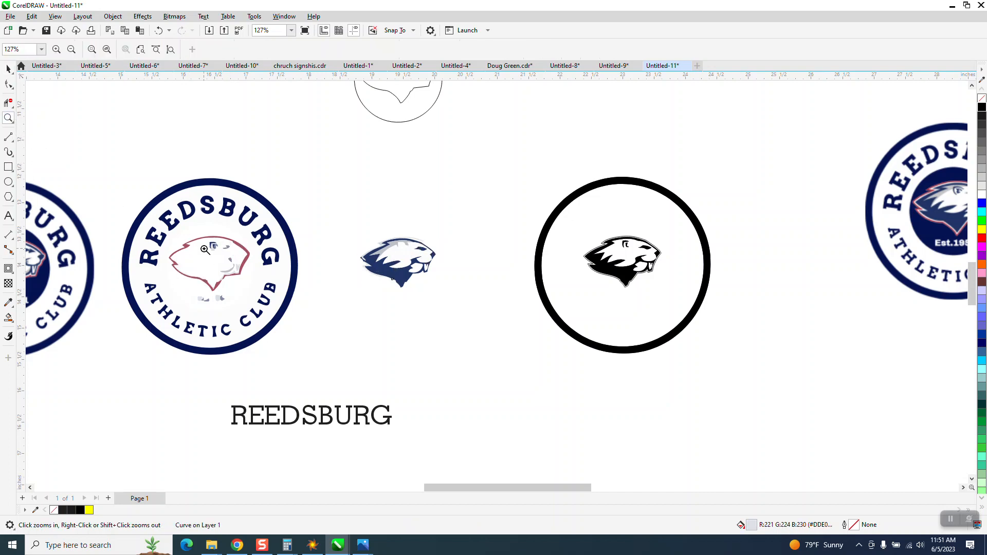
pyautogui.click(205, 250)
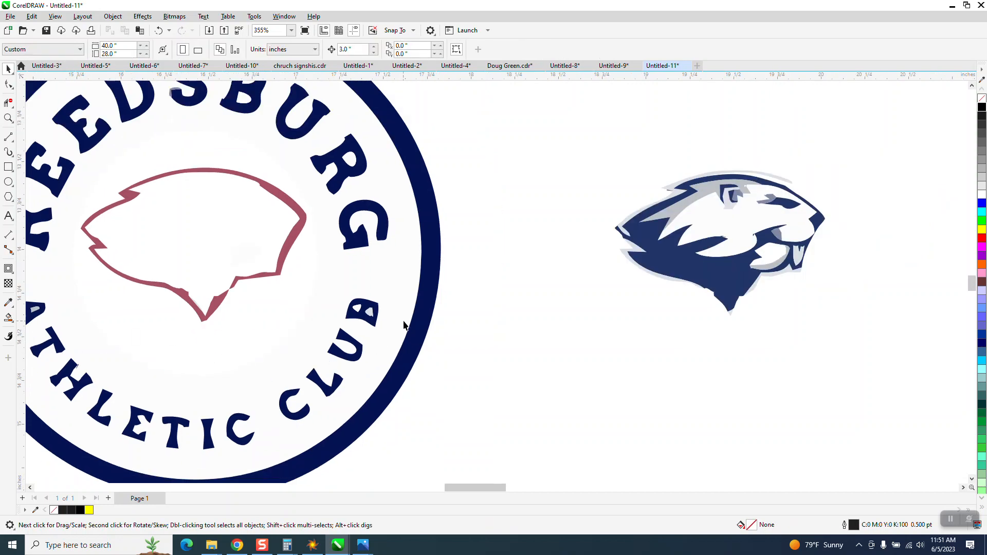
pyautogui.moveTo(49, 137)
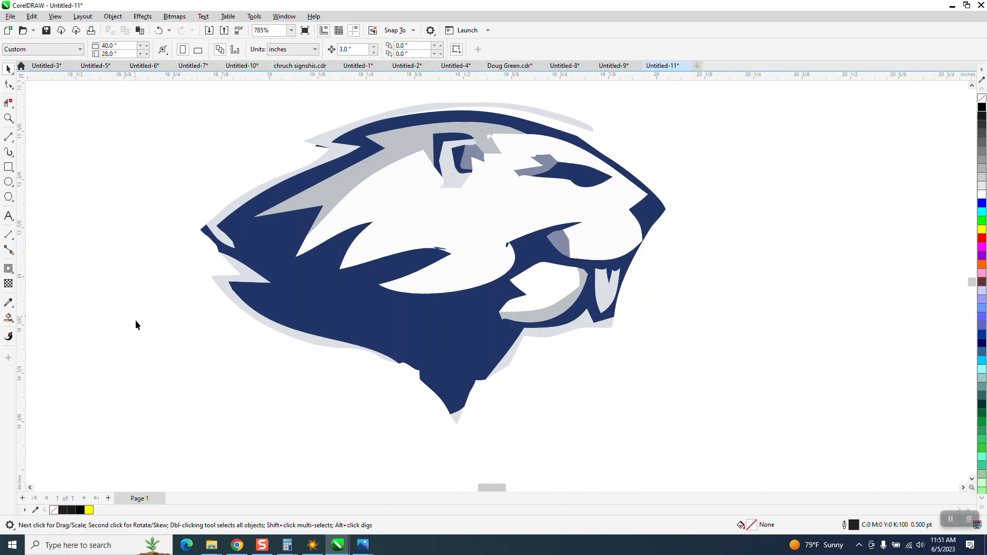
pyautogui.moveTo(467, 254)
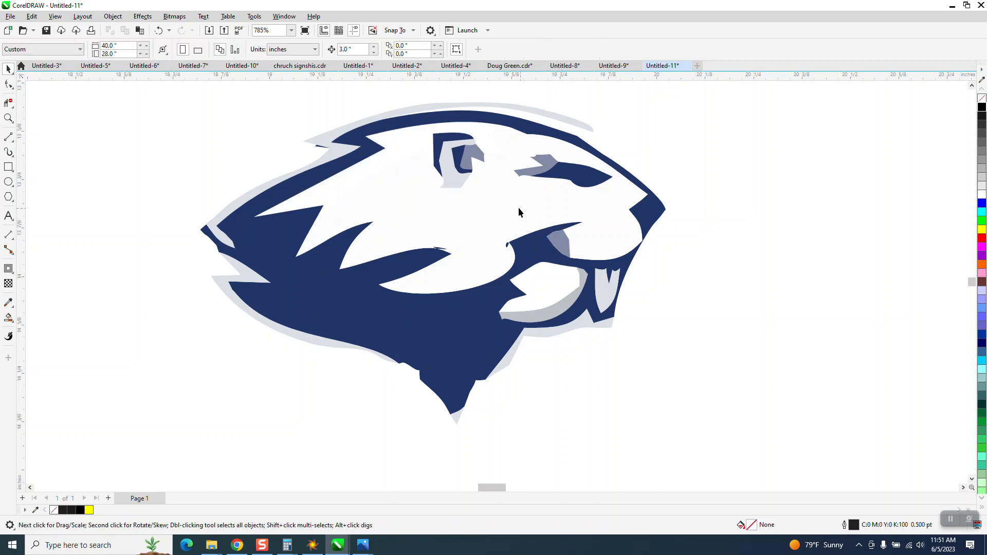
pyautogui.click(460, 161)
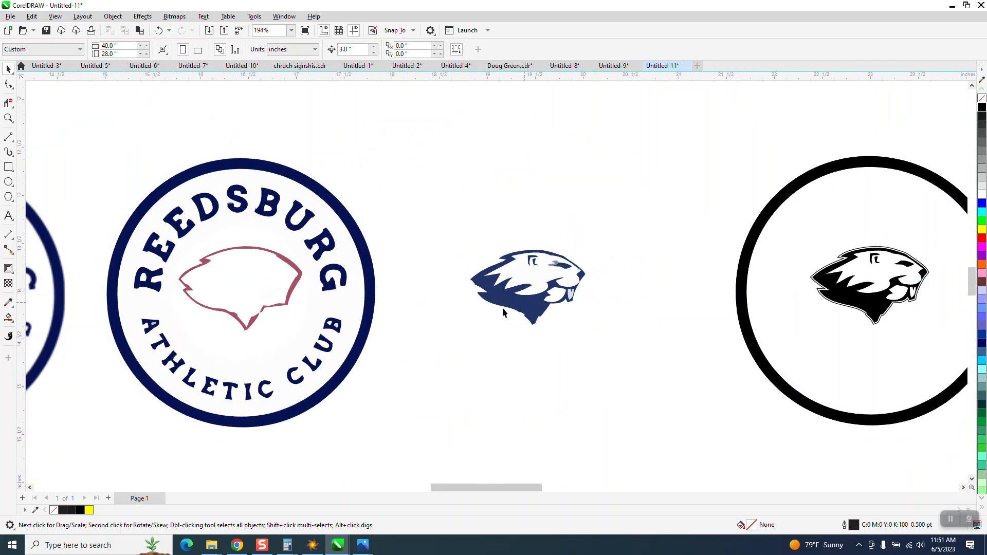
pyautogui.scroll(-3)
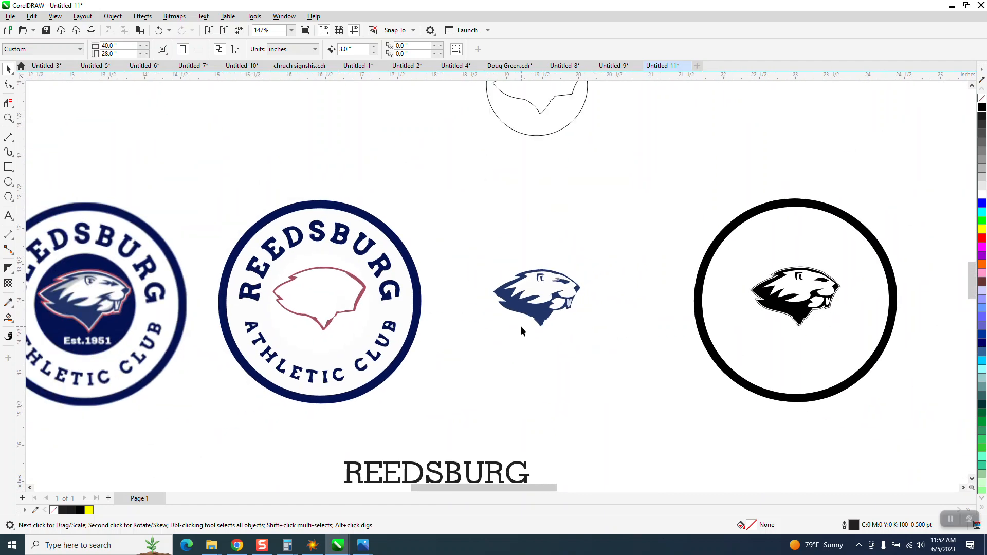
pyautogui.click(9, 118)
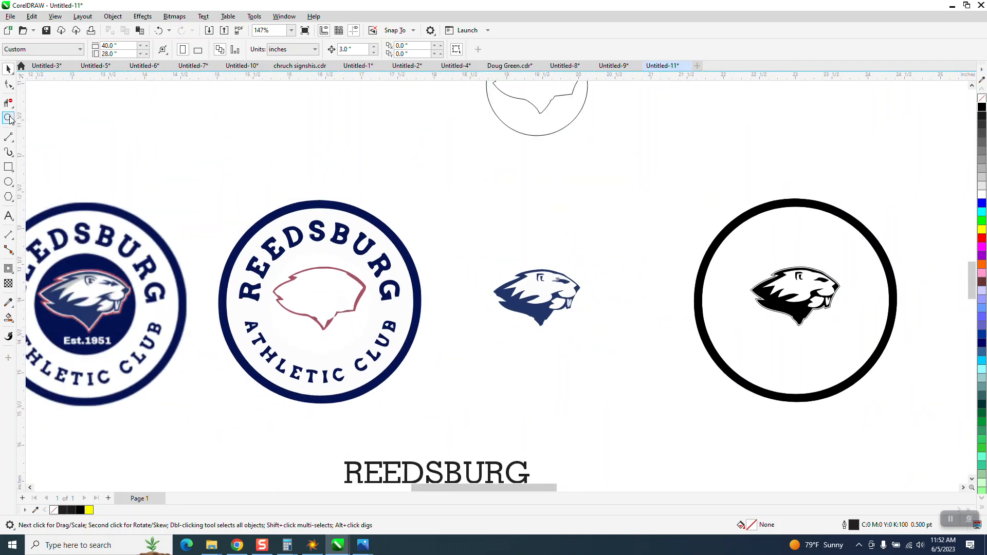
pyautogui.click(535, 296)
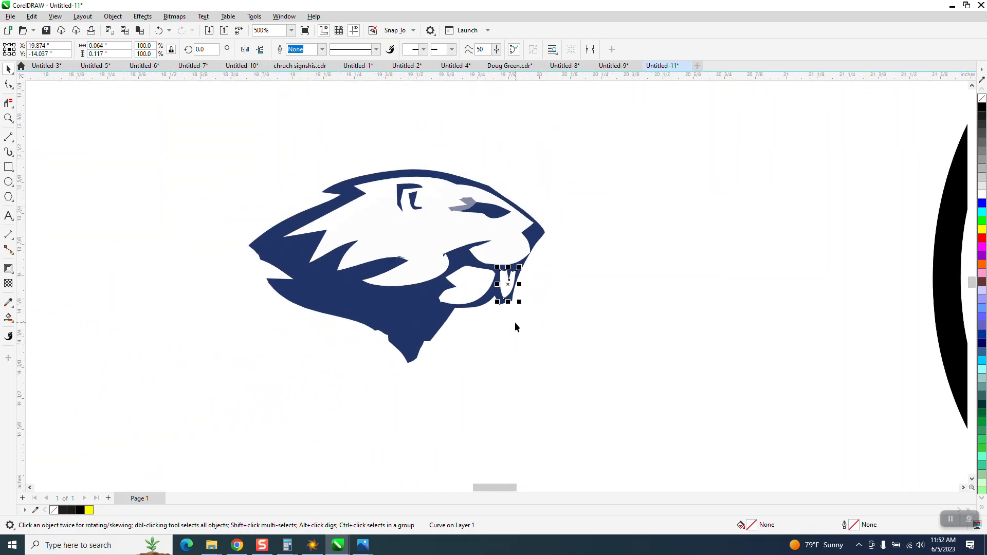
pyautogui.moveTo(267, 194)
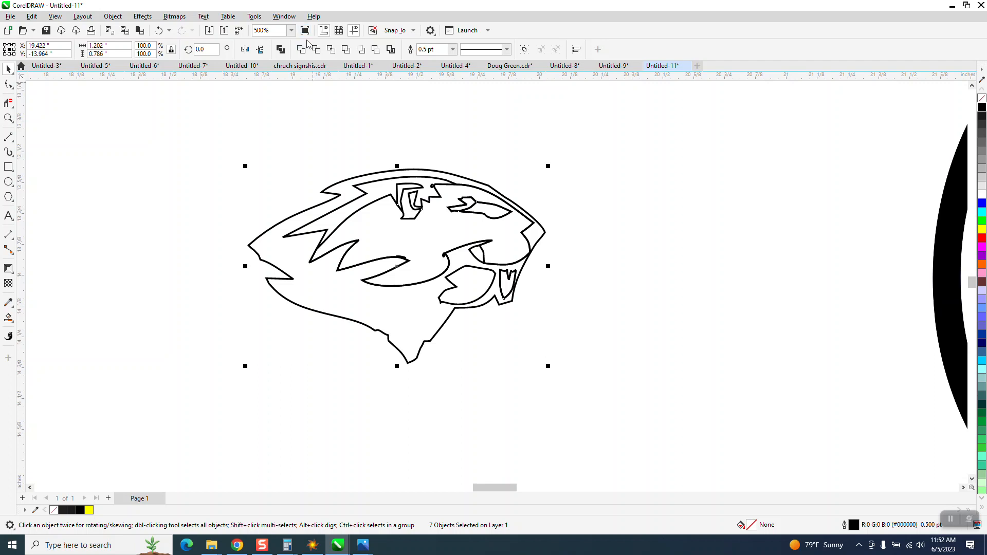
# Set the beaver's outline to black Hairline and choose Virtual Segment Delete.
pyautogui.click(451, 49)
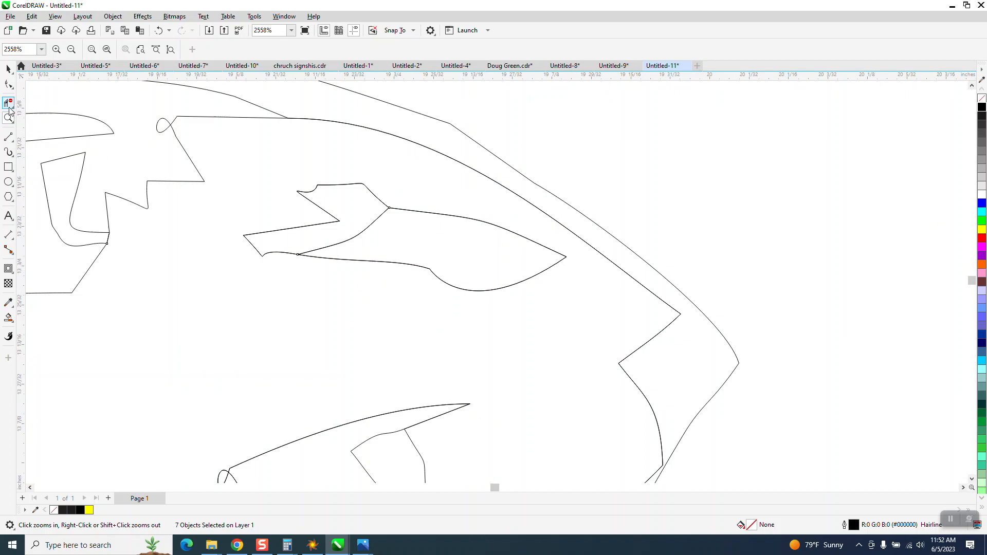
pyautogui.click(9, 101)
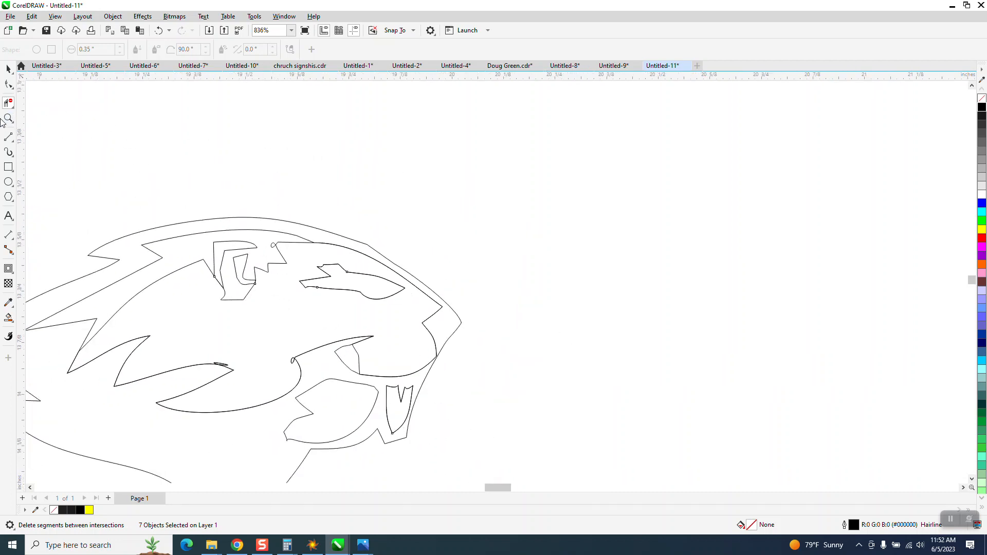
# Delete stray nodes and tiny loops from the beaver outline near the brow and chin.
pyautogui.click(8, 119)
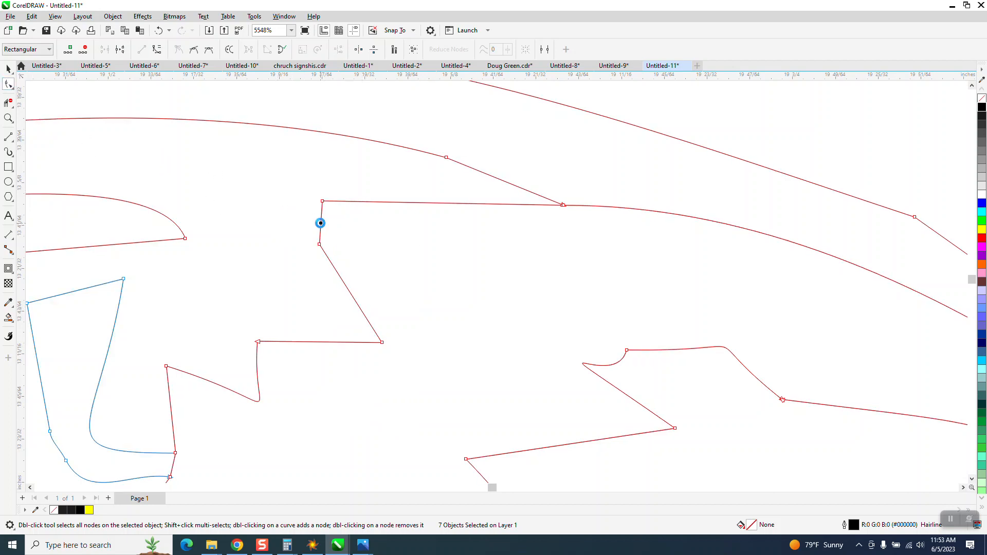
pyautogui.moveTo(319, 222); pyautogui.dragTo(292, 210)
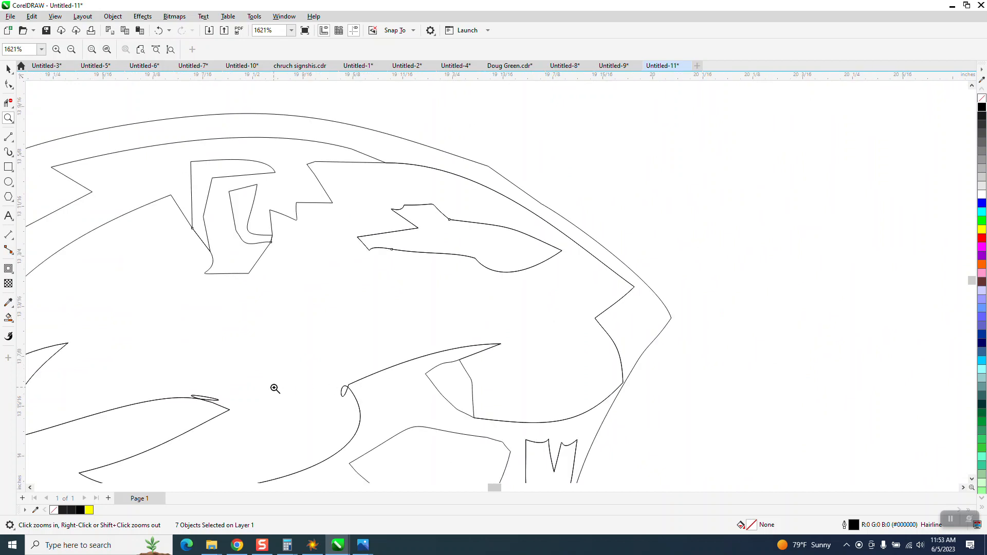
pyautogui.click(274, 388)
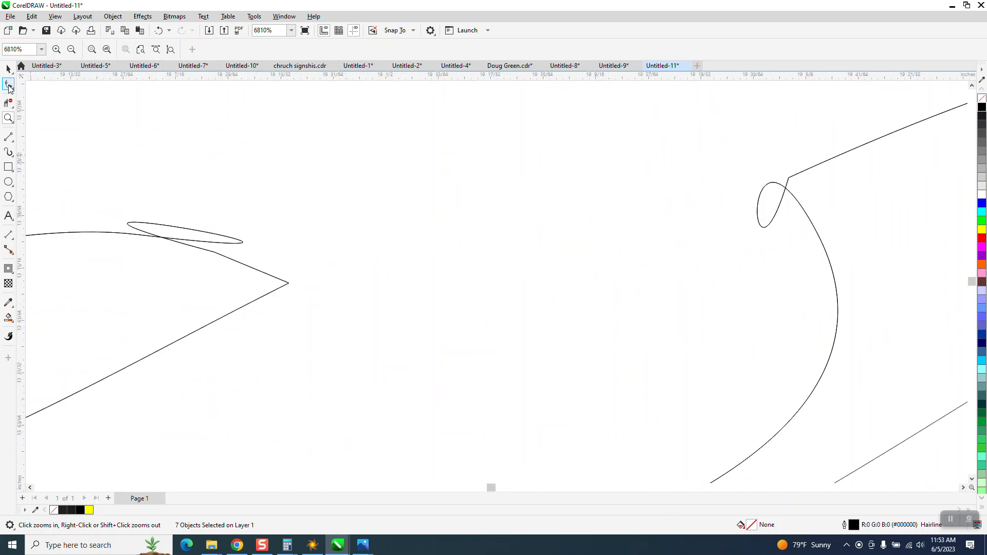
pyautogui.click(9, 85)
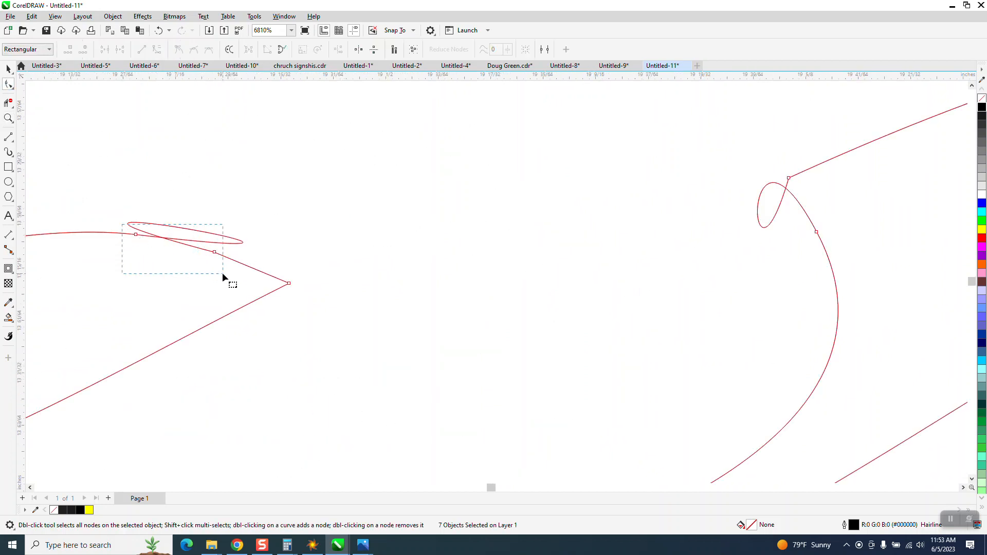
pyautogui.rightClick(213, 252)
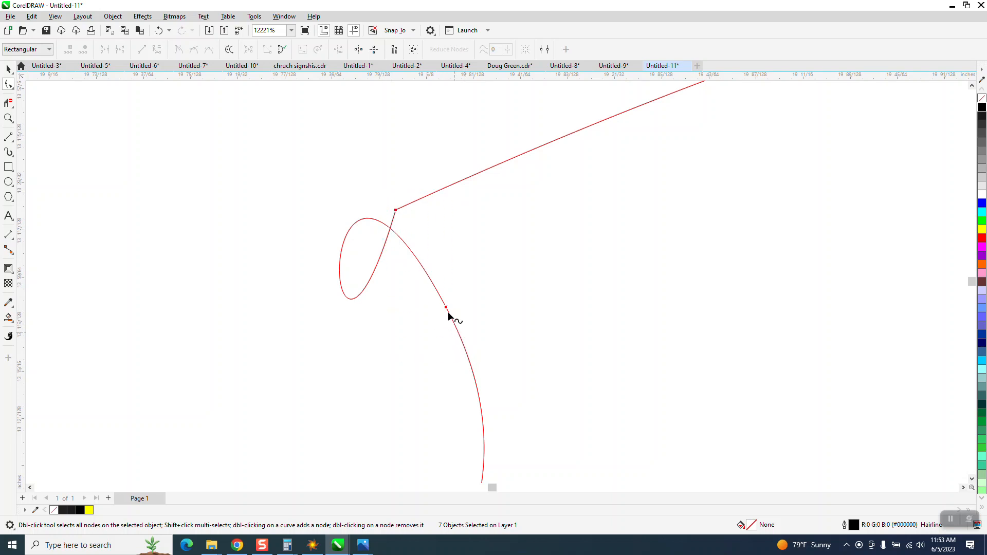
pyautogui.click(446, 308)
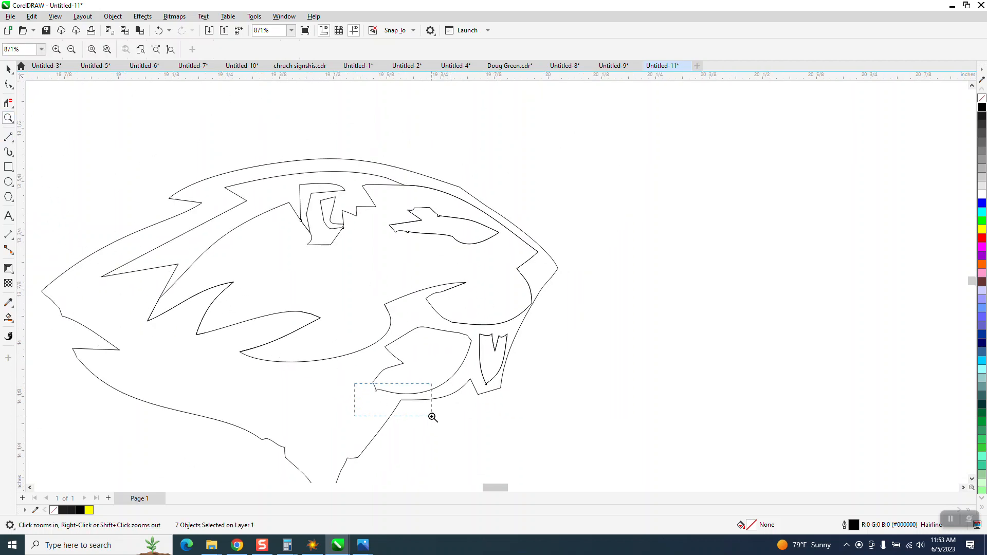
pyautogui.moveTo(355, 376); pyautogui.dragTo(431, 413)
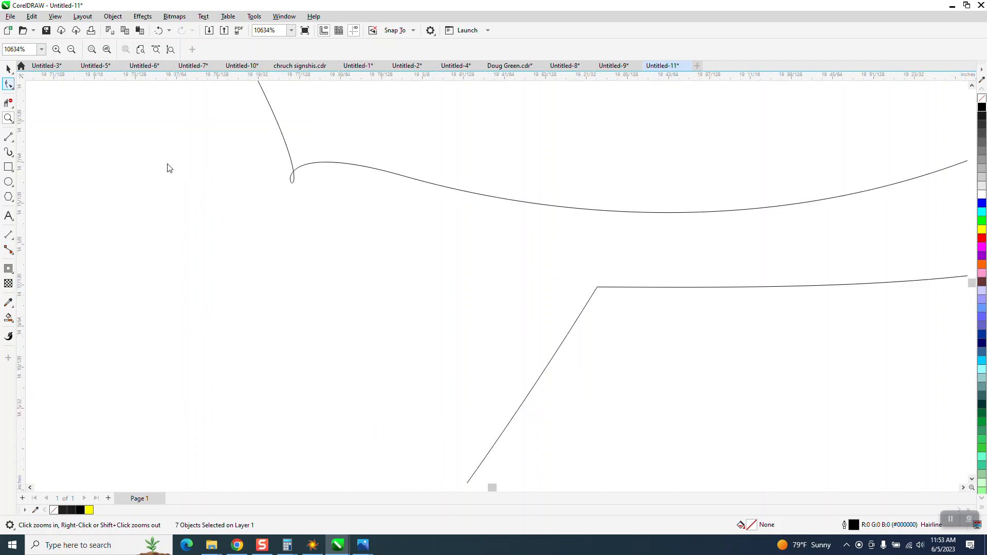
pyautogui.click(9, 84)
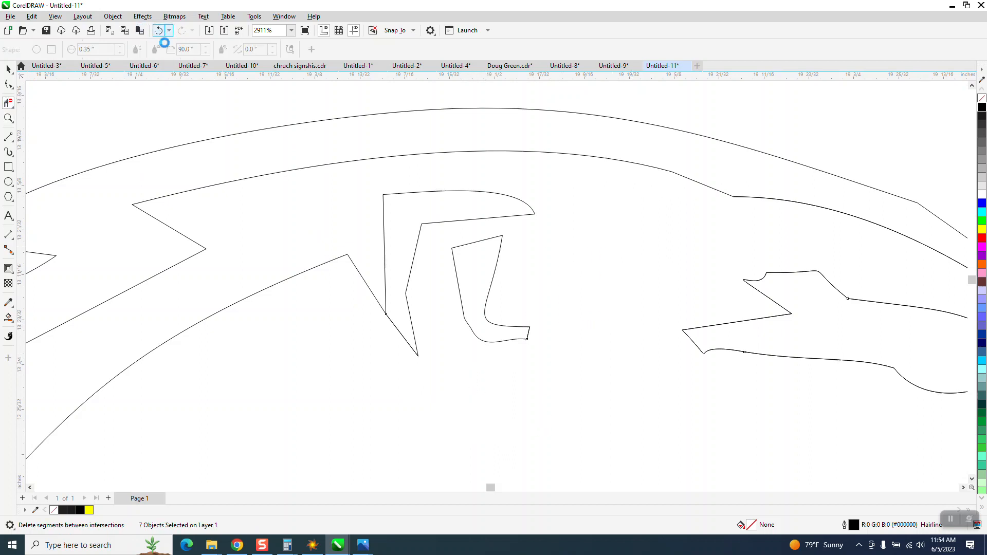
# Smart Fill the cleaned beaver outline regions black with no outline.
pyautogui.scroll(-3)
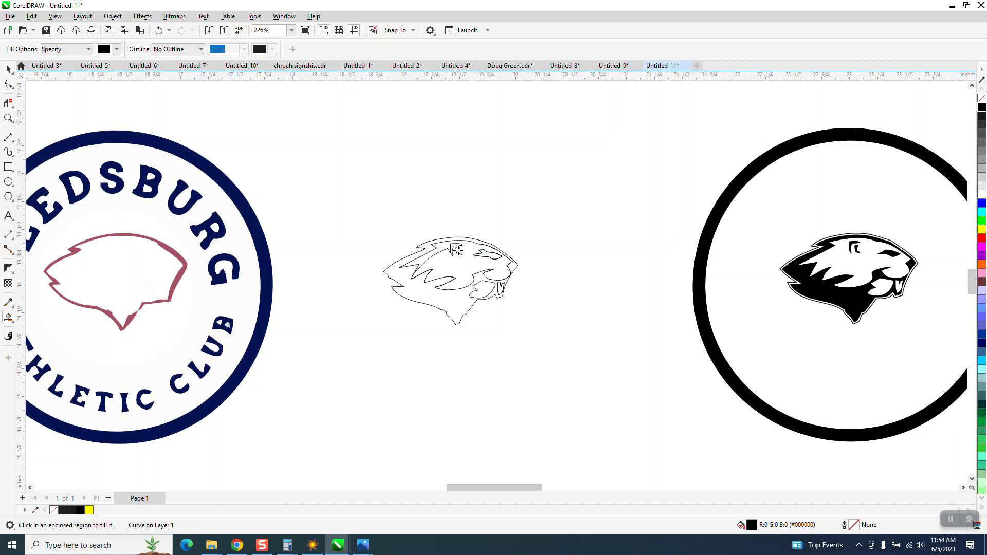
pyautogui.moveTo(500, 290)
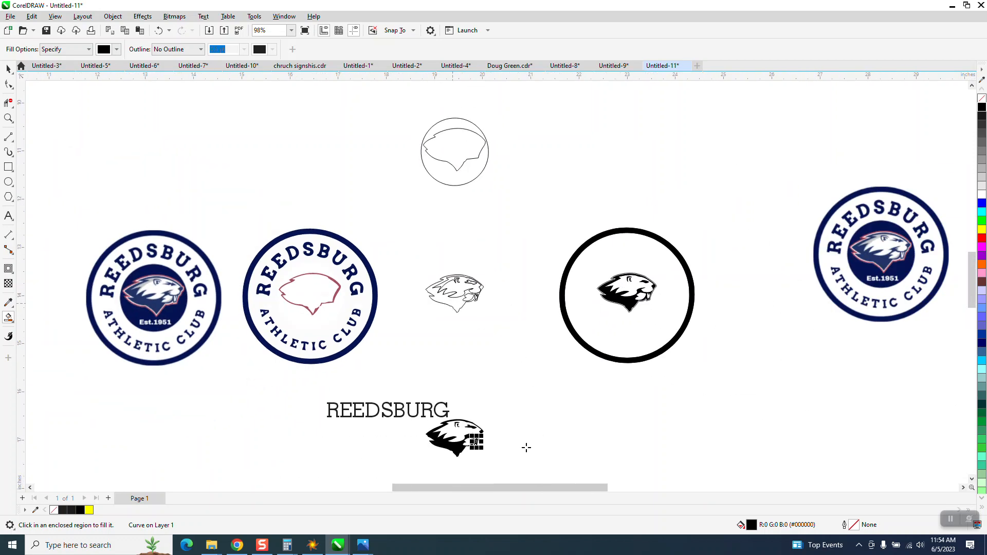
pyautogui.click(8, 118)
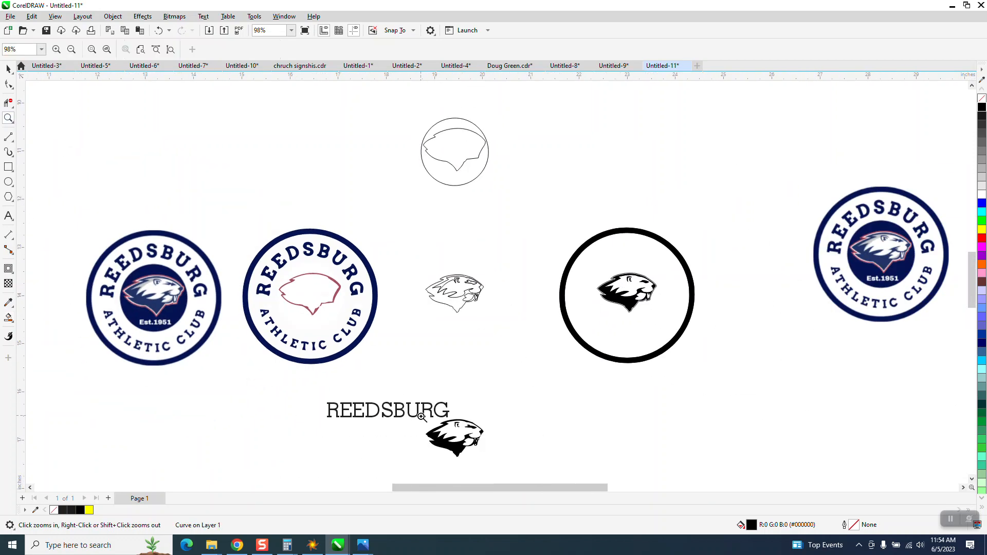
# Set the solid black beaver to no fill with Hairline outlines.
pyautogui.click(421, 417)
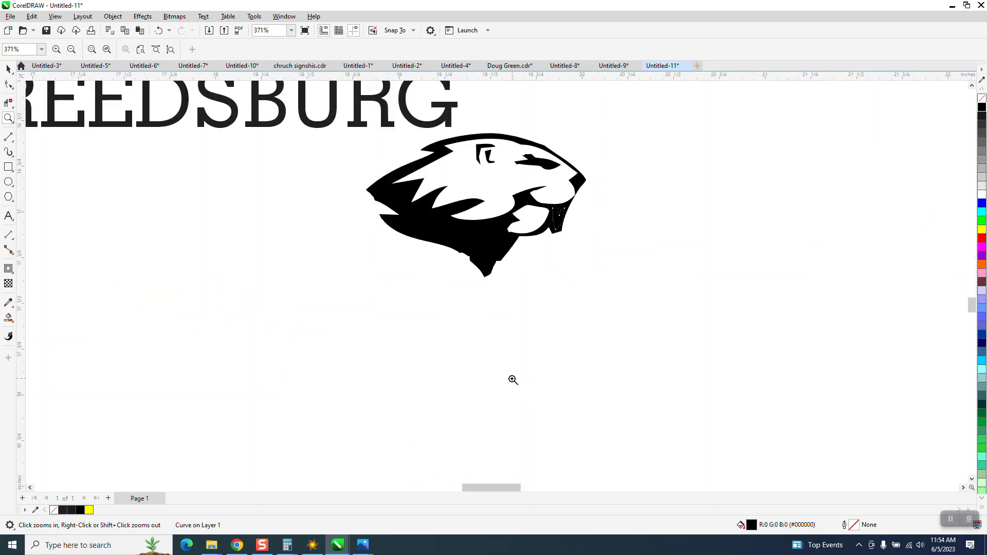
pyautogui.click(557, 217)
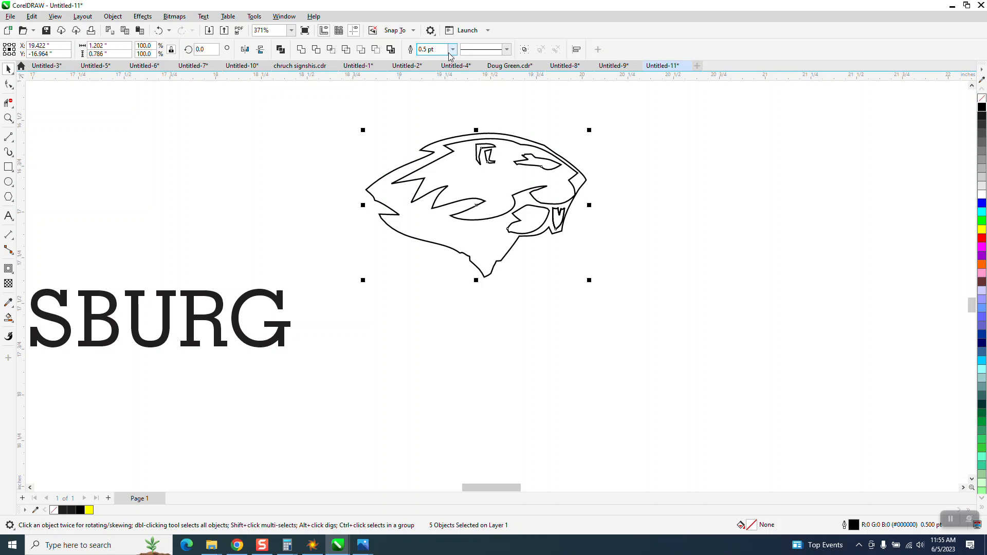
pyautogui.click(432, 49)
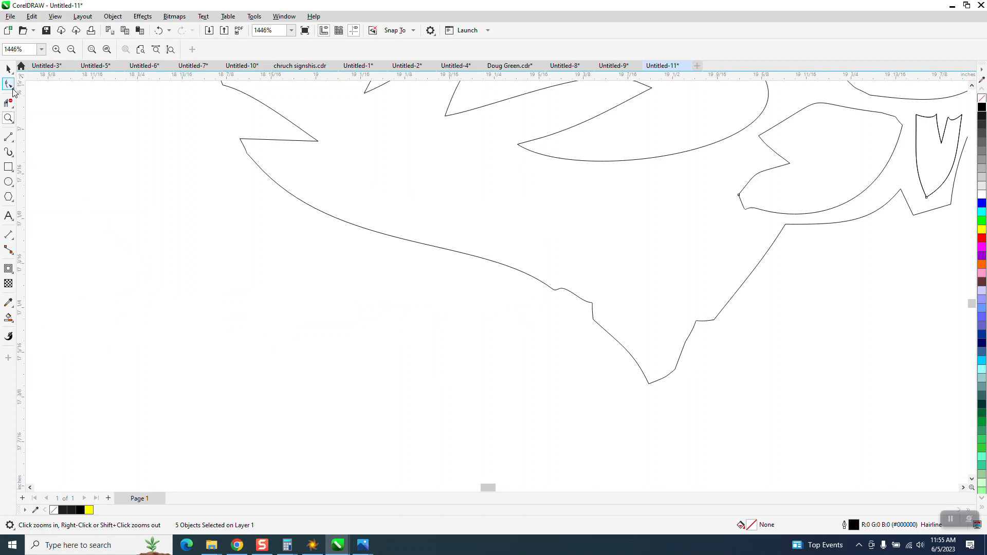
# Brush the Smooth tool along the beaver's jagged chin and eye outlines.
pyautogui.click(9, 84)
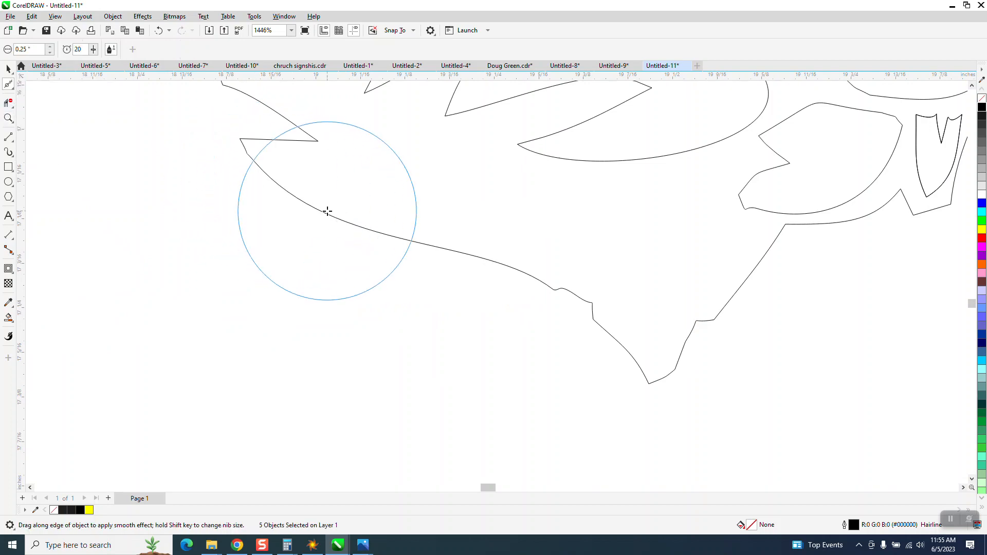
pyautogui.moveTo(326, 211); pyautogui.dragTo(598, 323)
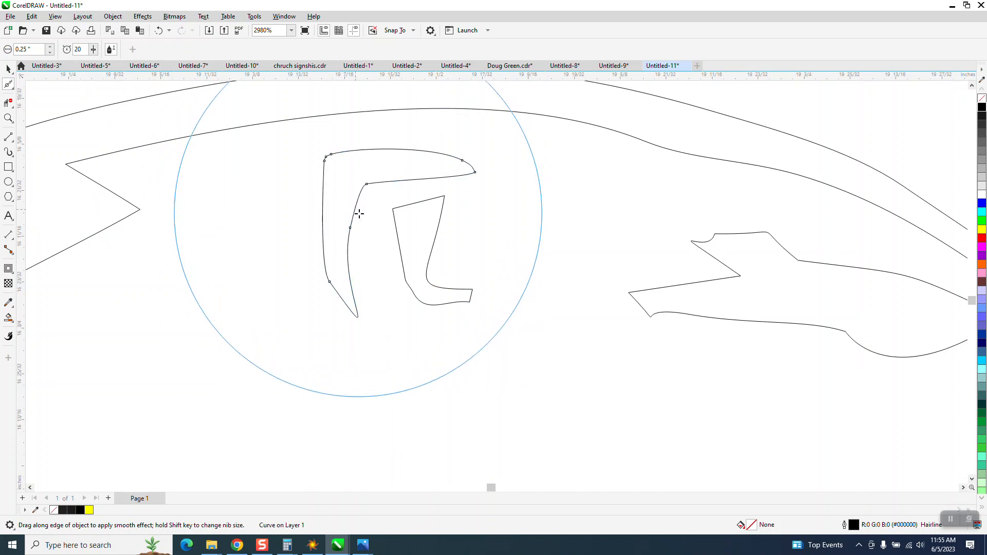
pyautogui.moveTo(358, 214); pyautogui.dragTo(396, 230)
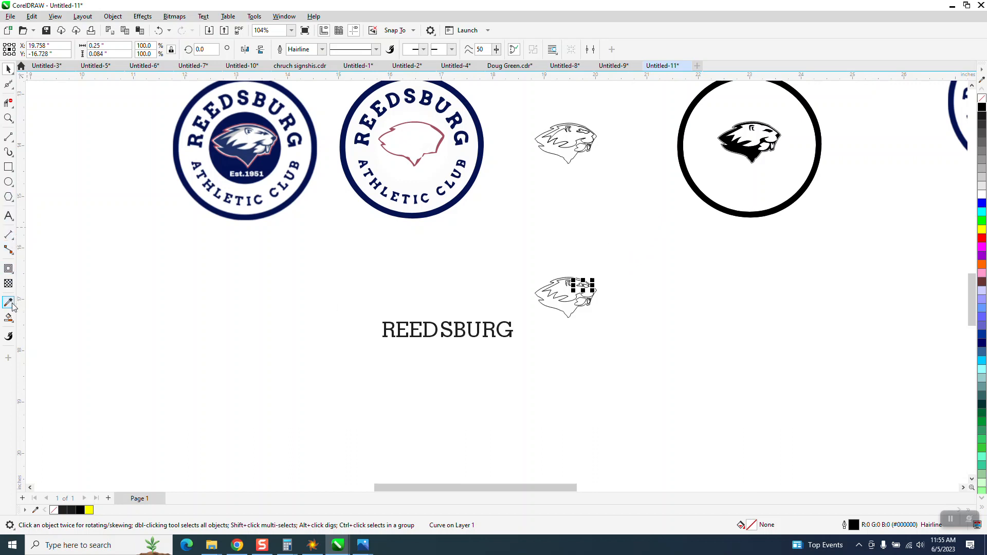
# Move the thin-circle beaver down beside the other logos and zoom in on it.
pyautogui.click(564, 296)
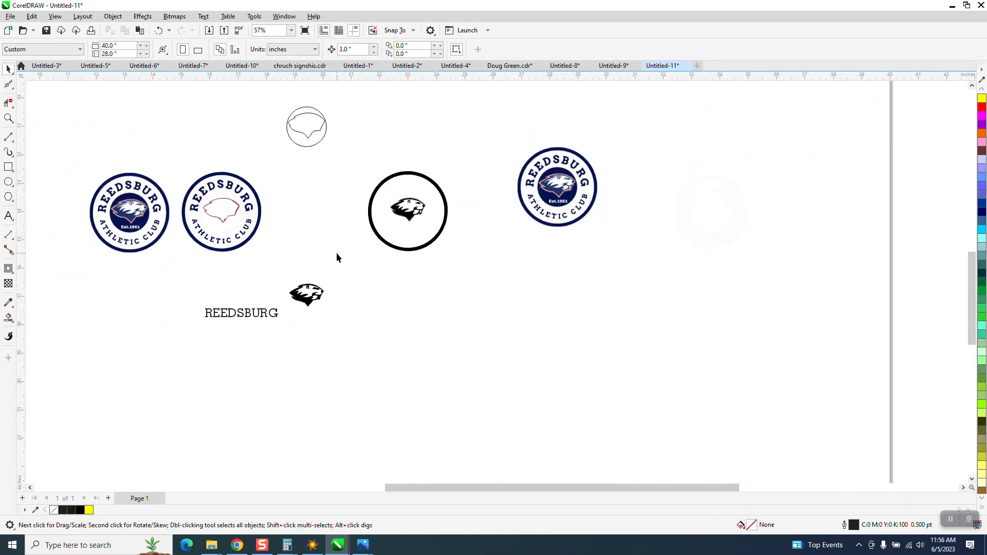
pyautogui.click(306, 126)
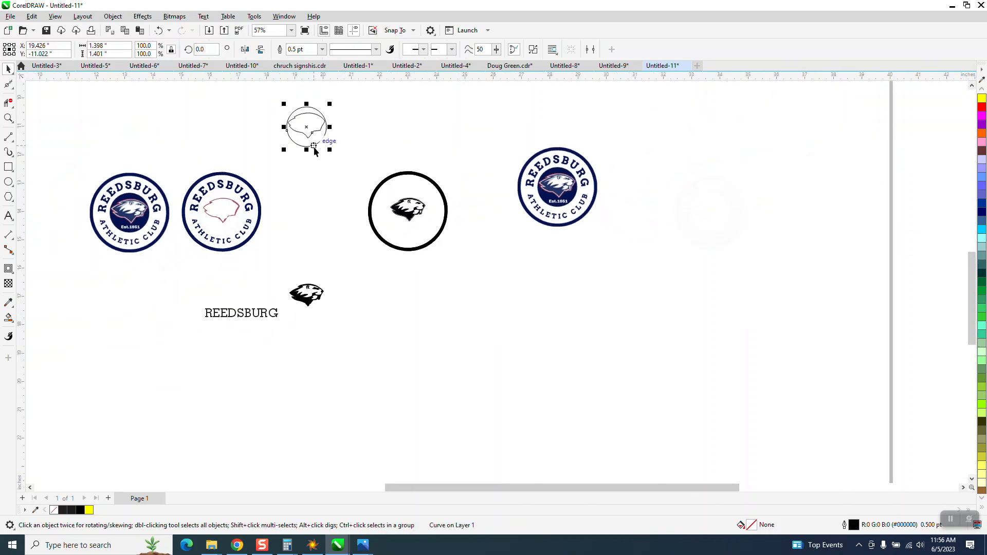
pyautogui.moveTo(306, 126); pyautogui.dragTo(323, 211)
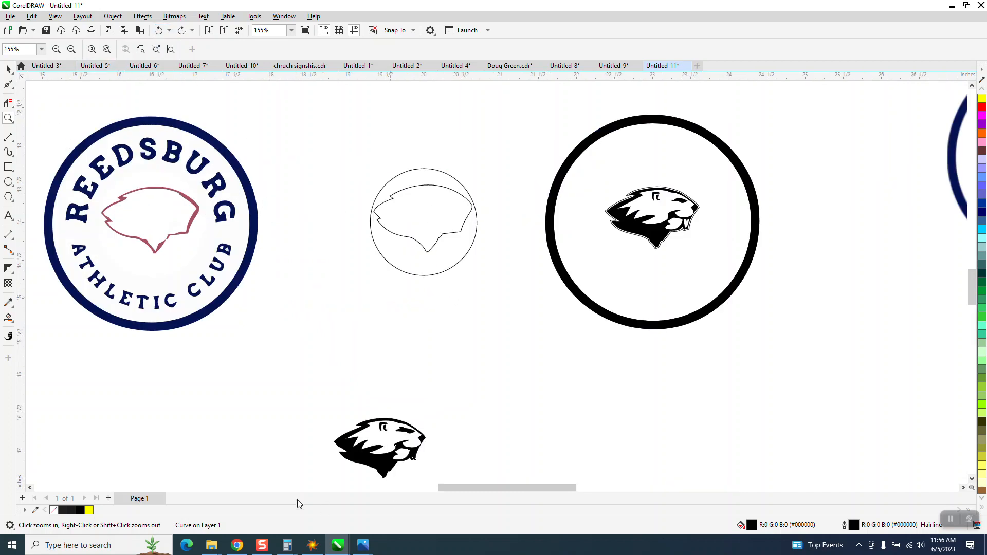
pyautogui.click(379, 446)
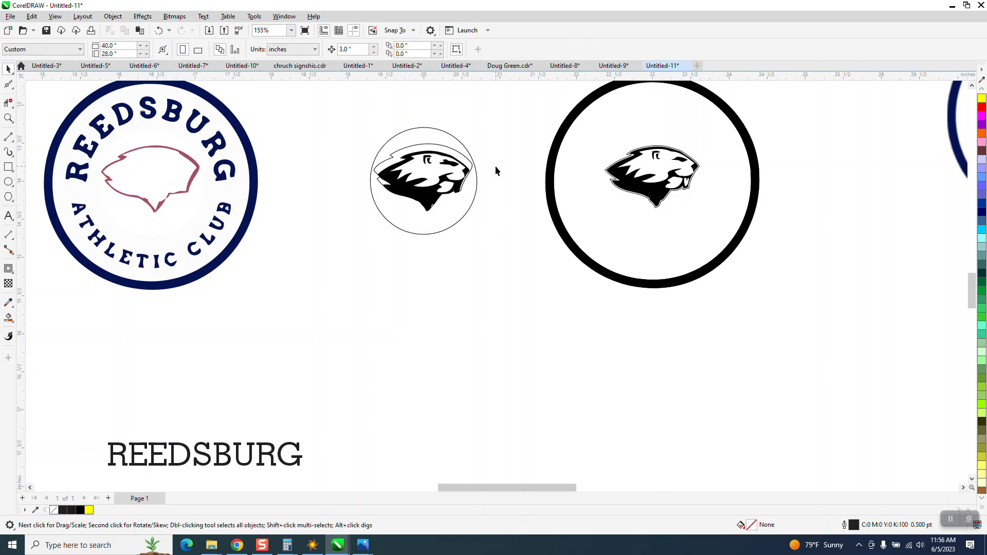
pyautogui.moveTo(134, 141)
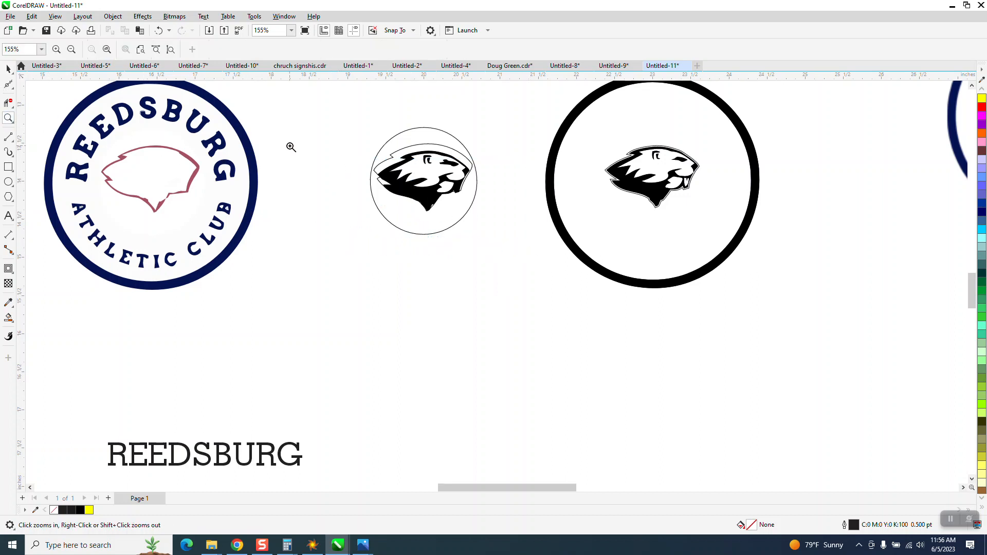
pyautogui.click(291, 147)
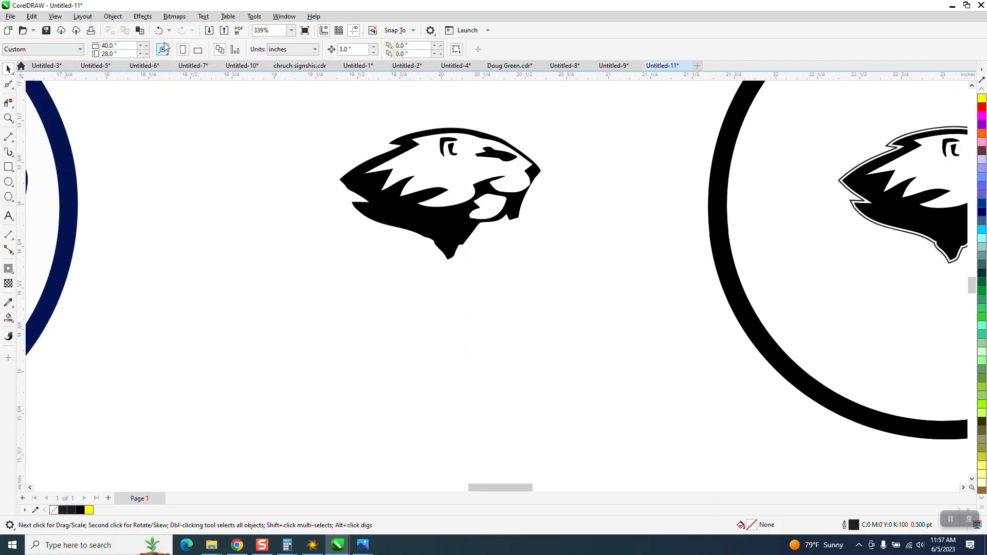
# Break the beaver curve apart into five pieces and zoom in on the jaw.
pyautogui.click(112, 16)
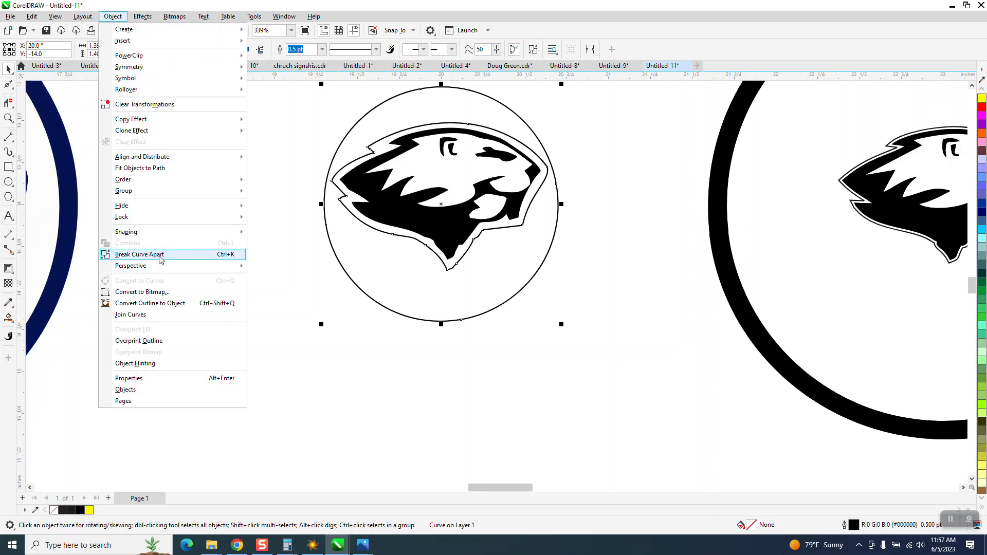
pyautogui.click(140, 255)
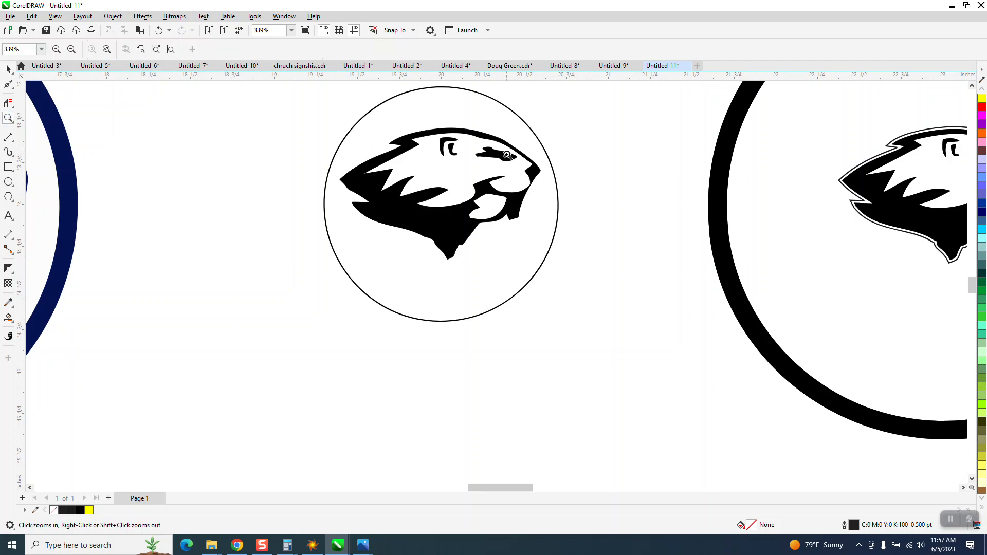
pyautogui.click(507, 154)
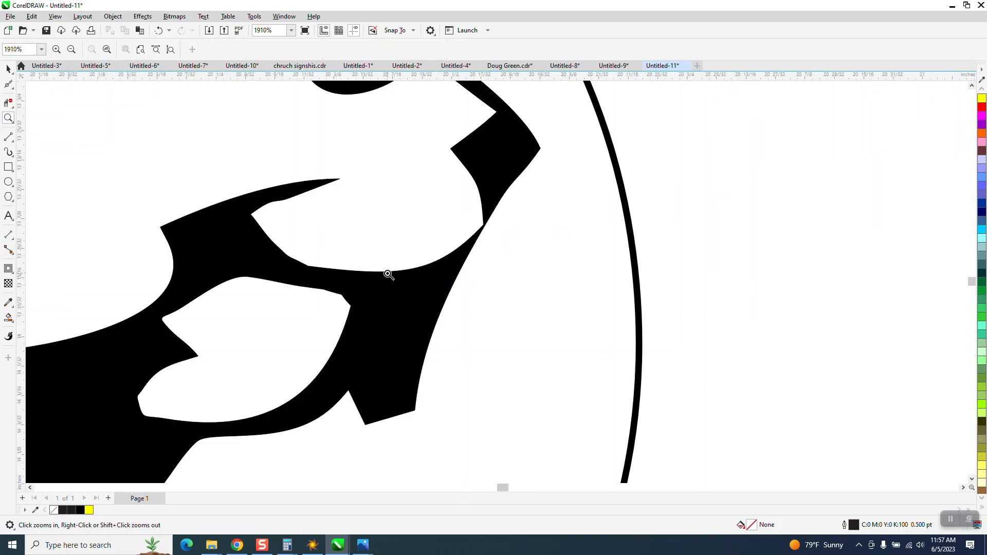
# Select the broken-apart beaver pieces with the Shape tool to show their nodes.
pyautogui.click(9, 83)
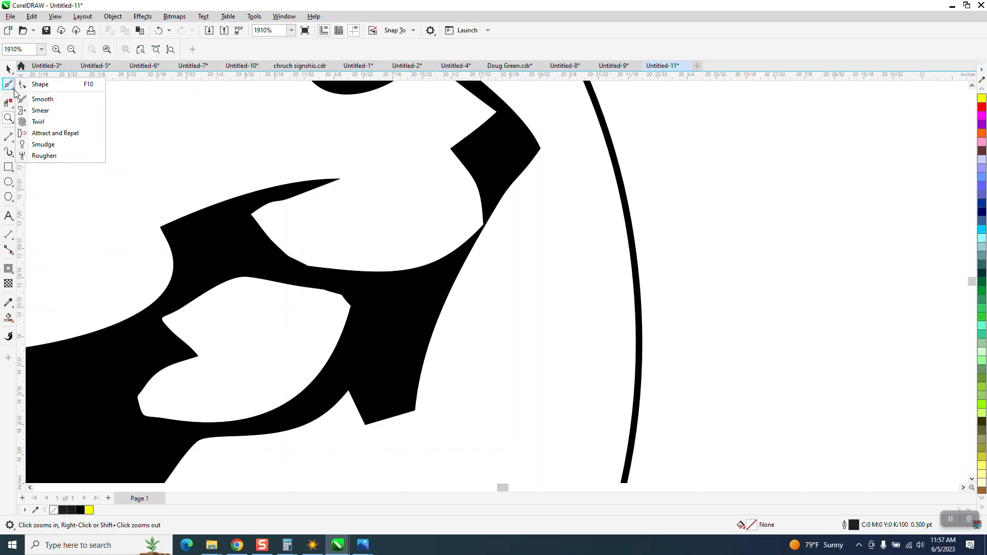
pyautogui.click(9, 68)
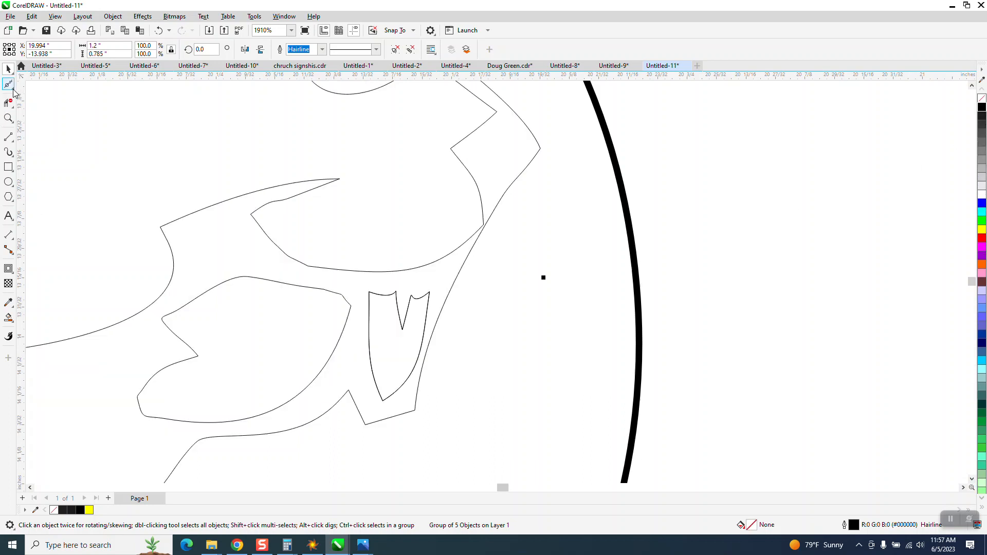
pyautogui.click(8, 84)
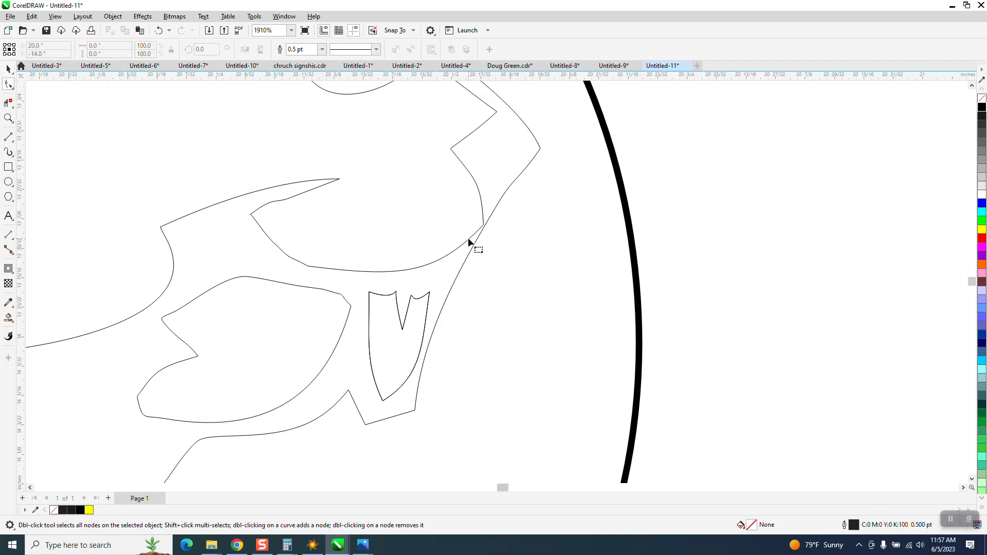
pyautogui.moveTo(470, 244)
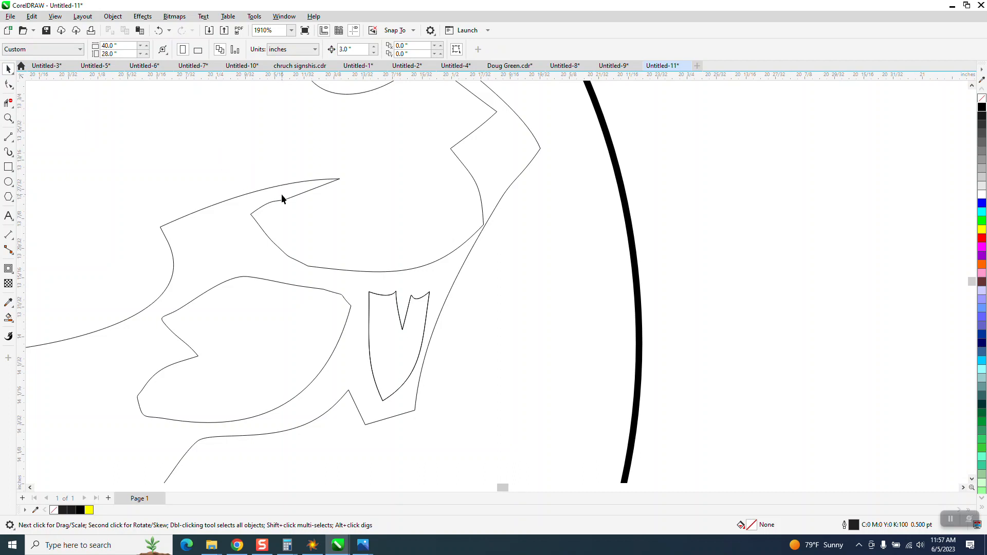
pyautogui.click(283, 199)
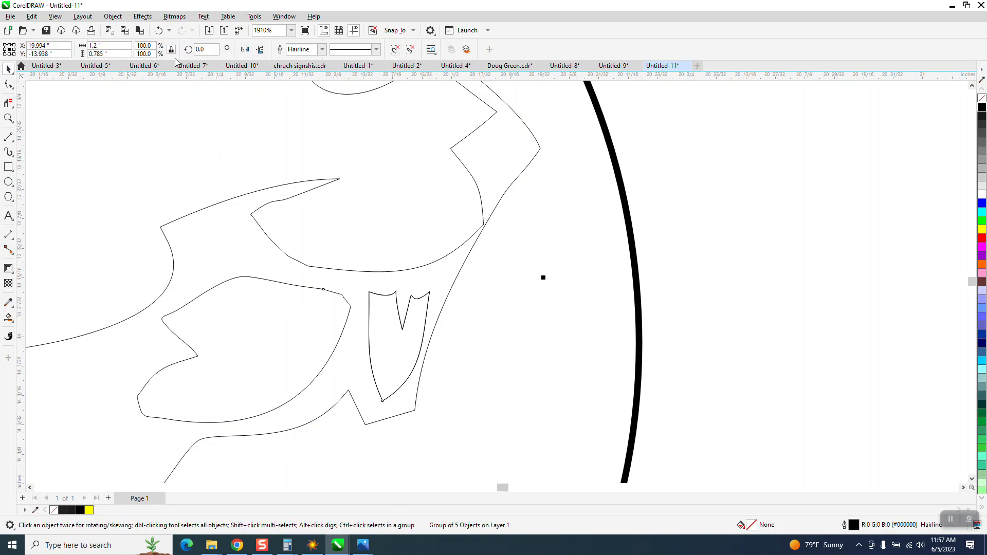
pyautogui.click(112, 16)
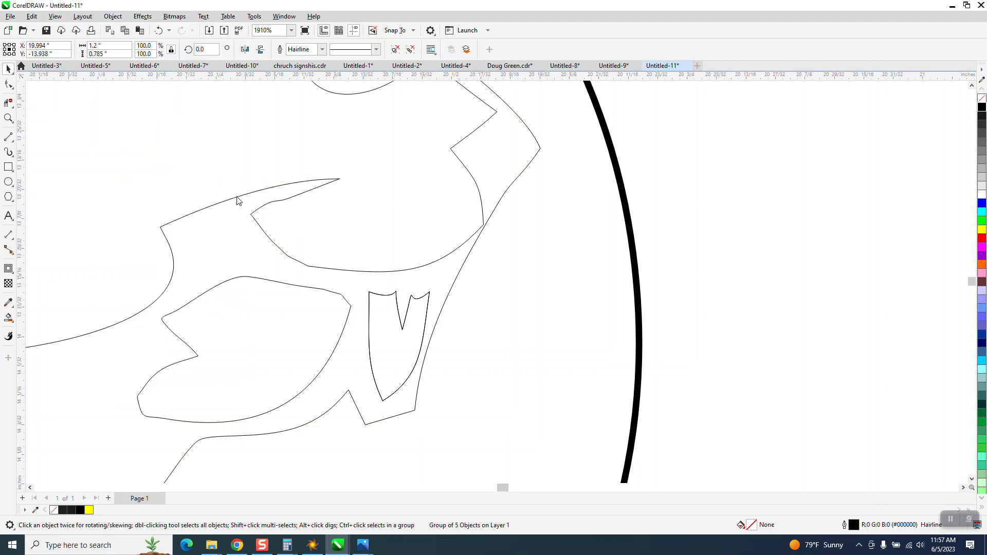
pyautogui.click(8, 86)
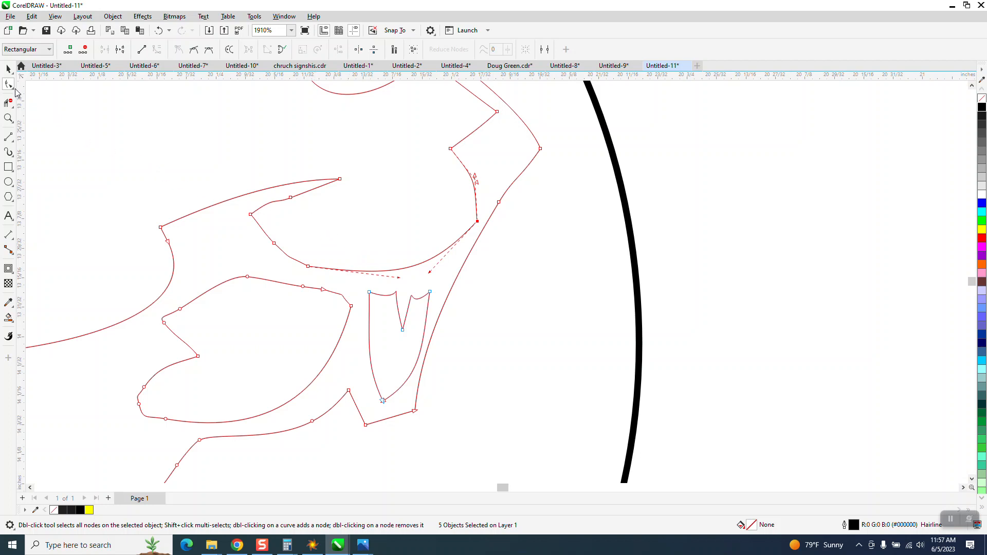
# Smooth the jagged edge along the beaver's jaw with the Smooth tool.
pyautogui.click(9, 84)
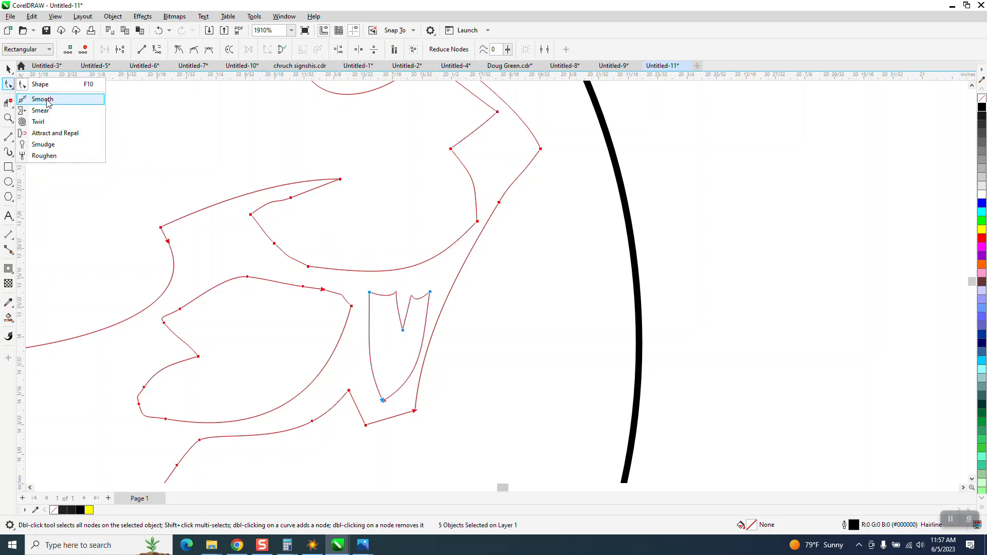
pyautogui.click(42, 99)
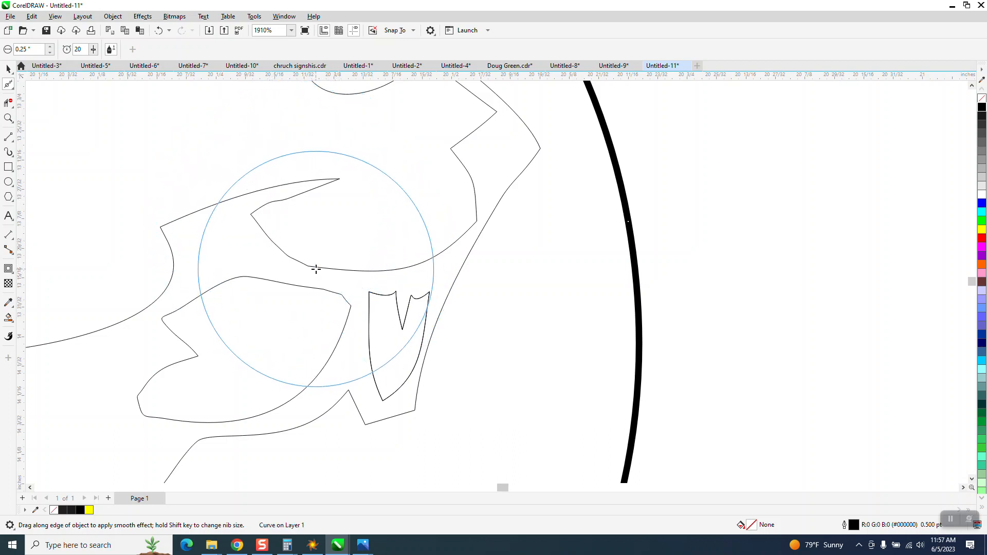
pyautogui.moveTo(315, 269); pyautogui.dragTo(126, 113)
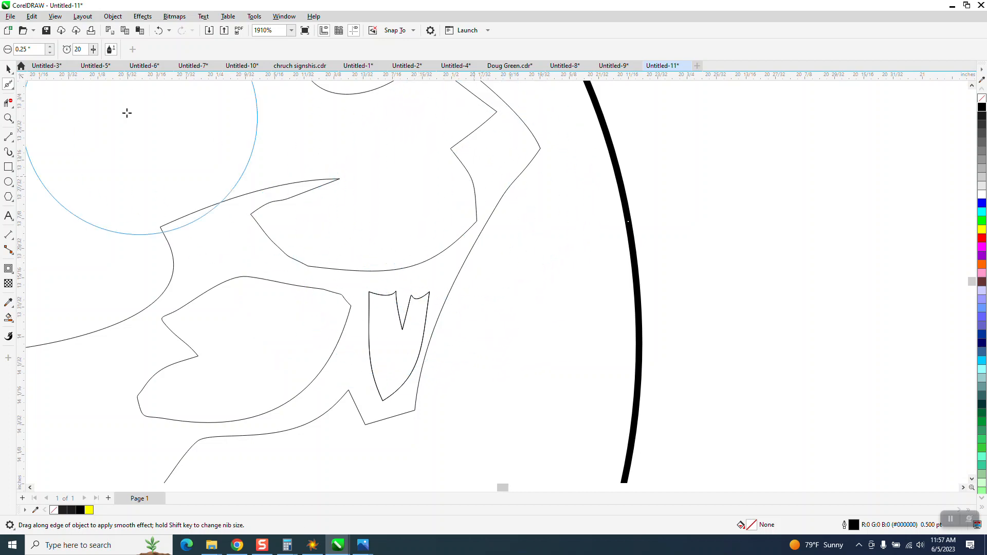
pyautogui.click(9, 84)
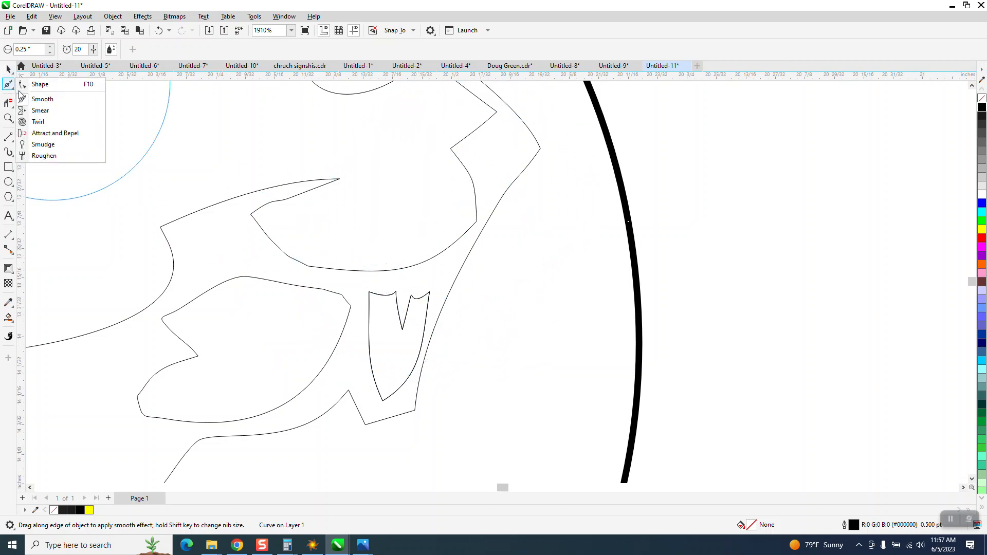
pyautogui.click(39, 84)
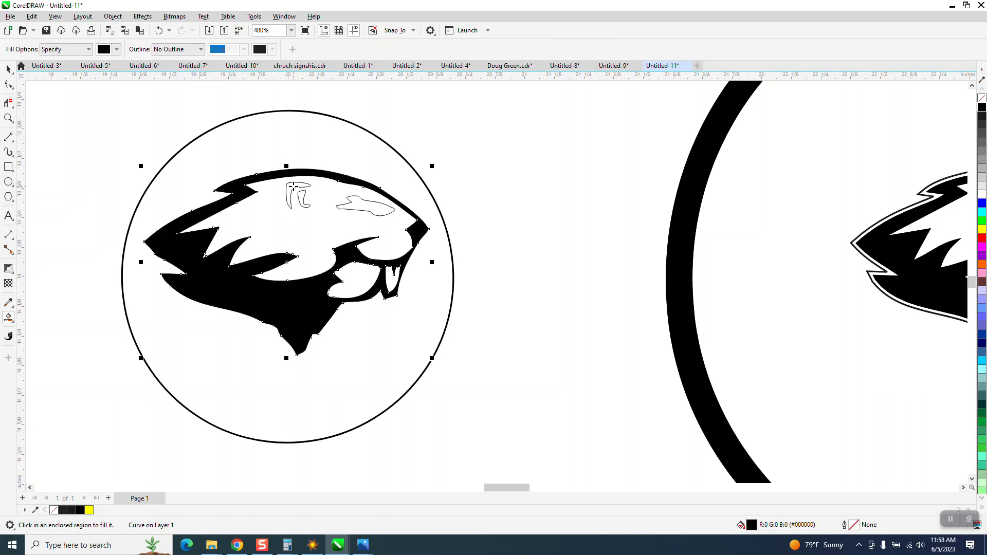
# Smart Fill inside the beaver's enclosed region to create a silhouette outline shape.
pyautogui.click(365, 207)
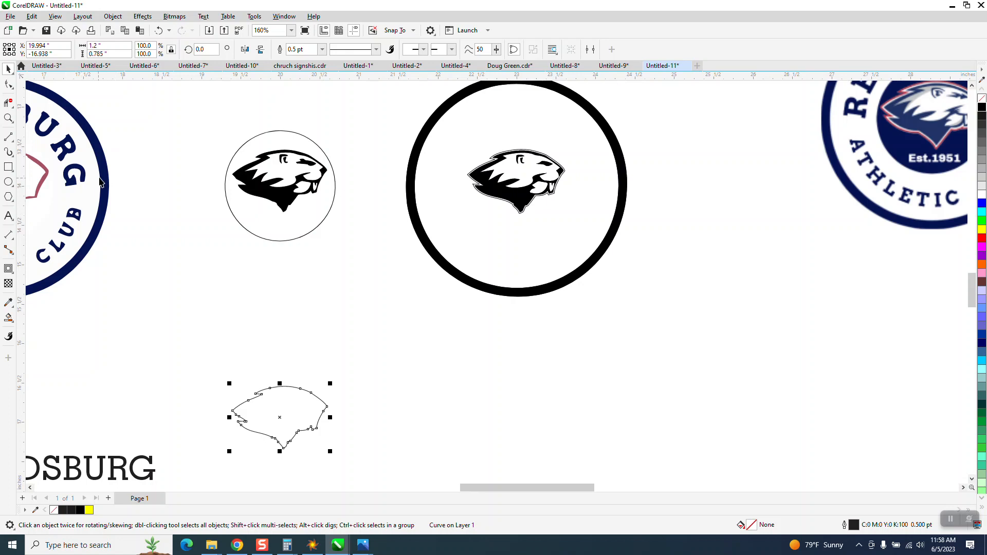
pyautogui.moveTo(272, 98)
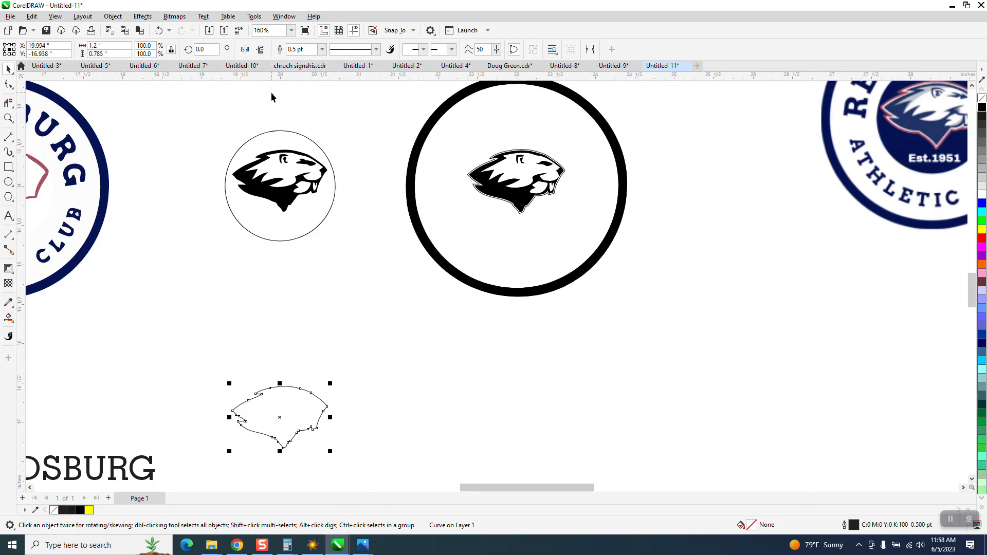
# Remove the silhouette's fill and give it a 2 pt yellow outline over the beaver.
pyautogui.click(321, 50)
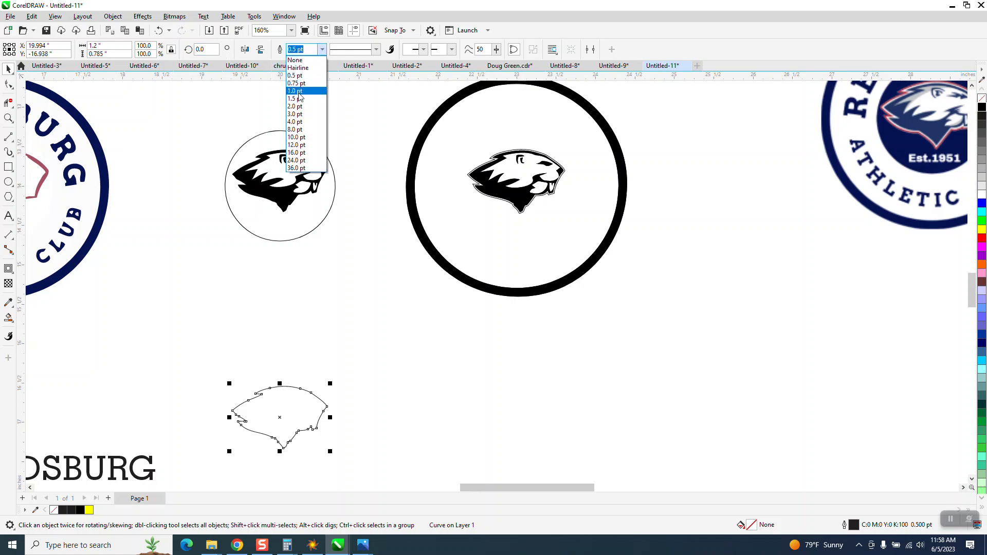
pyautogui.click(295, 123)
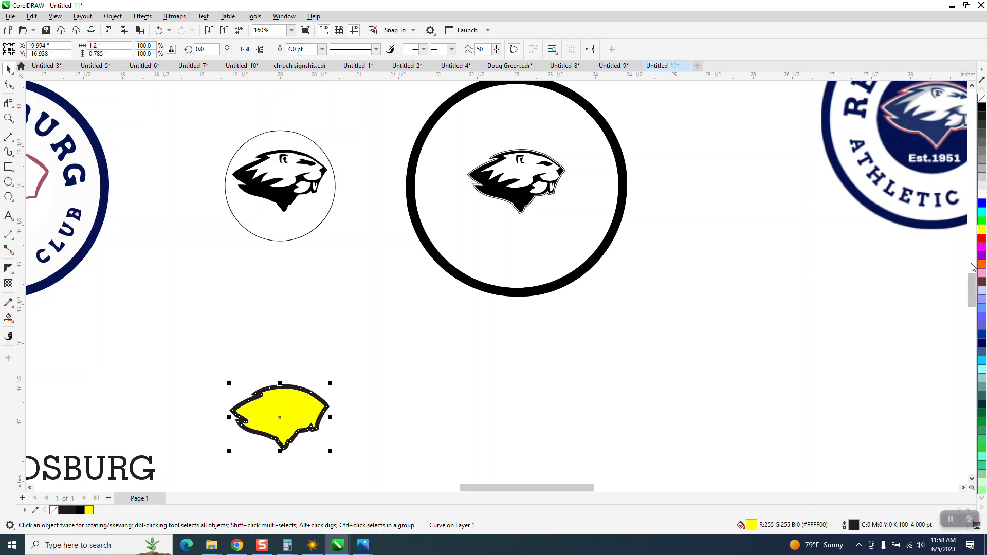
pyautogui.moveTo(278, 415); pyautogui.dragTo(279, 183)
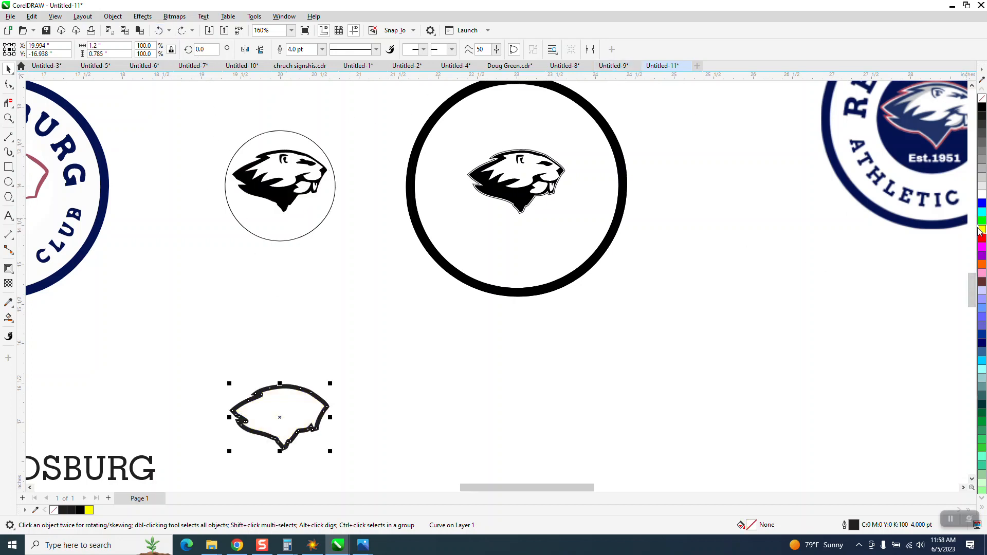
pyautogui.moveTo(979, 232)
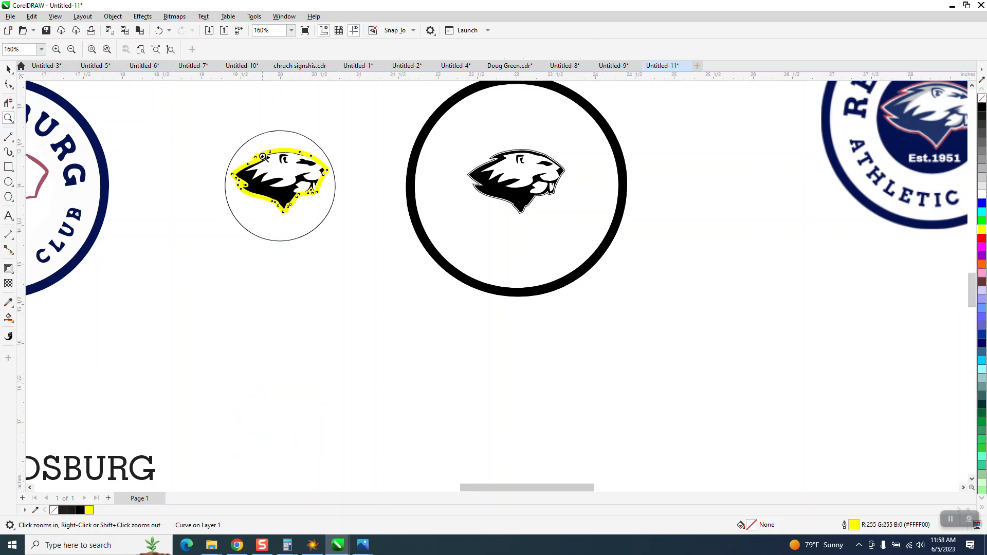
pyautogui.click(263, 157)
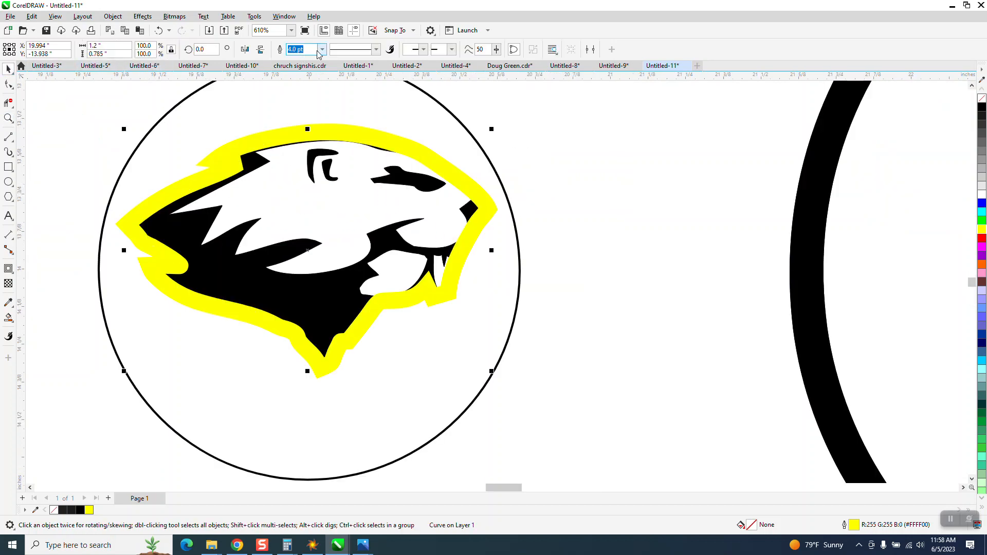
pyautogui.click(321, 49)
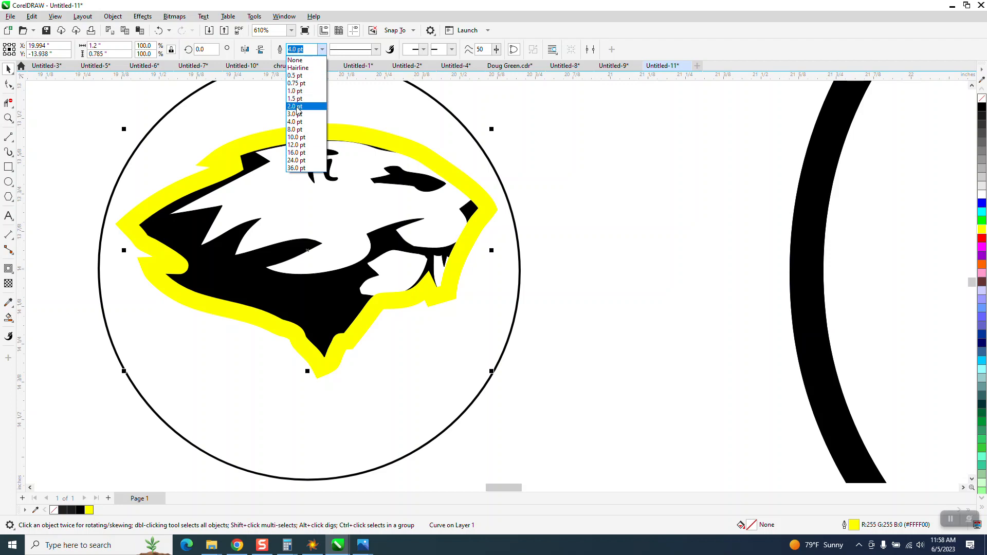
pyautogui.click(295, 106)
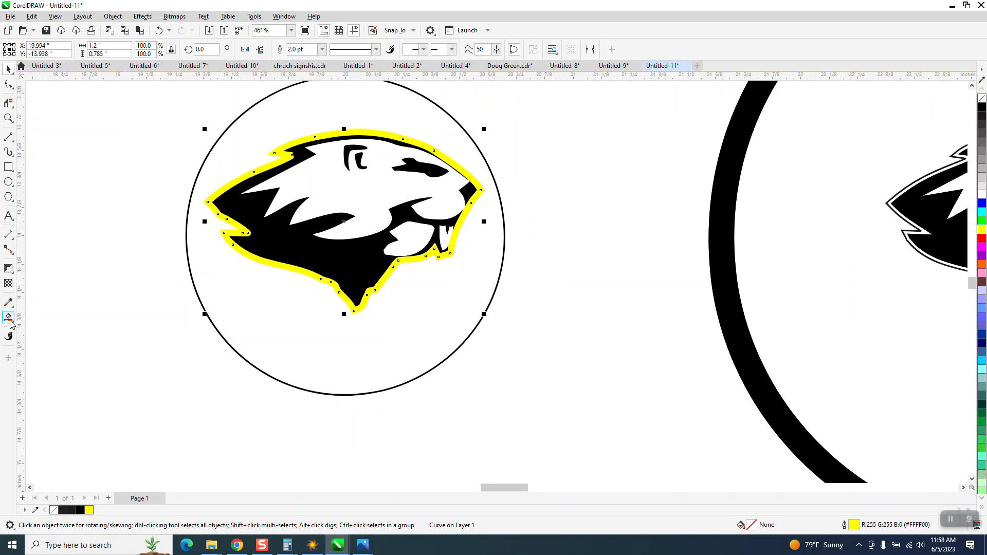
pyautogui.click(9, 316)
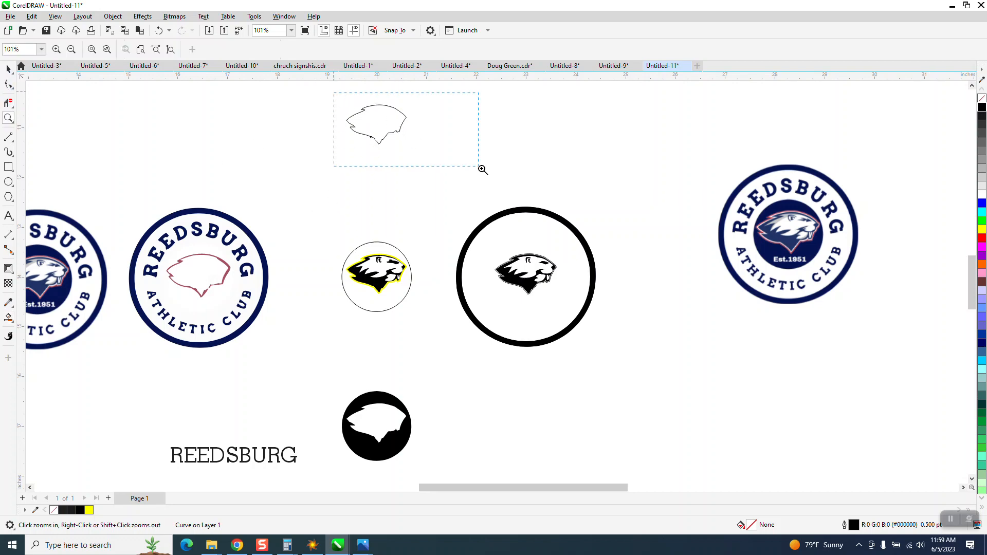
# Set the standalone beaver outline shape's outline width to 2.0 pt.
pyautogui.click(481, 169)
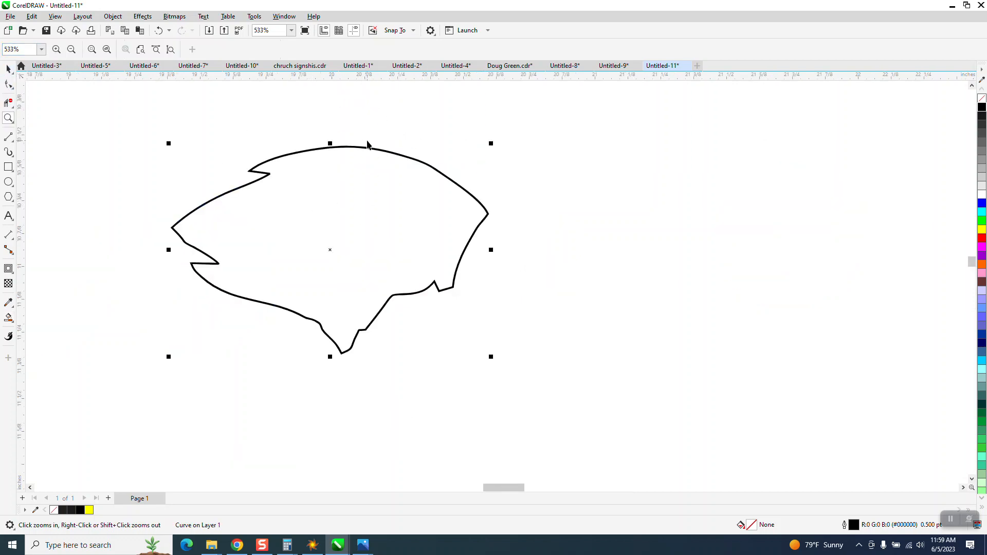
pyautogui.click(322, 49)
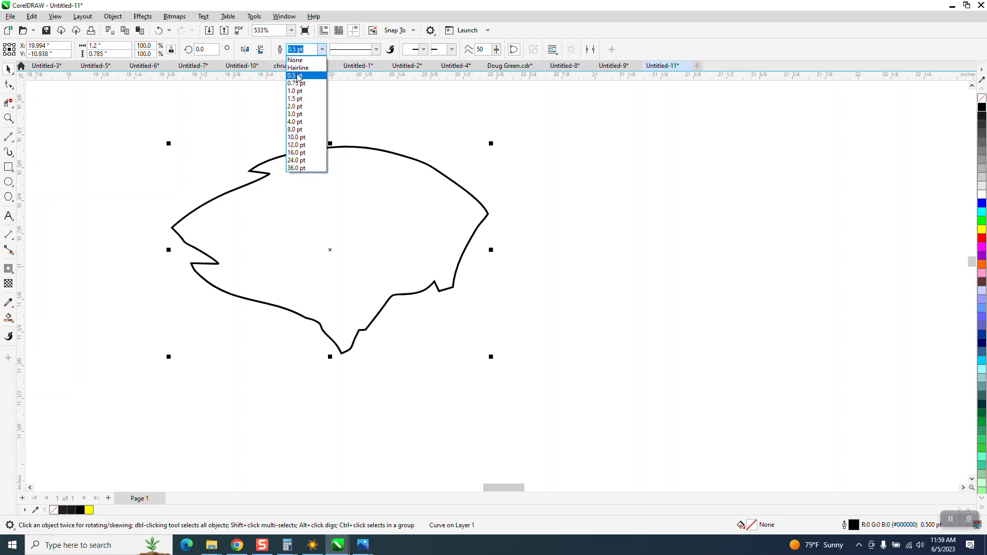
pyautogui.click(295, 106)
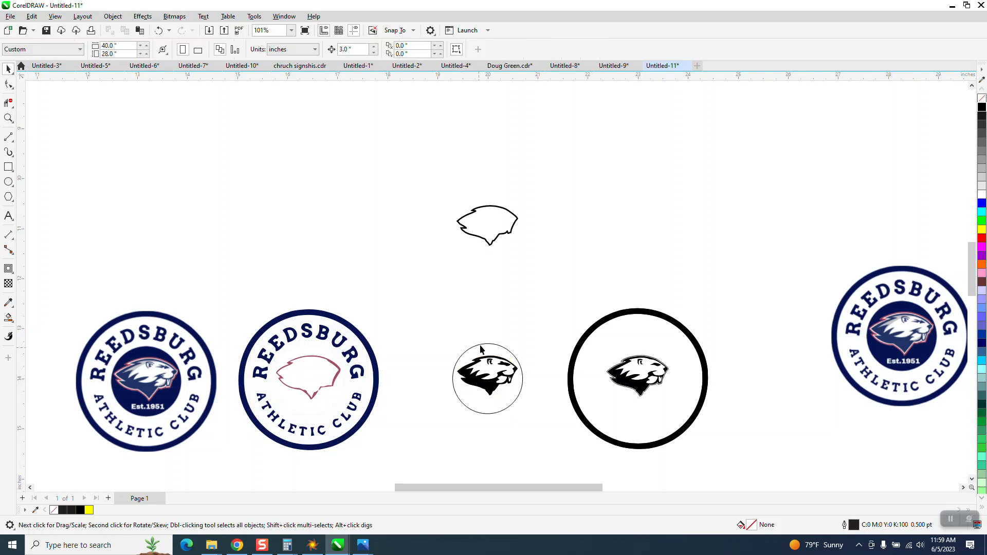
# Select and zoom in on the beaver in the small circle to inspect its edges.
pyautogui.click(488, 225)
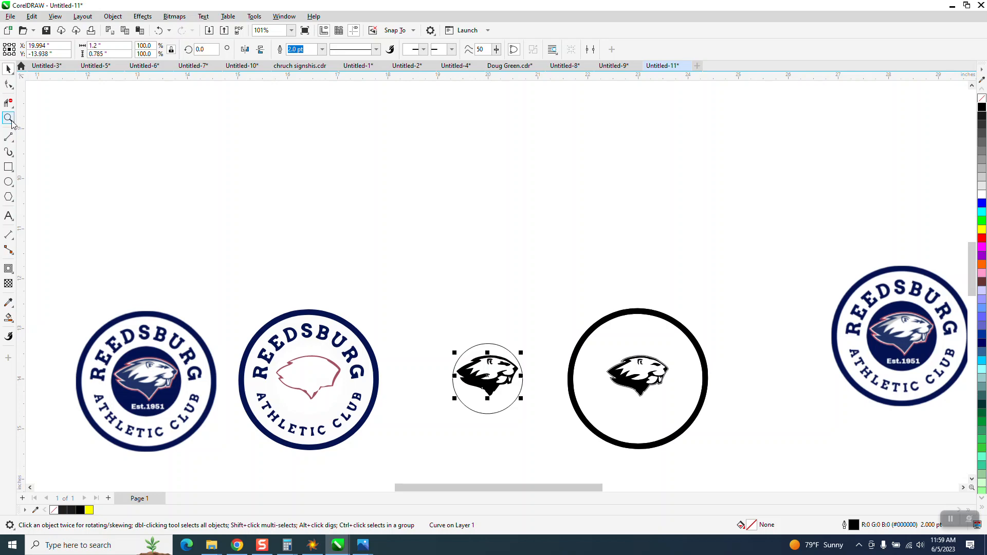
pyautogui.click(486, 378)
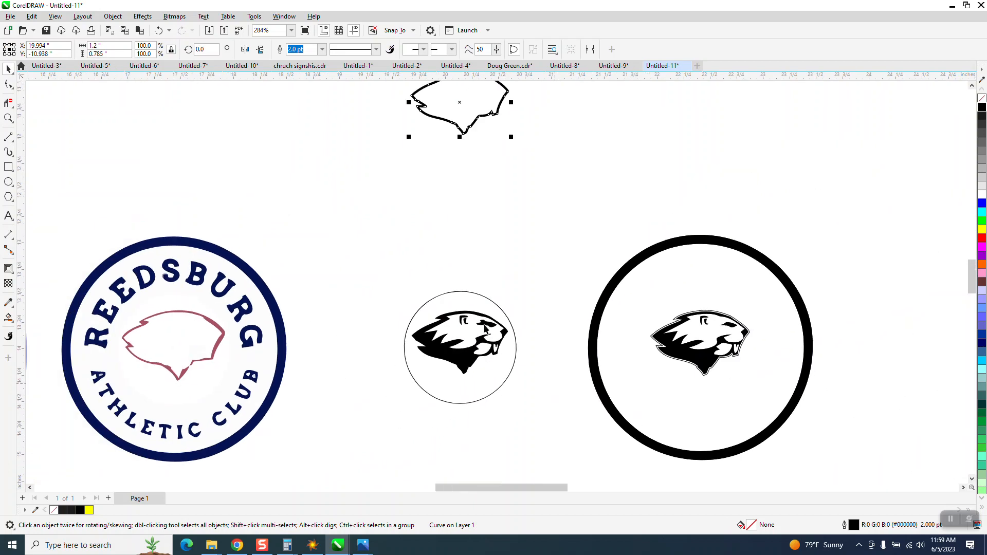
pyautogui.click(112, 16)
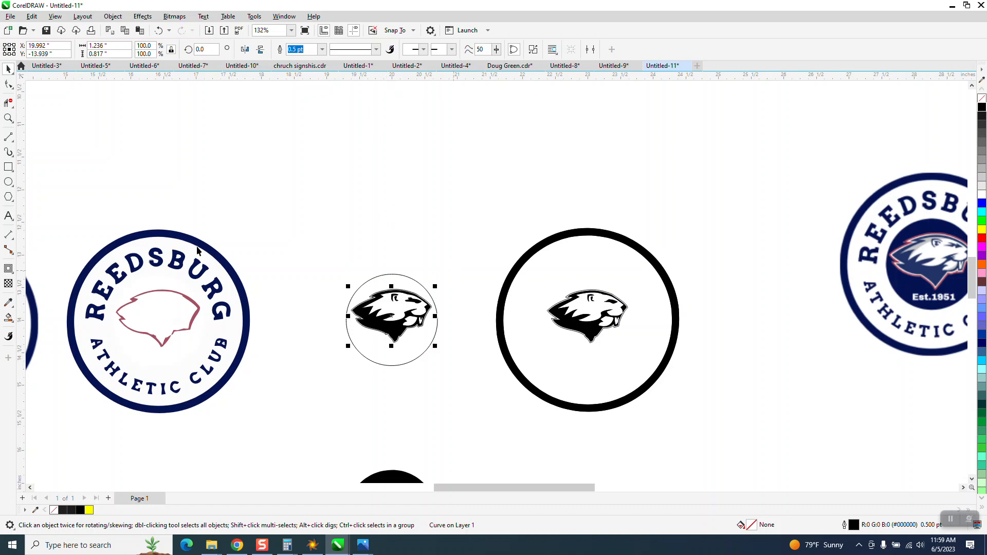
pyautogui.click(9, 118)
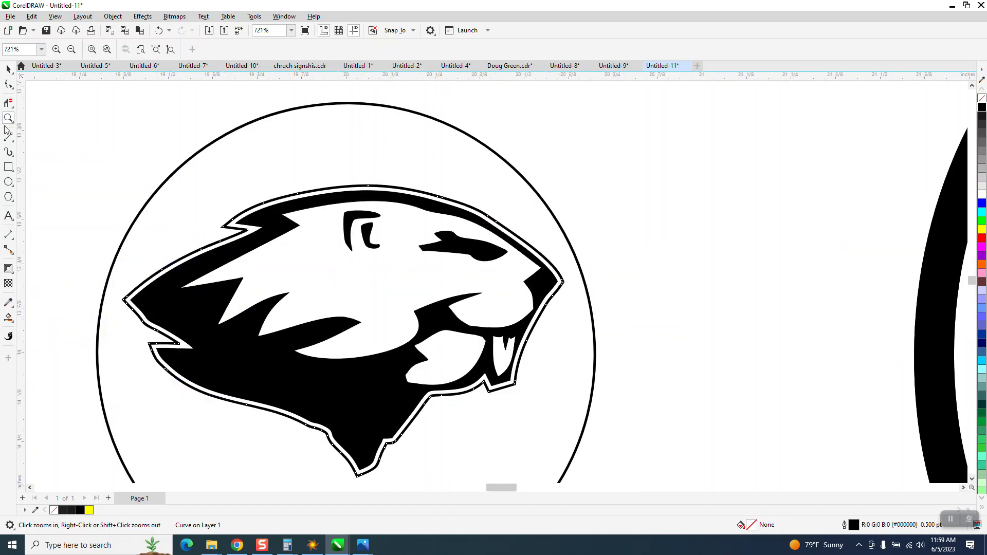
pyautogui.click(9, 68)
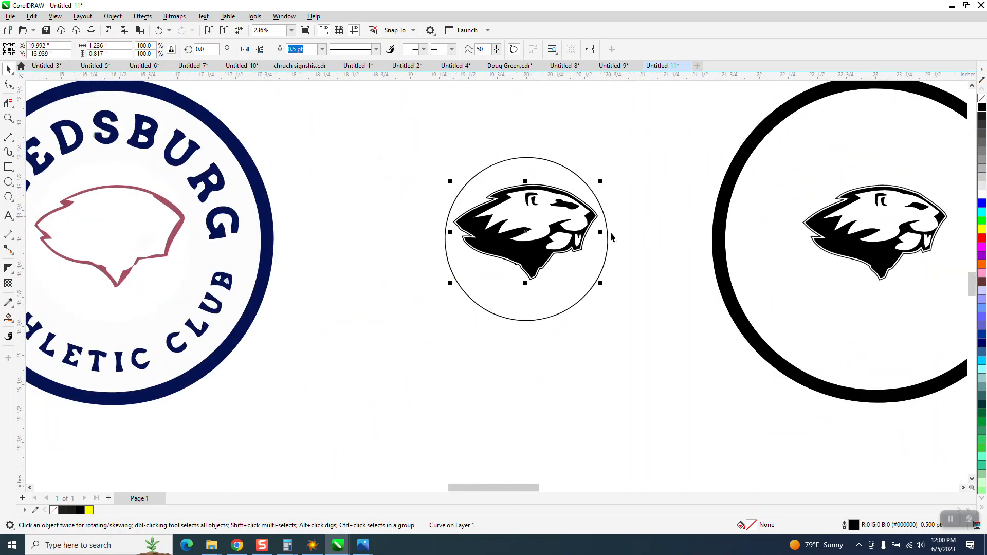
pyautogui.scroll(-3)
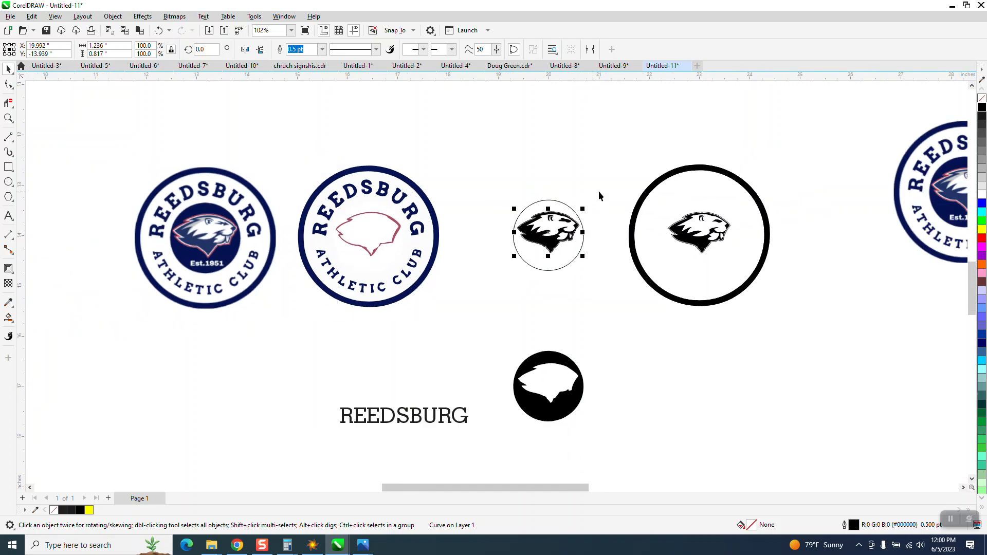
pyautogui.moveTo(221, 230)
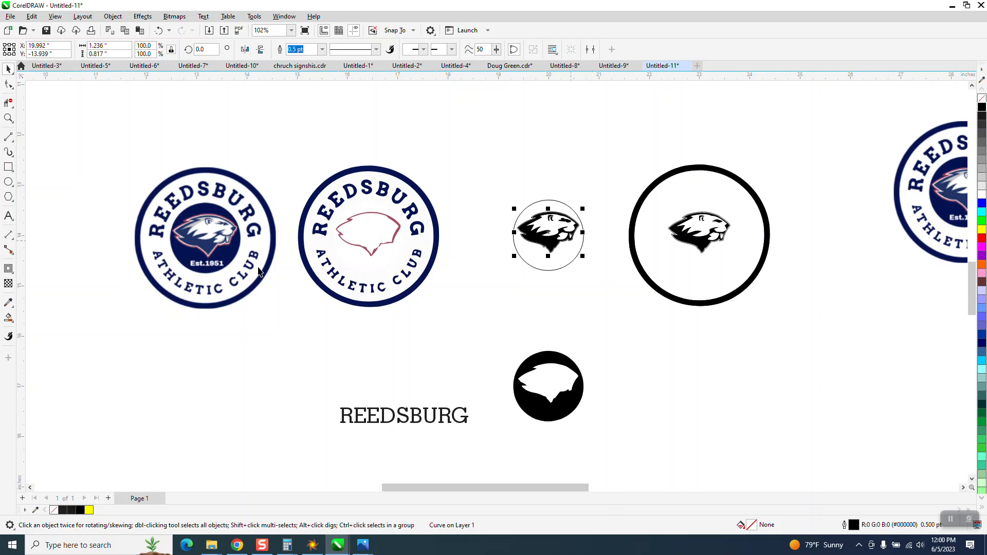
pyautogui.moveTo(339, 283)
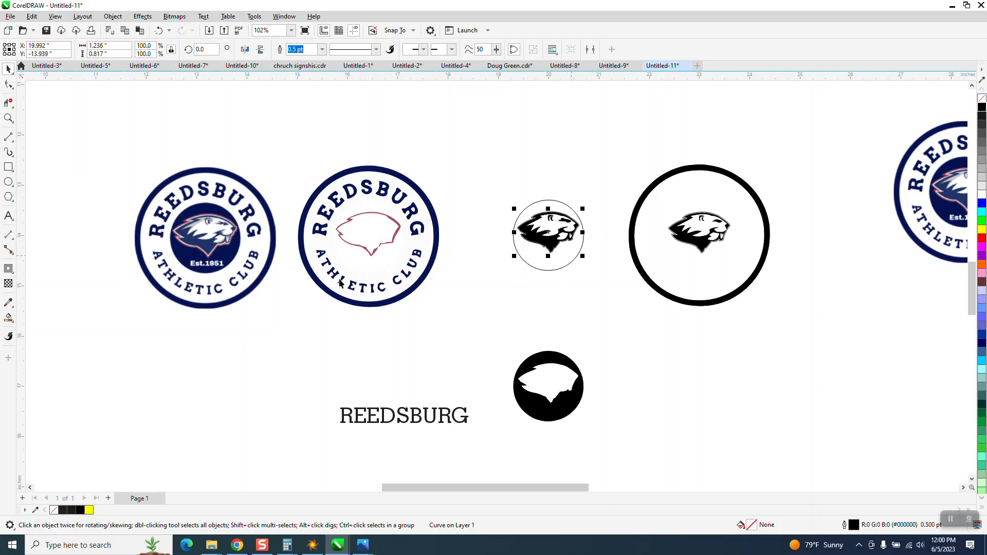
pyautogui.moveTo(556, 264)
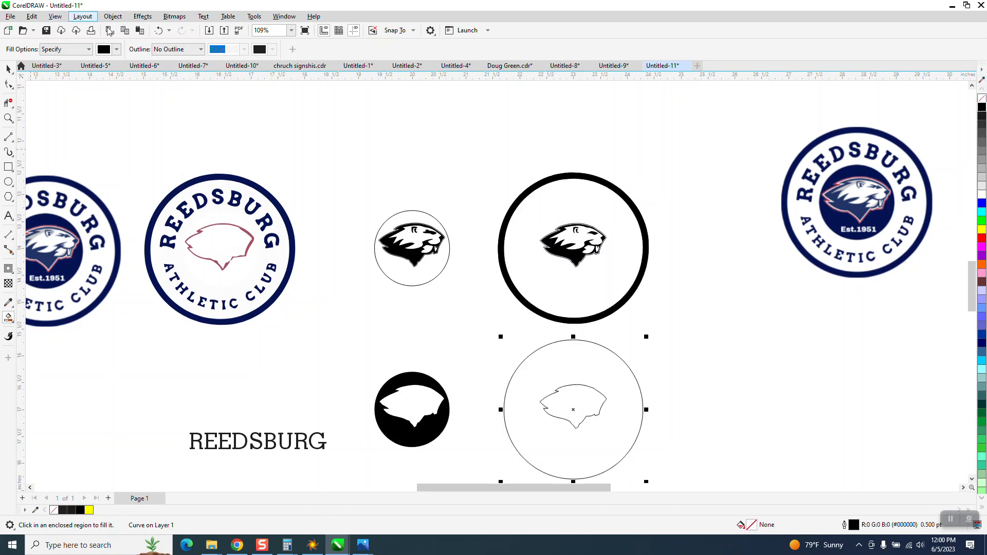
# Center the large circle on the beaver circle and select the thick ring design for removal.
pyautogui.click(112, 16)
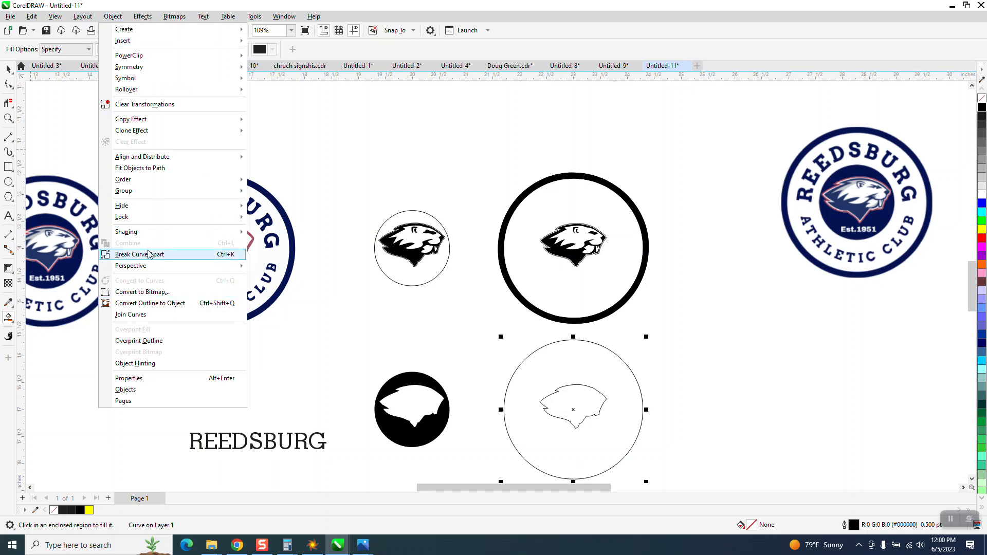
pyautogui.click(139, 253)
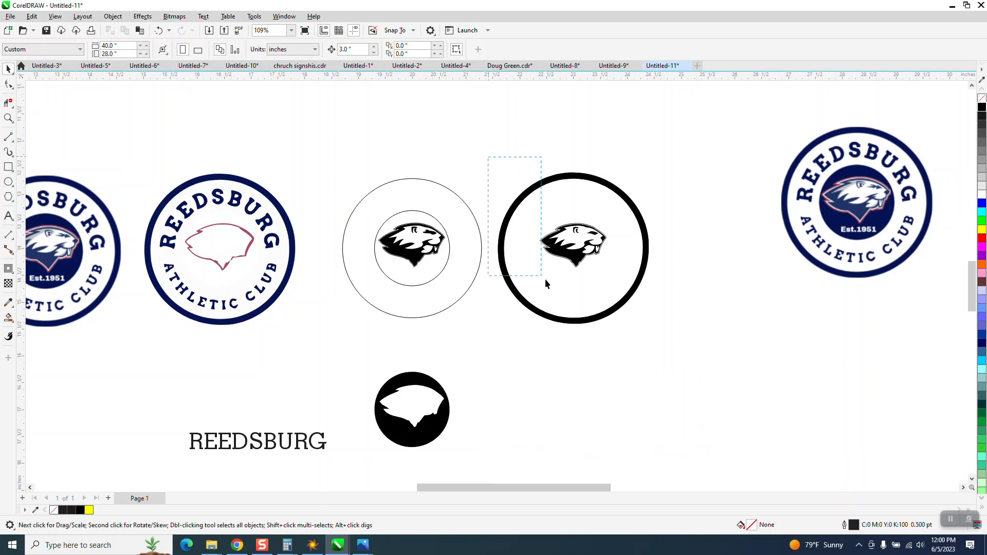
pyautogui.click(572, 248)
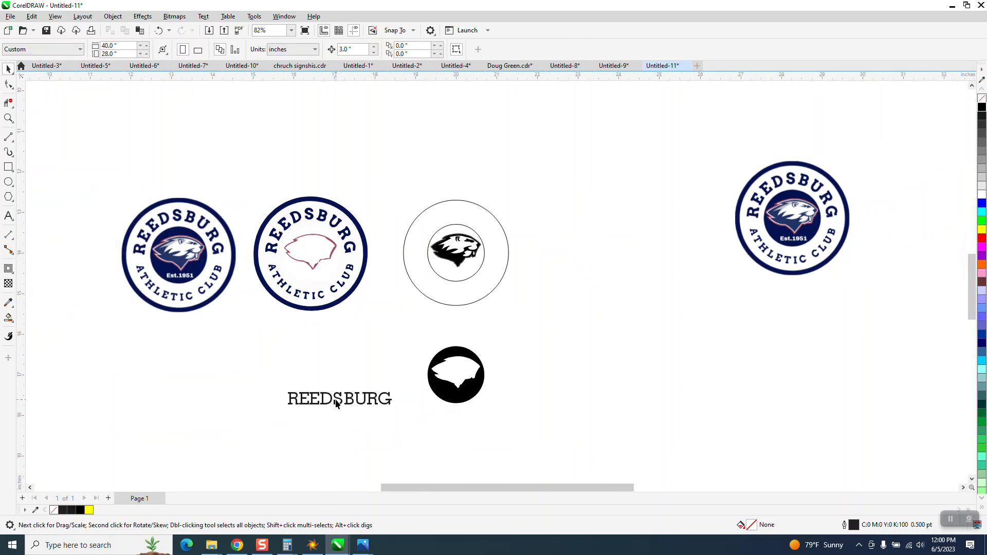
pyautogui.moveTo(94, 246)
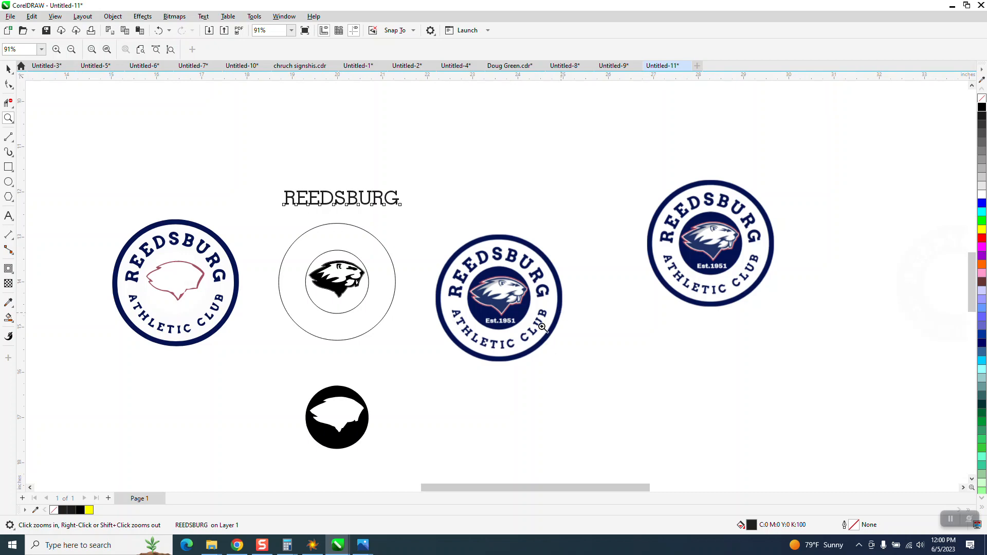
pyautogui.moveTo(390, 272)
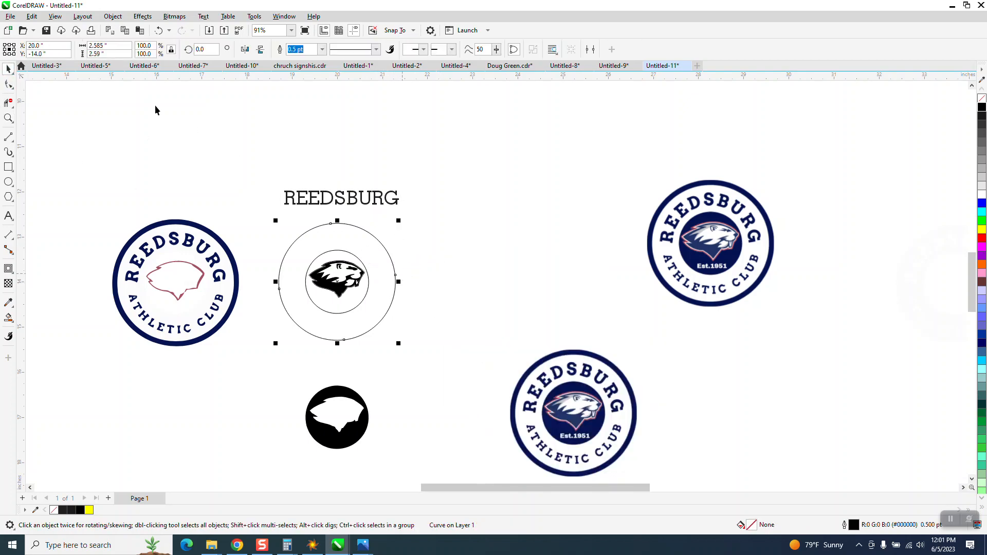
pyautogui.moveTo(107, 46)
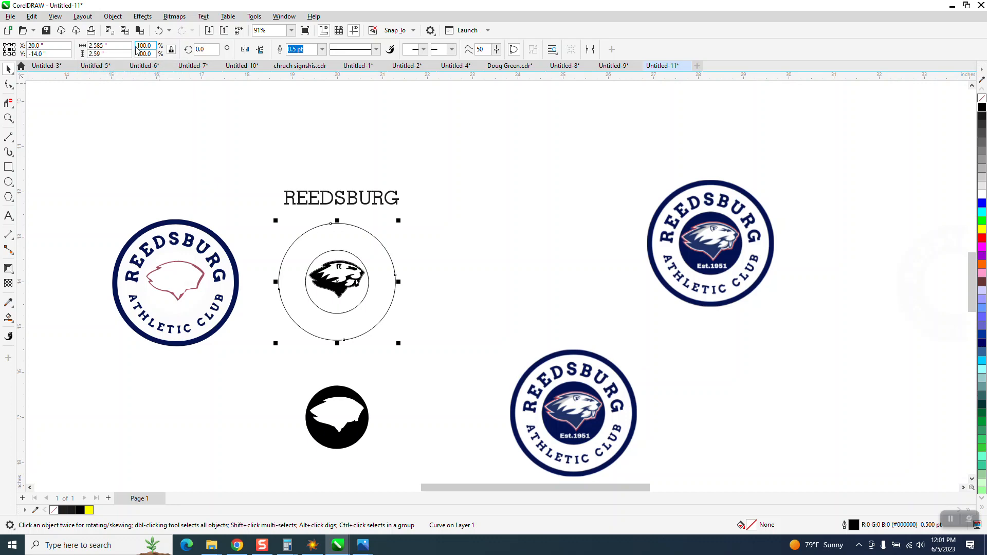
# Resize the outer circle to 2.5 by 2.5 inches, then launch Calculator.
pyautogui.click(104, 45)
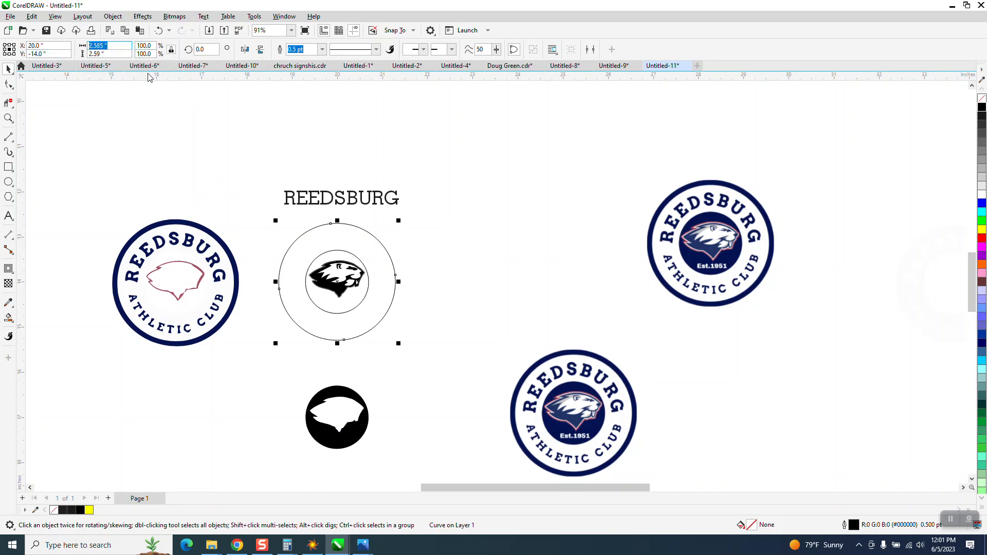
pyautogui.write('2.5')
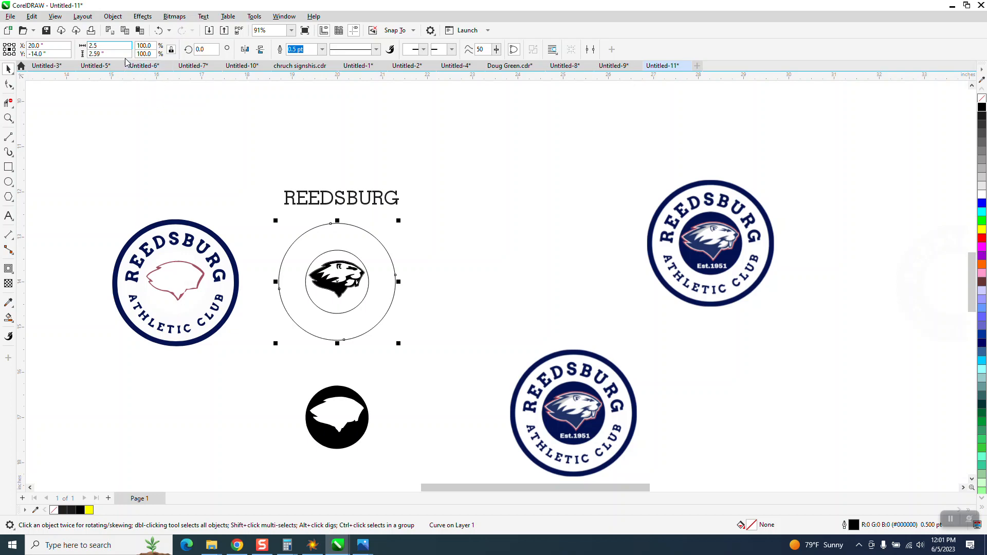
pyautogui.write('2')
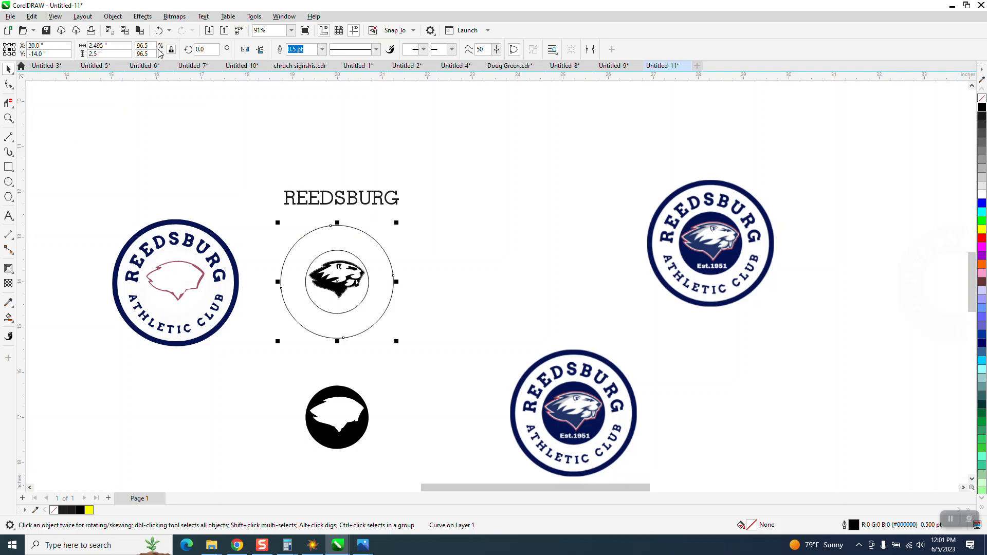
pyautogui.click(103, 46)
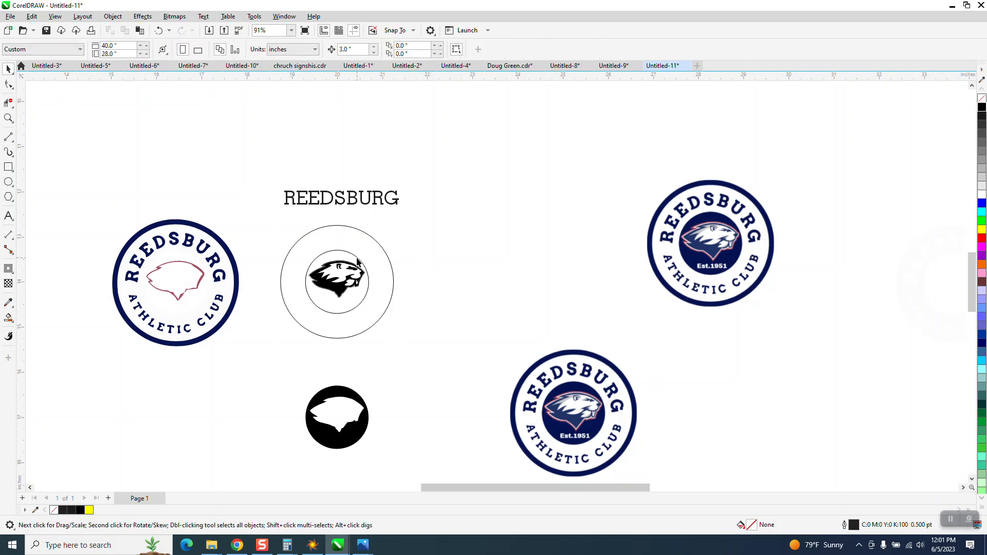
pyautogui.click(336, 281)
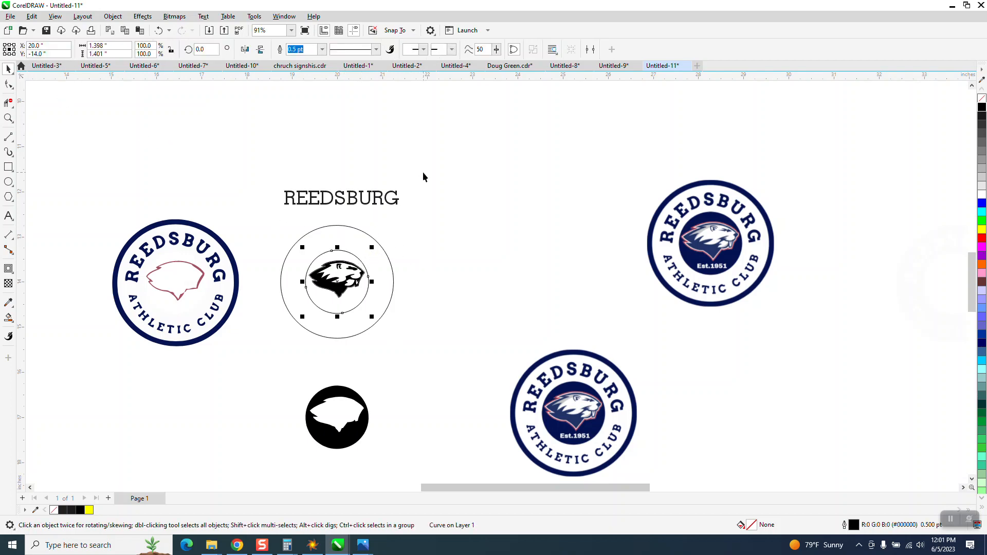
pyautogui.moveTo(177, 76)
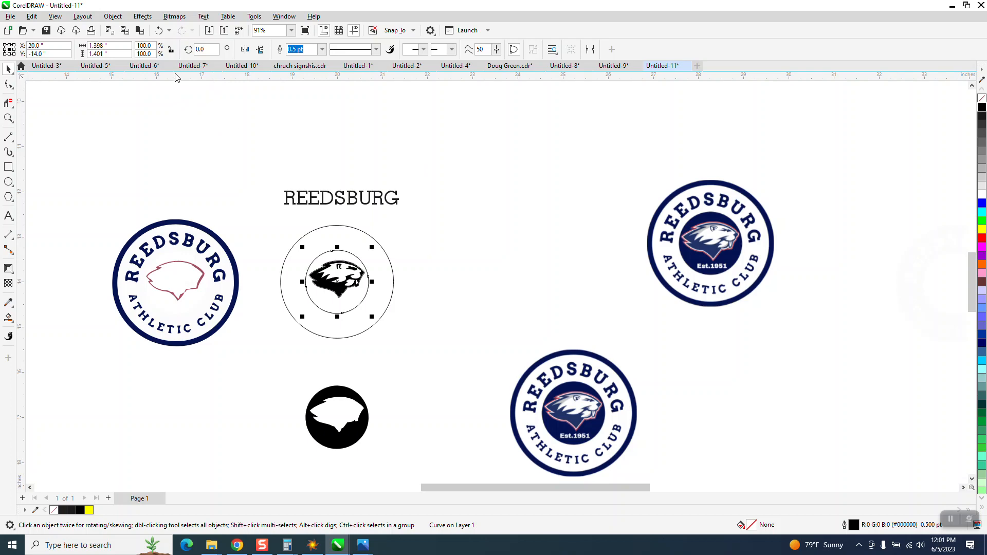
pyautogui.click(104, 54)
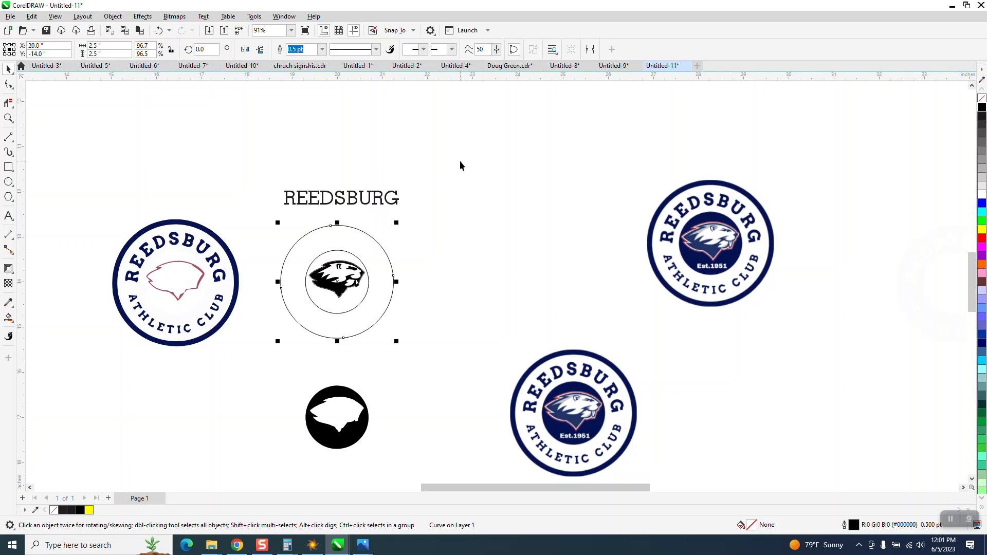
pyautogui.click(285, 545)
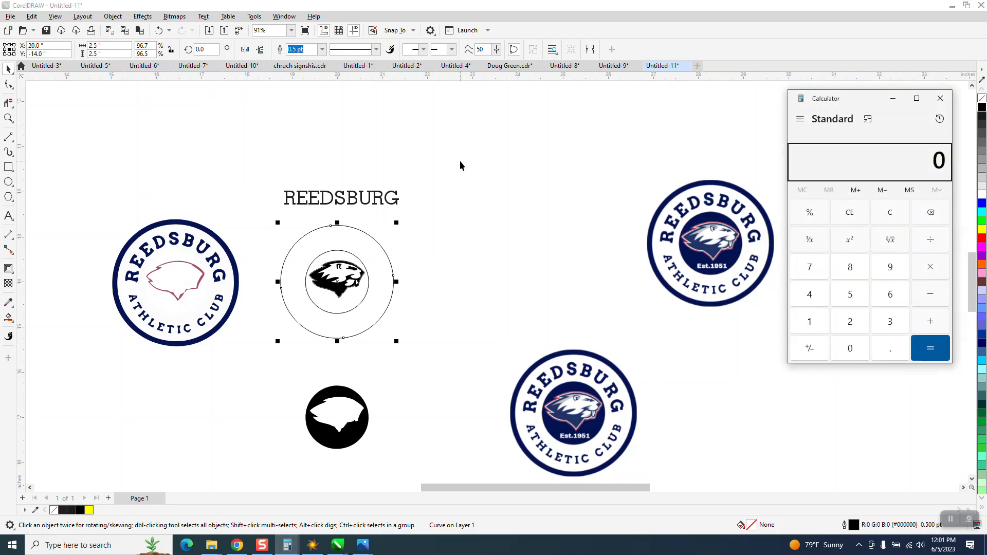
# Compute 3.9 ÷ 2 = 1.95 in Calculator.
pyautogui.click(849, 320)
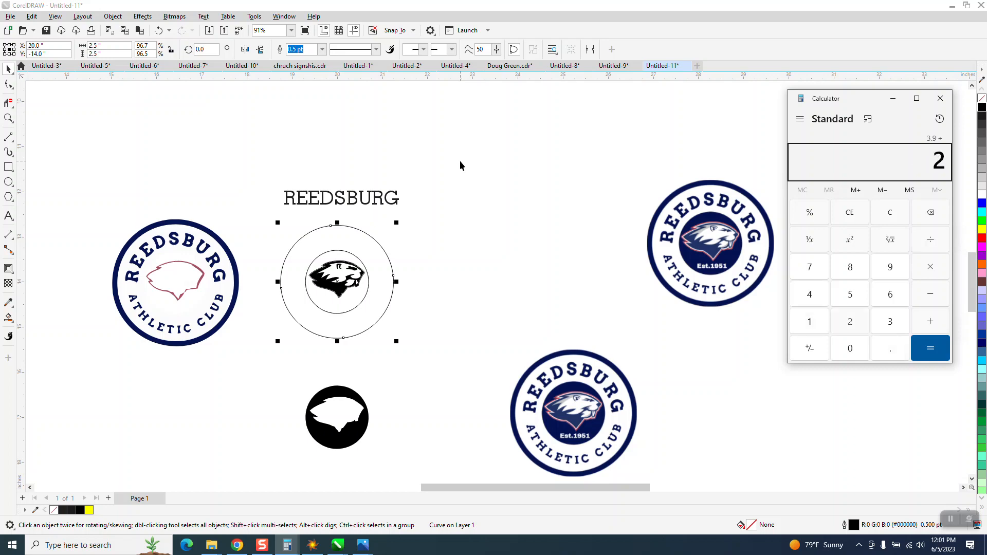
pyautogui.click(930, 347)
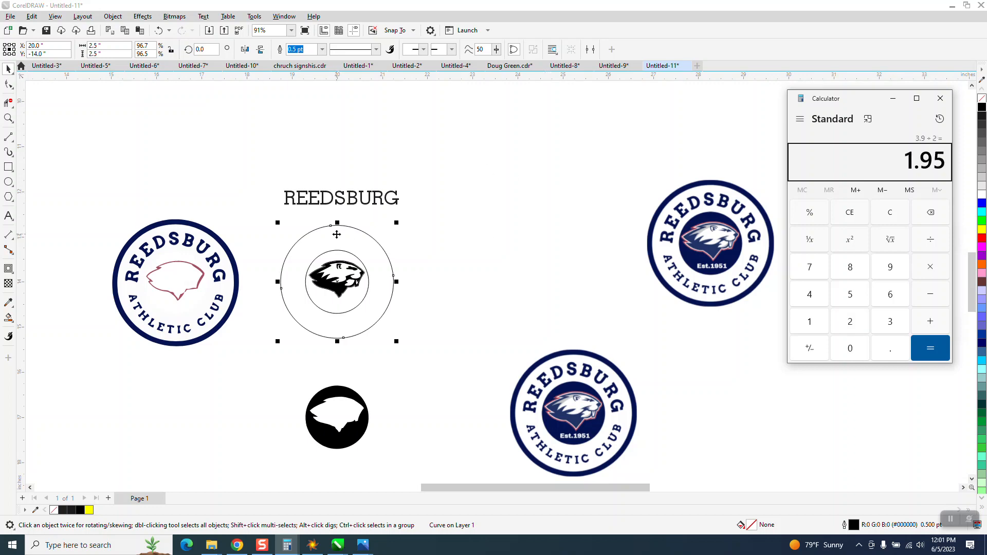
pyautogui.click(939, 98)
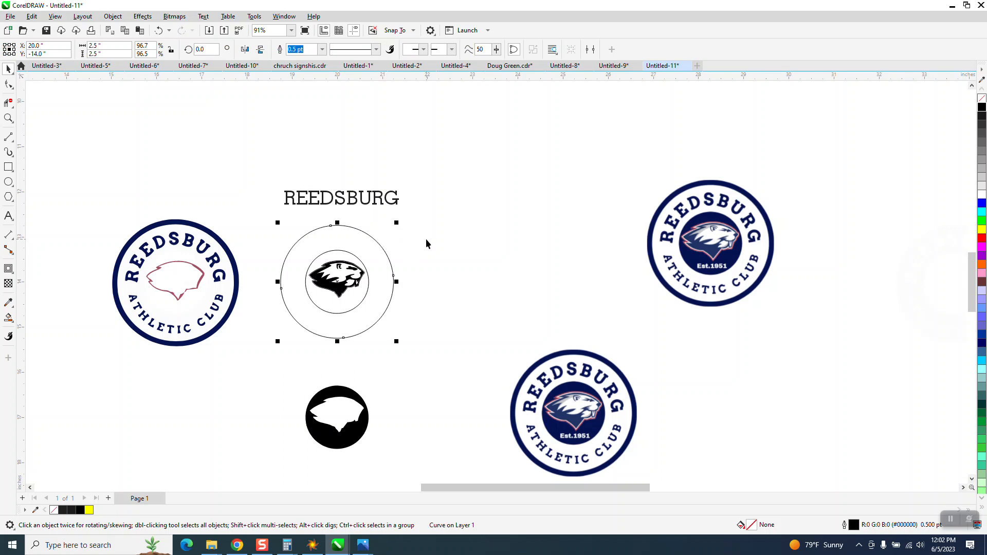
pyautogui.moveTo(253, 106)
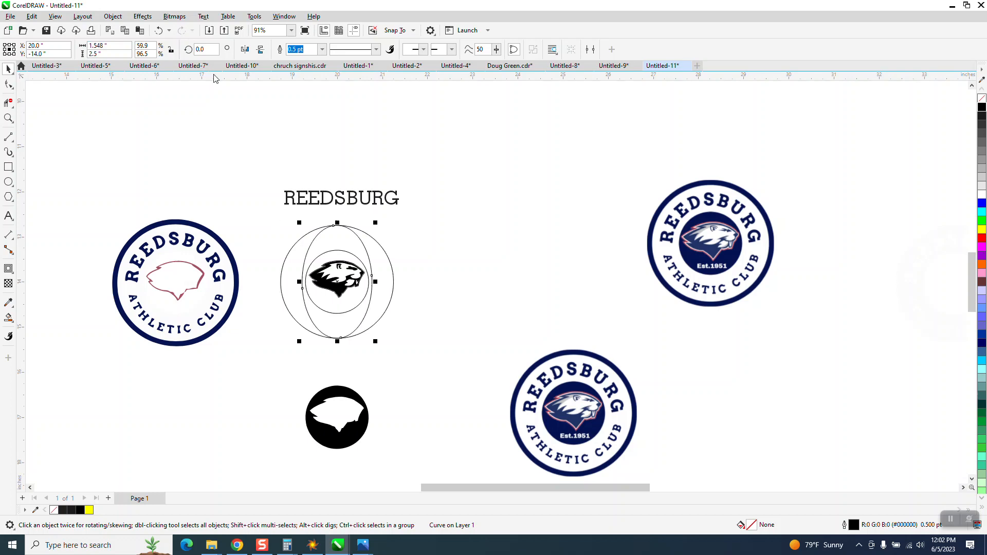
# Compute 2.5 − 1.4 = 1.1 and close Calculator.
pyautogui.click(171, 50)
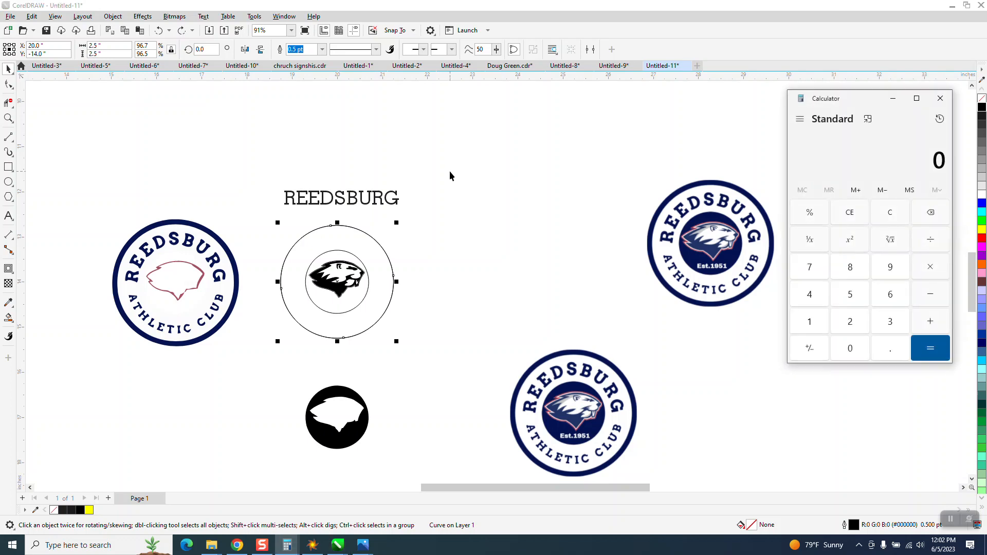
pyautogui.click(928, 320)
pyautogui.write('2.5 - 1.4 =')
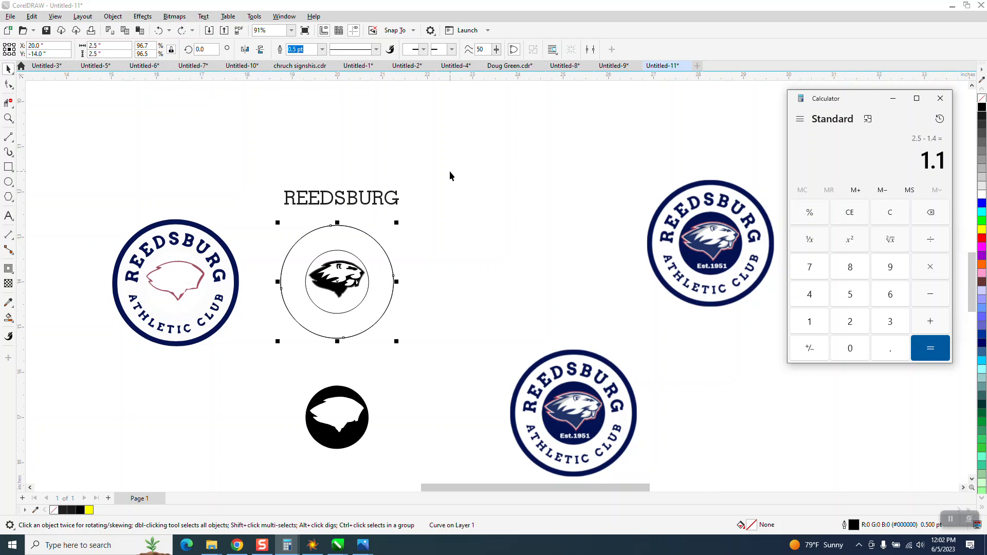
pyautogui.click(929, 348)
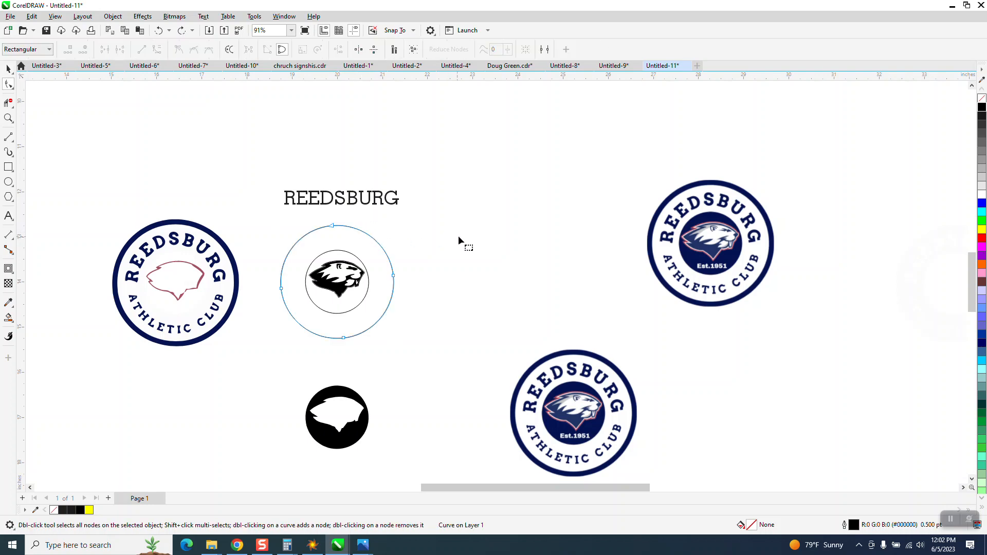
pyautogui.moveTo(177, 188)
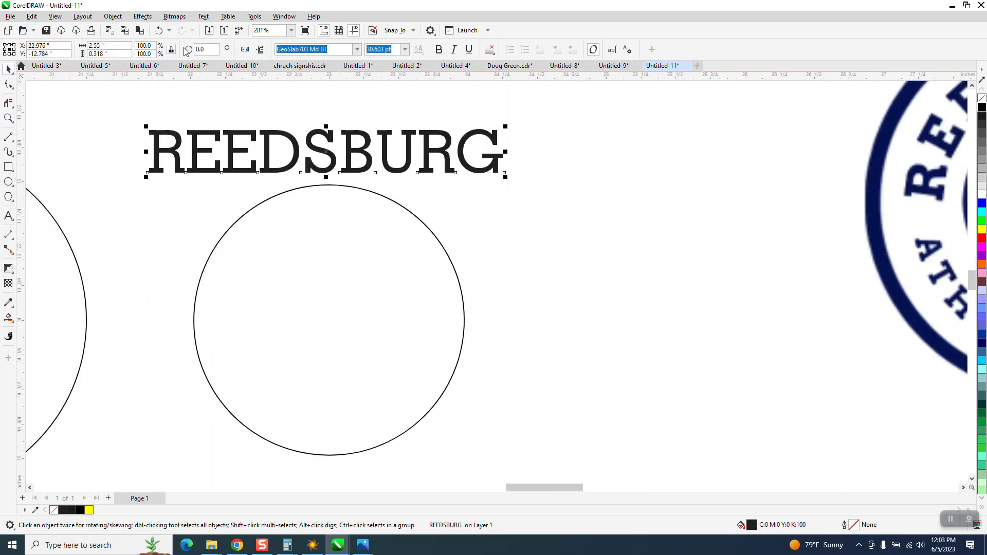
# Fit the REEDSBURG text to the top of the circle path.
pyautogui.click(203, 16)
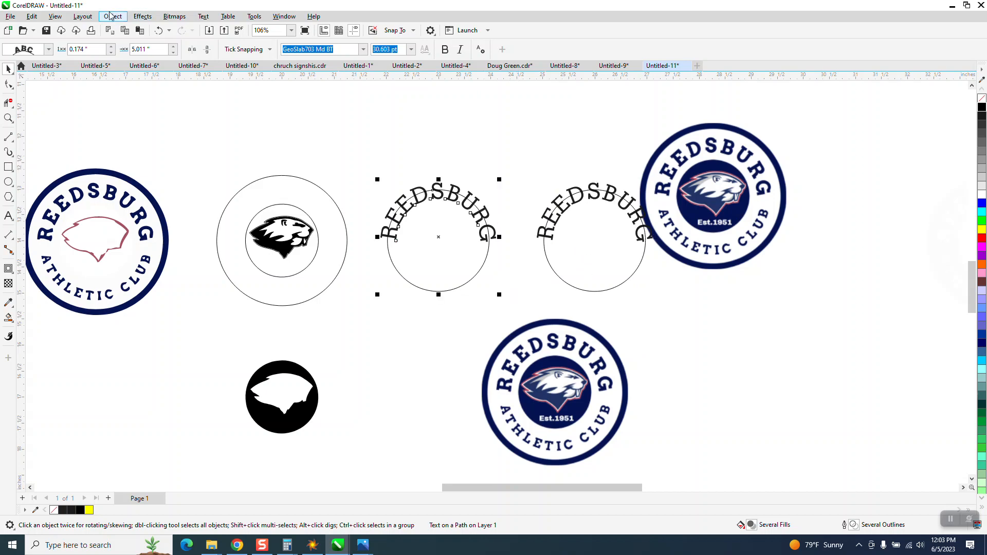
# Break the arched REEDSBURG apart from its circle and move it into the beaver logo's outer ring.
pyautogui.click(113, 16)
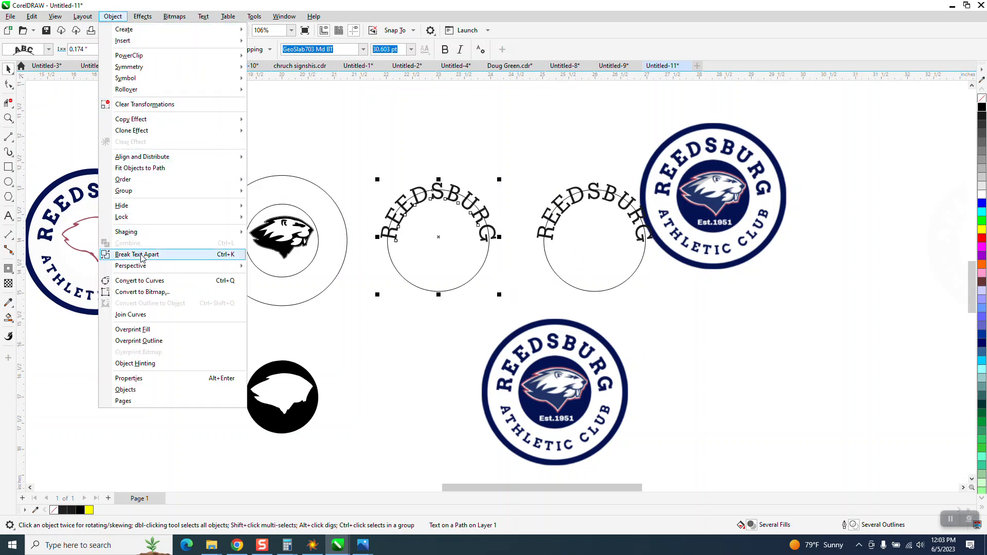
pyautogui.click(137, 255)
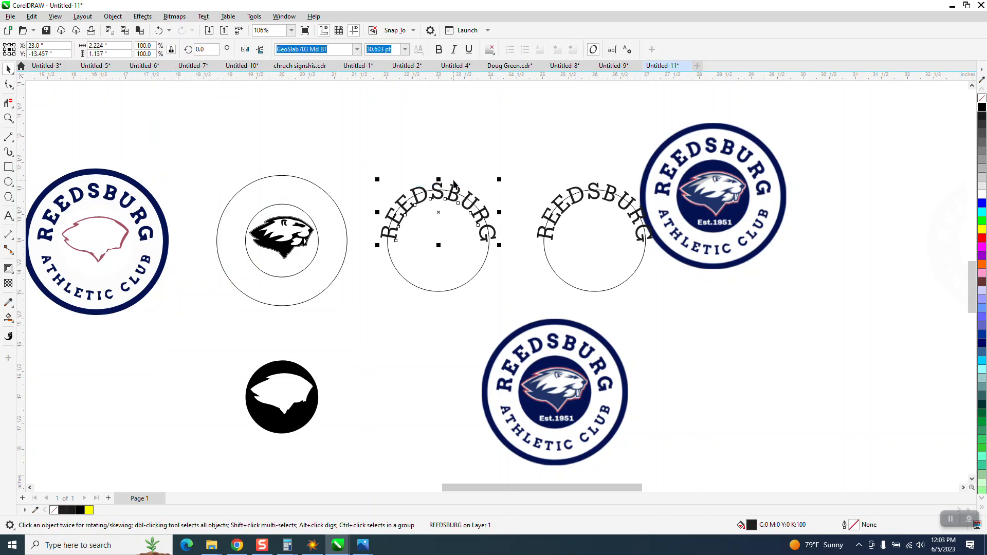
pyautogui.moveTo(437, 211); pyautogui.dragTo(281, 210)
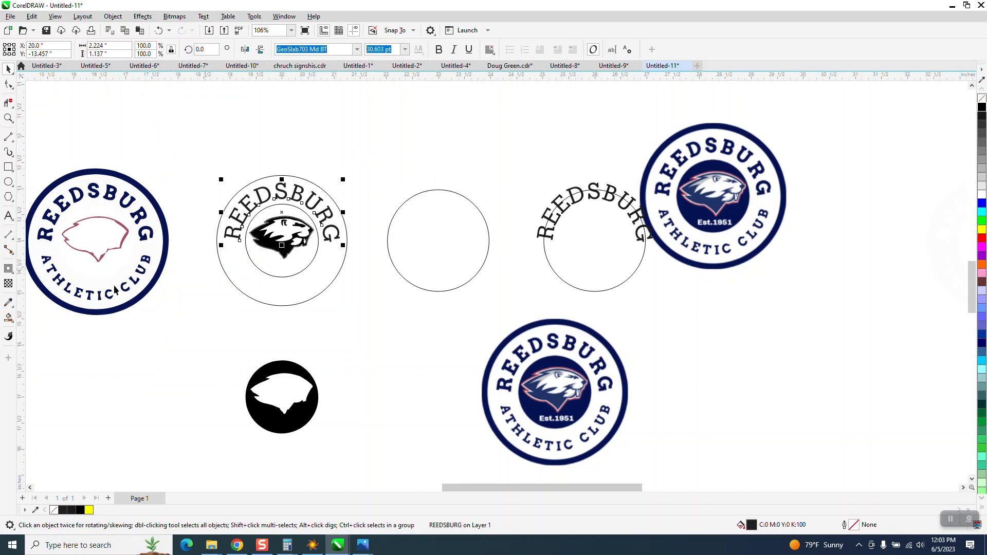
pyautogui.moveTo(362, 239)
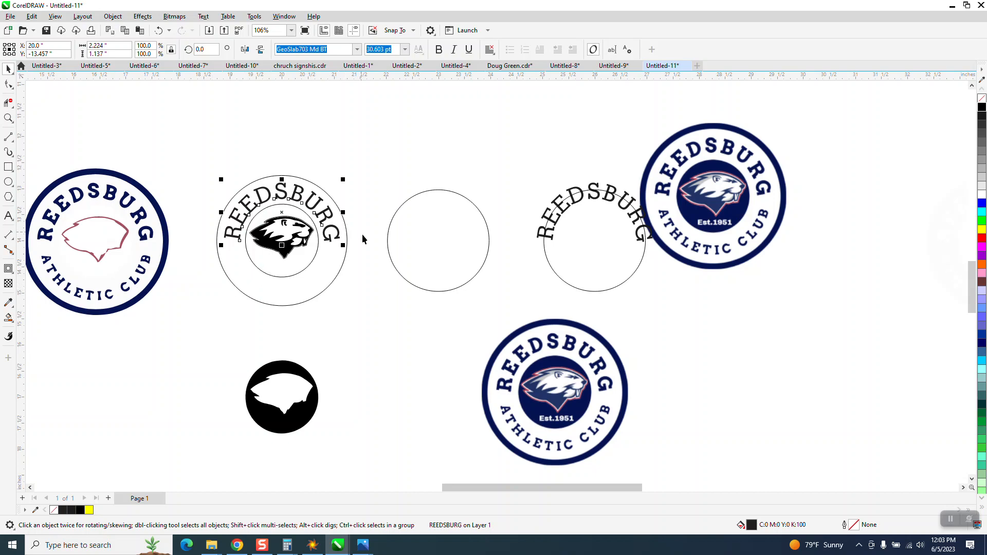
pyautogui.moveTo(622, 423)
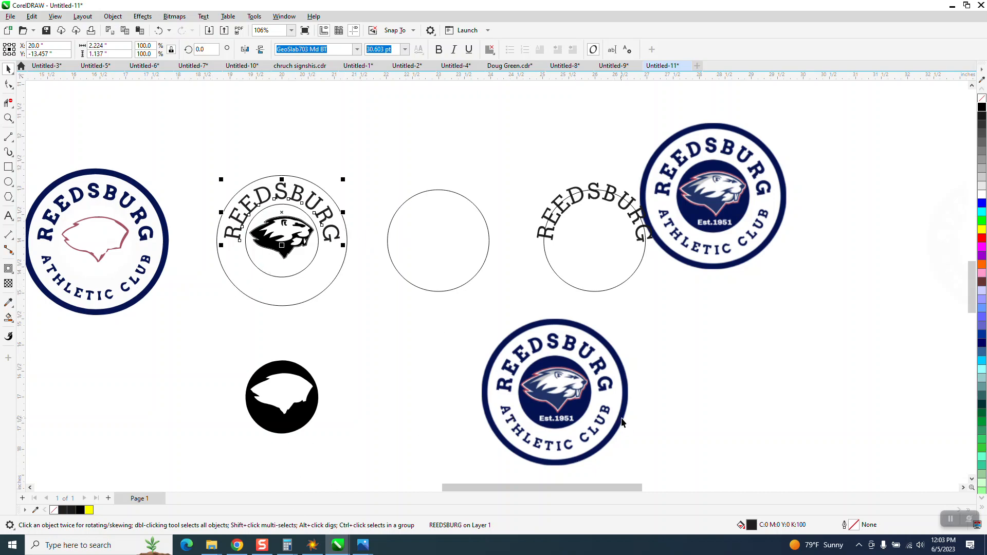
pyautogui.moveTo(573, 427)
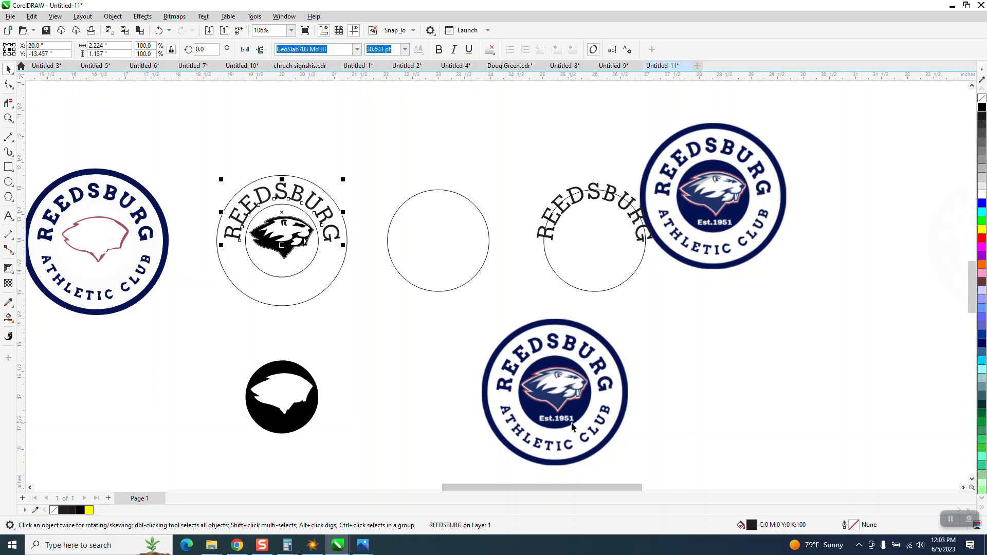
pyautogui.moveTo(272, 272)
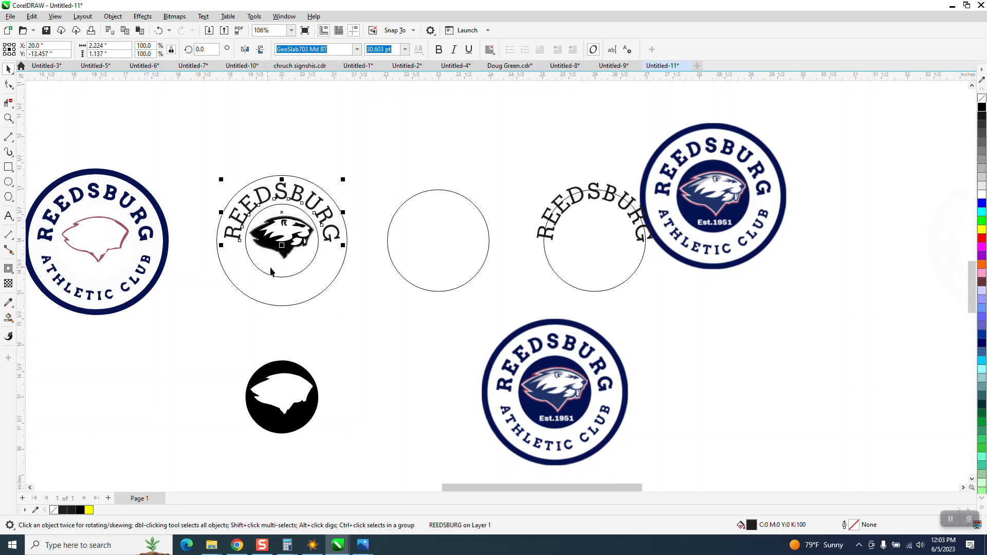
pyautogui.moveTo(466, 411)
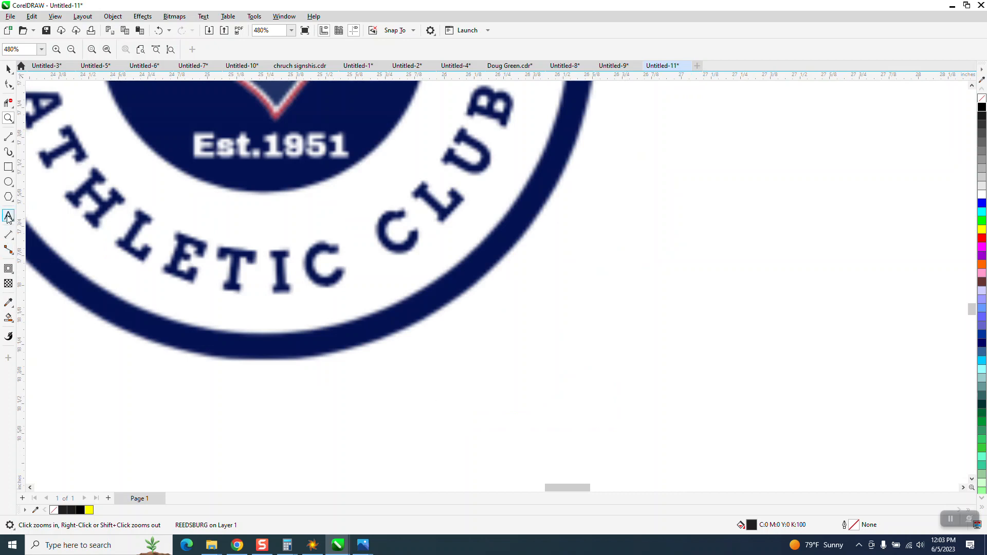
# Type 'Est. 1951' and move it beneath the beaver inside the inner circle.
pyautogui.click(9, 216)
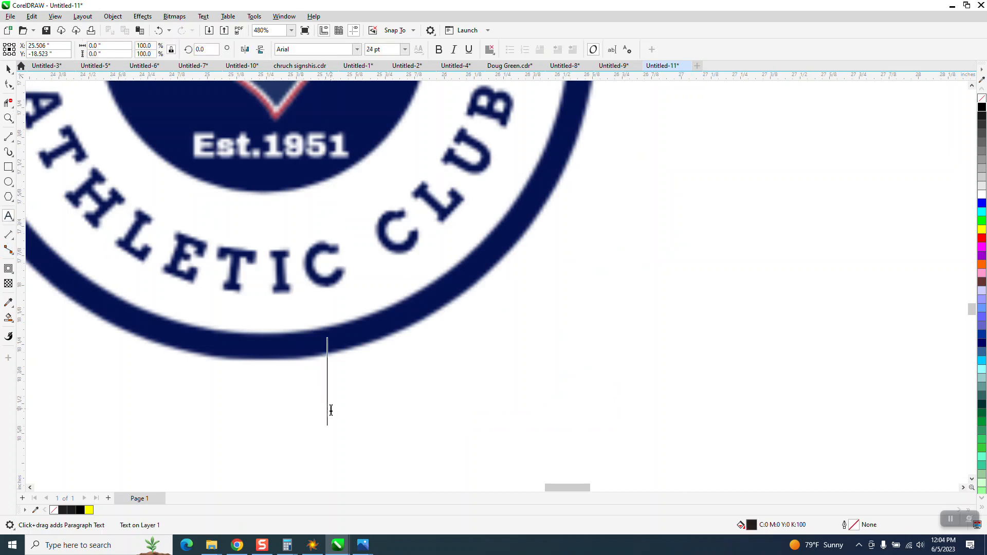
pyautogui.write('Est. 1')
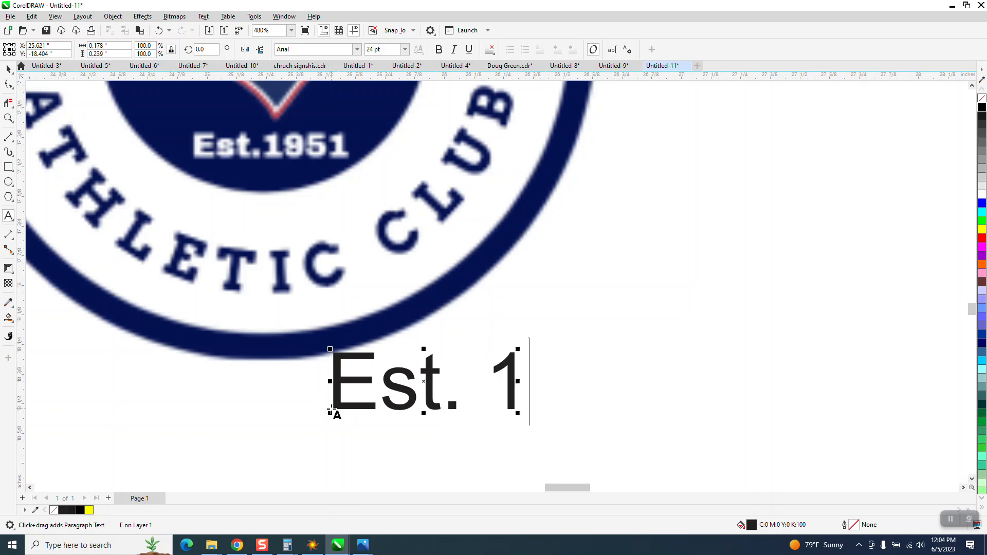
pyautogui.write('951')
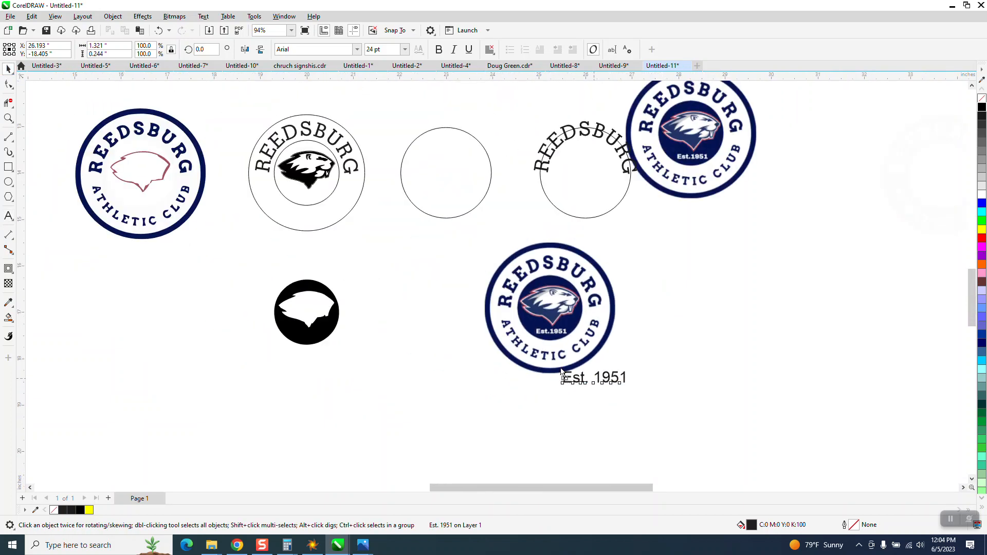
pyautogui.moveTo(591, 376); pyautogui.dragTo(355, 253)
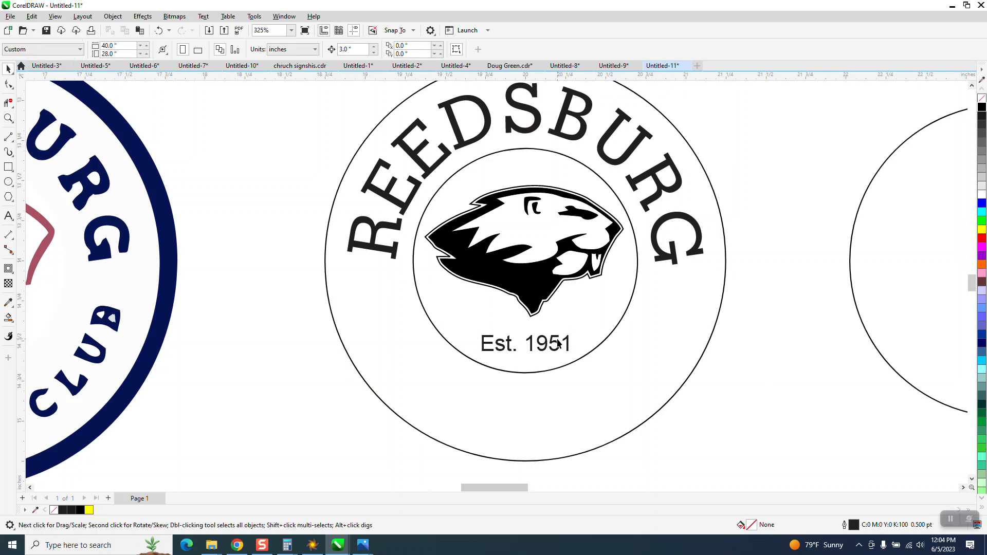
# Set the nudge distance to 0.01 inch and nudge 'Est. 1951' up under the beaver.
pyautogui.click(527, 344)
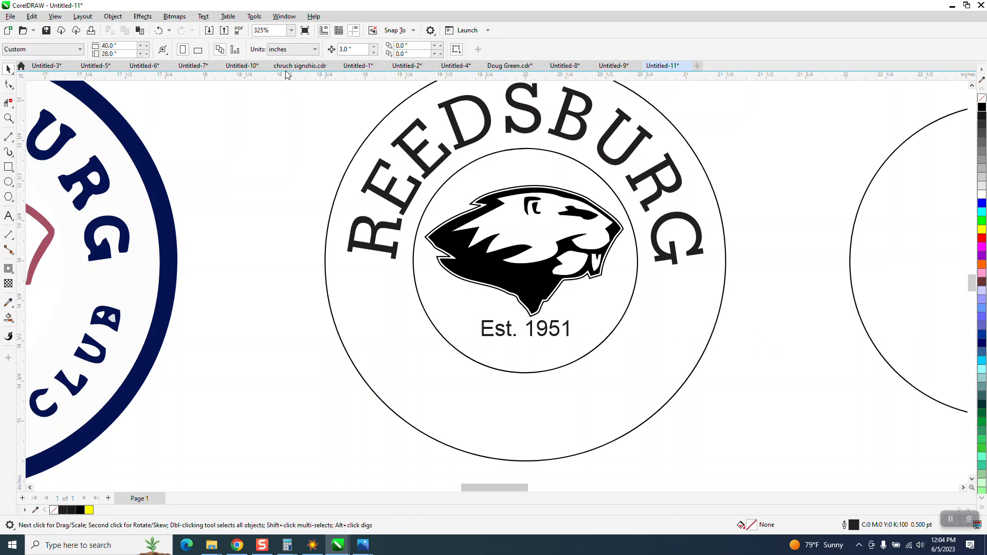
pyautogui.click(353, 49)
pyautogui.write('.01')
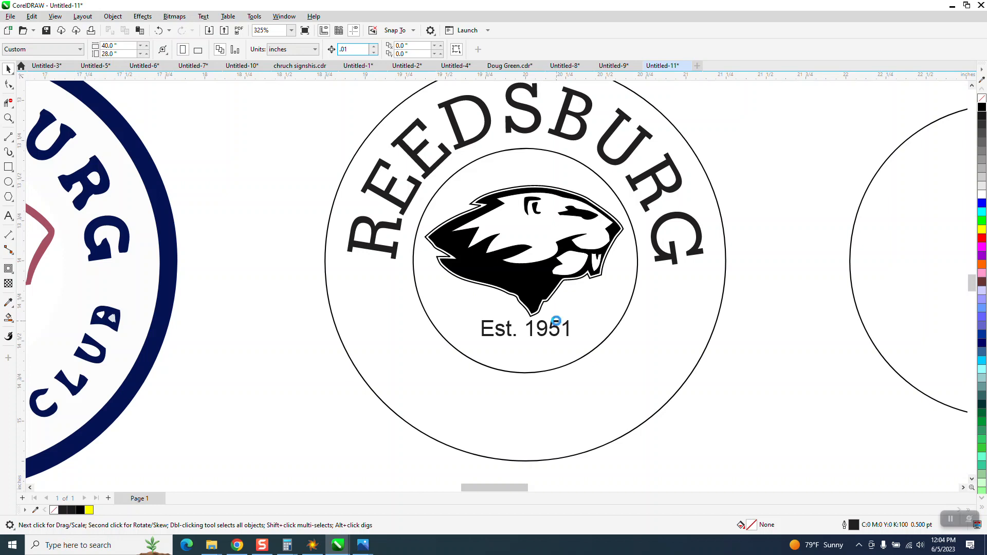
pyautogui.click(524, 328)
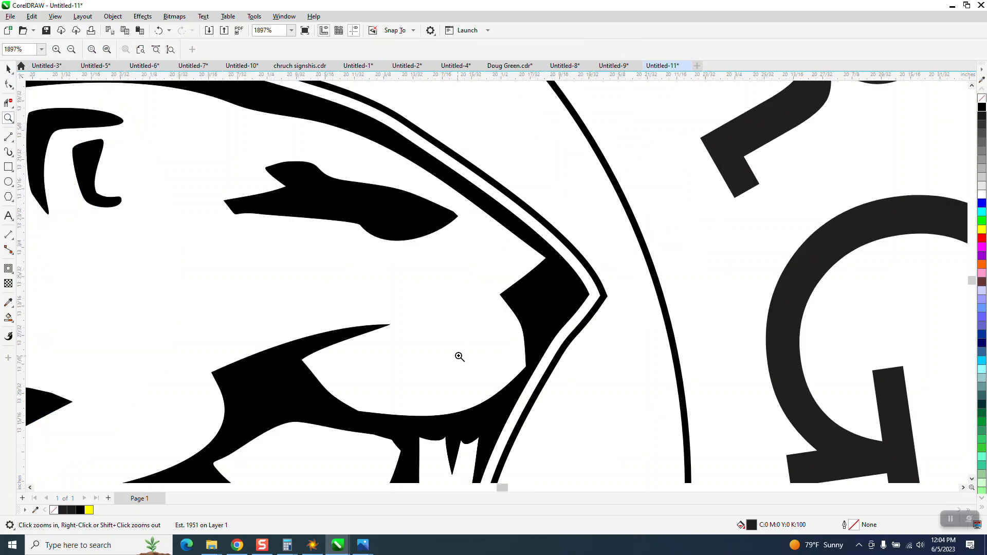
pyautogui.rightClick(460, 356)
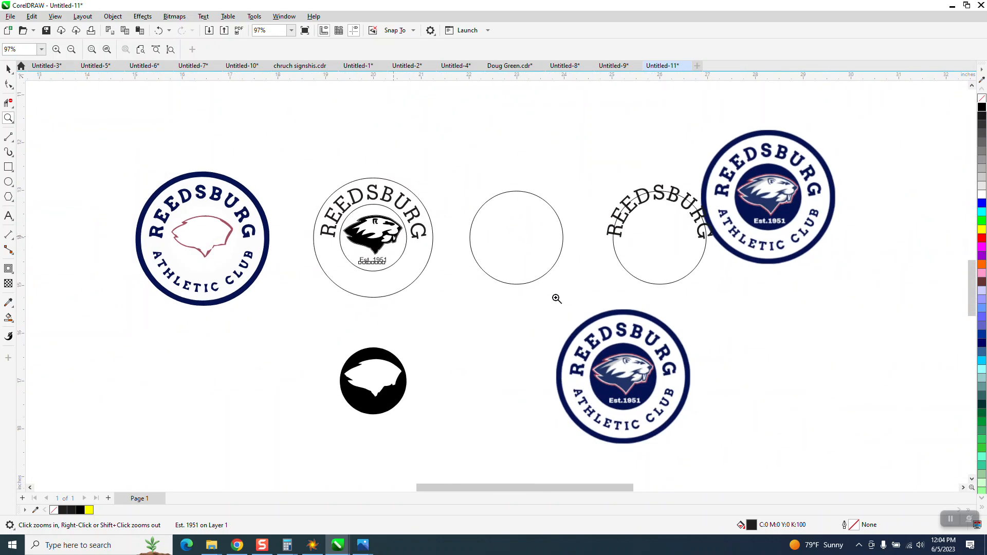
pyautogui.click(556, 298)
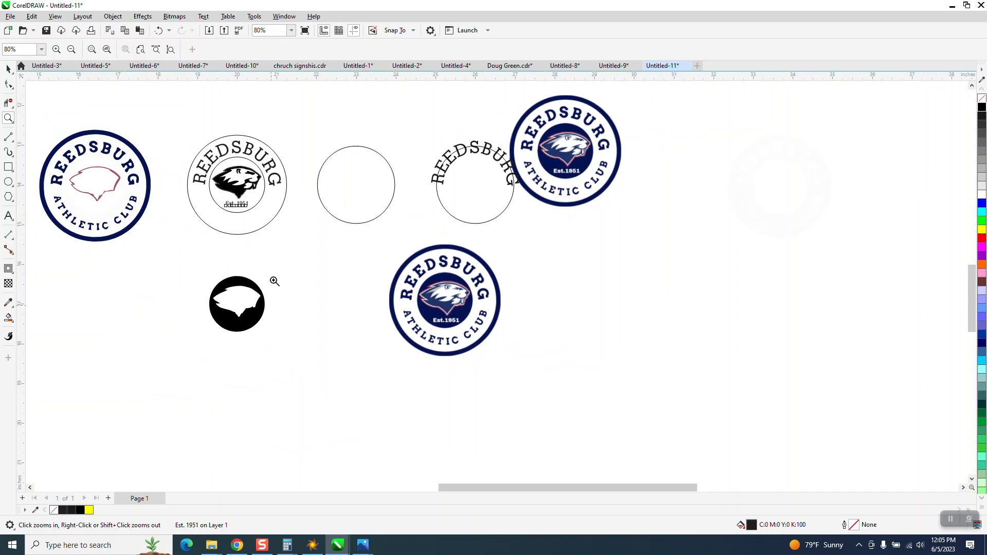
pyautogui.moveTo(391, 256)
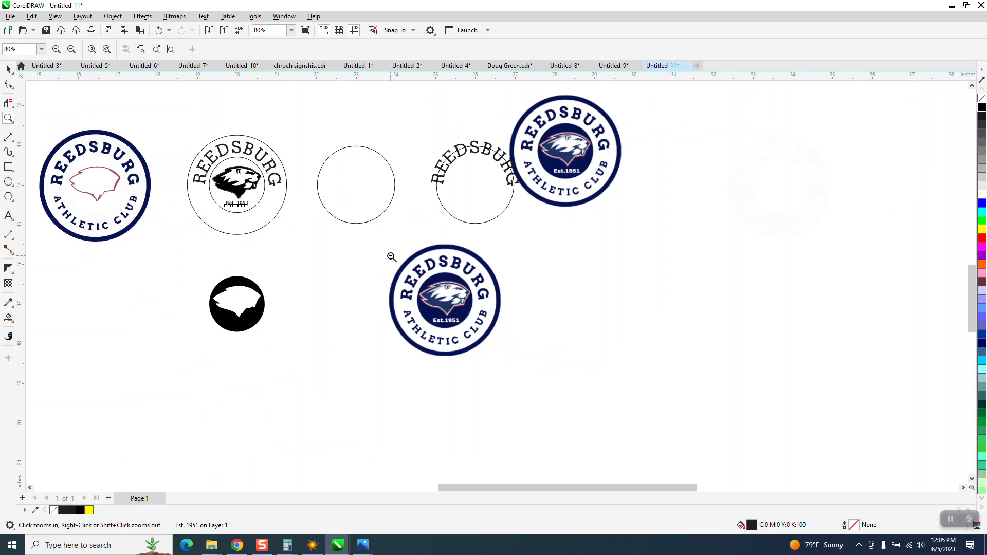